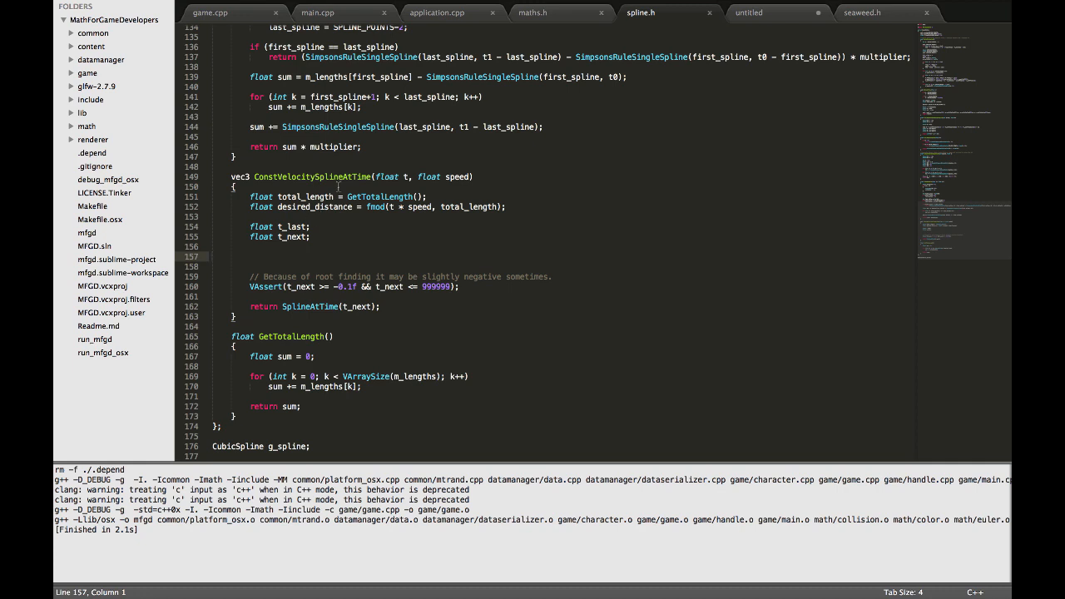
# Step: Review ConstVelocitySplineAtTime and its SplineAtTime return, glancing at game.cpp before returning to spline.h
pyautogui.doubleClick(312, 176)
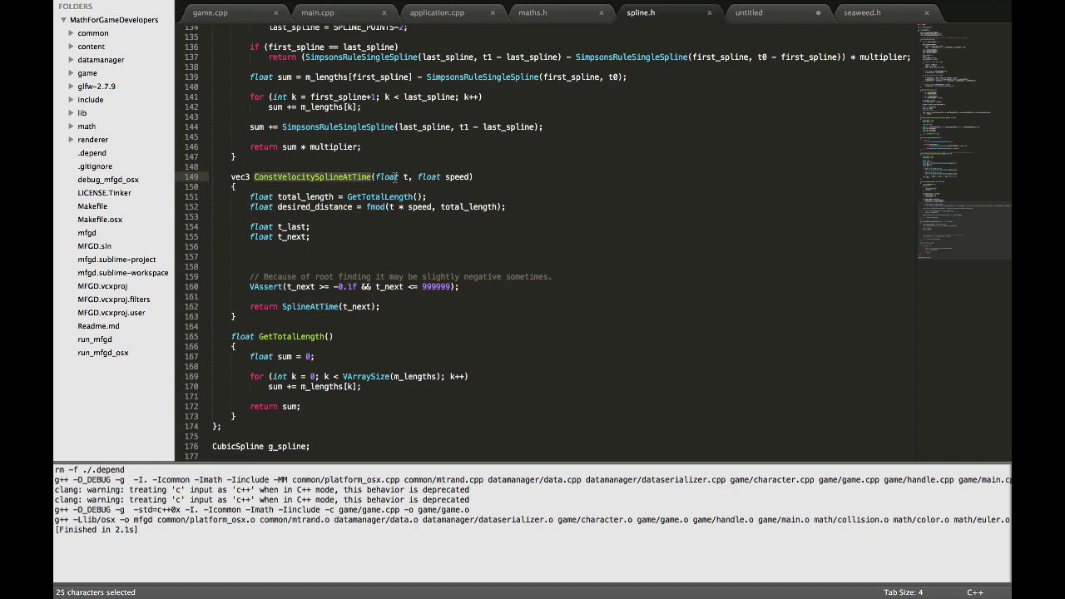
pyautogui.moveTo(384, 296)
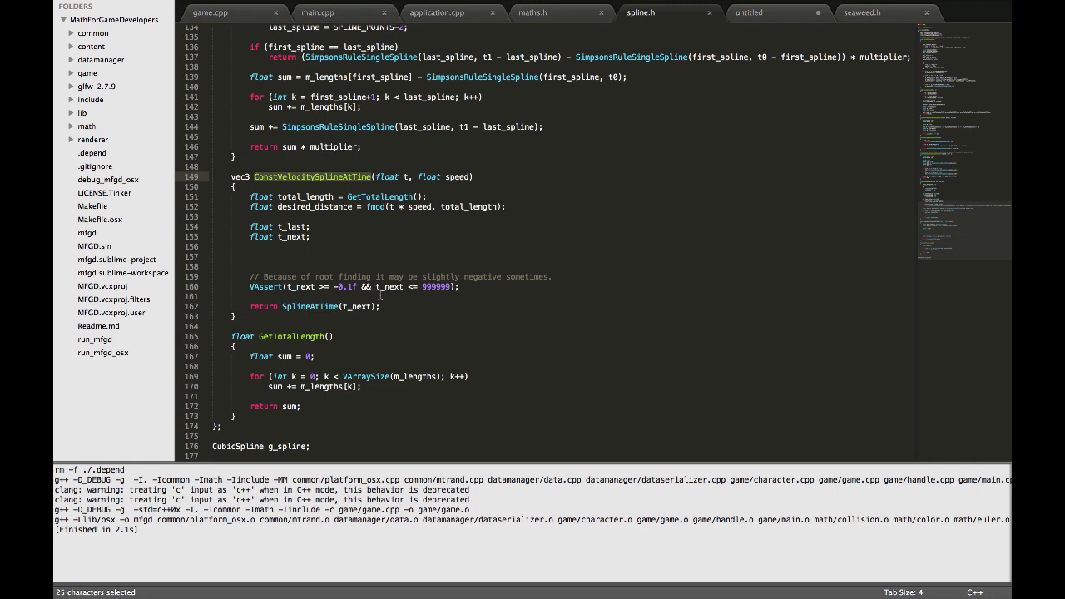
pyautogui.doubleClick(320, 307)
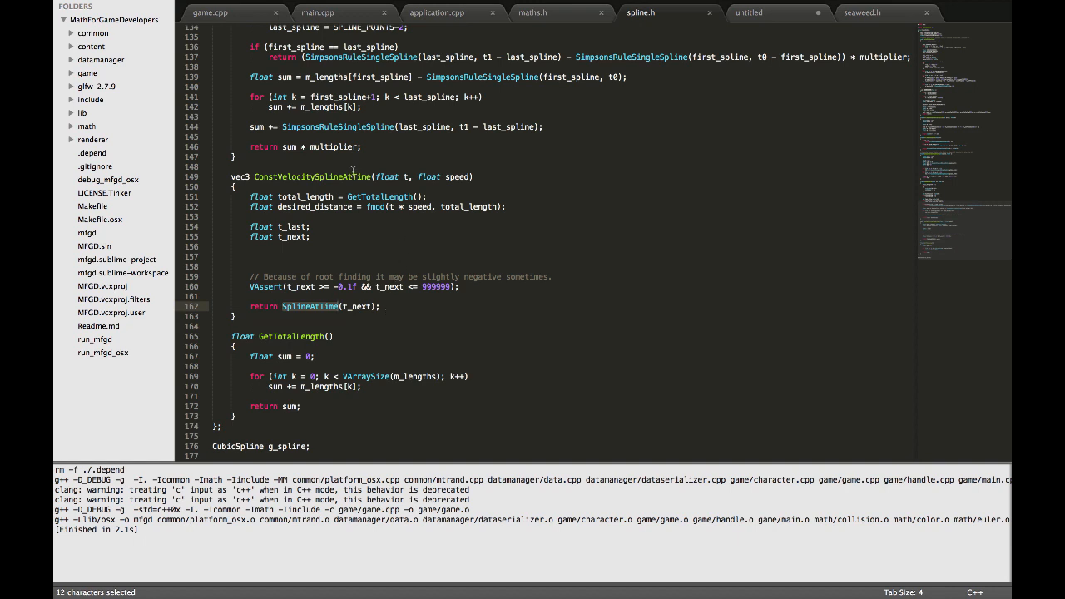
pyautogui.doubleClick(313, 177)
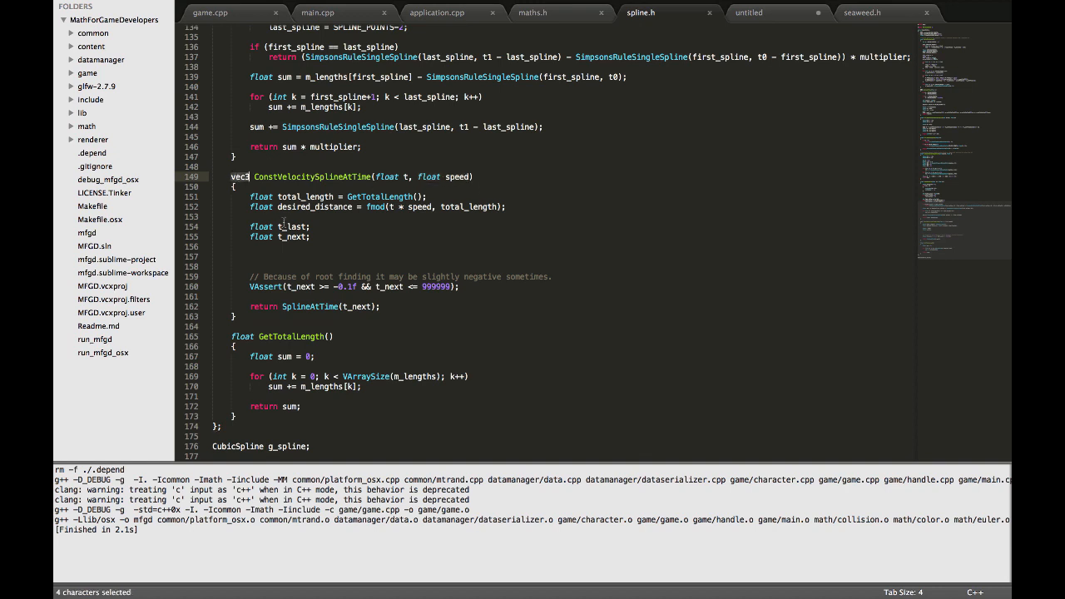
pyautogui.click(262, 257)
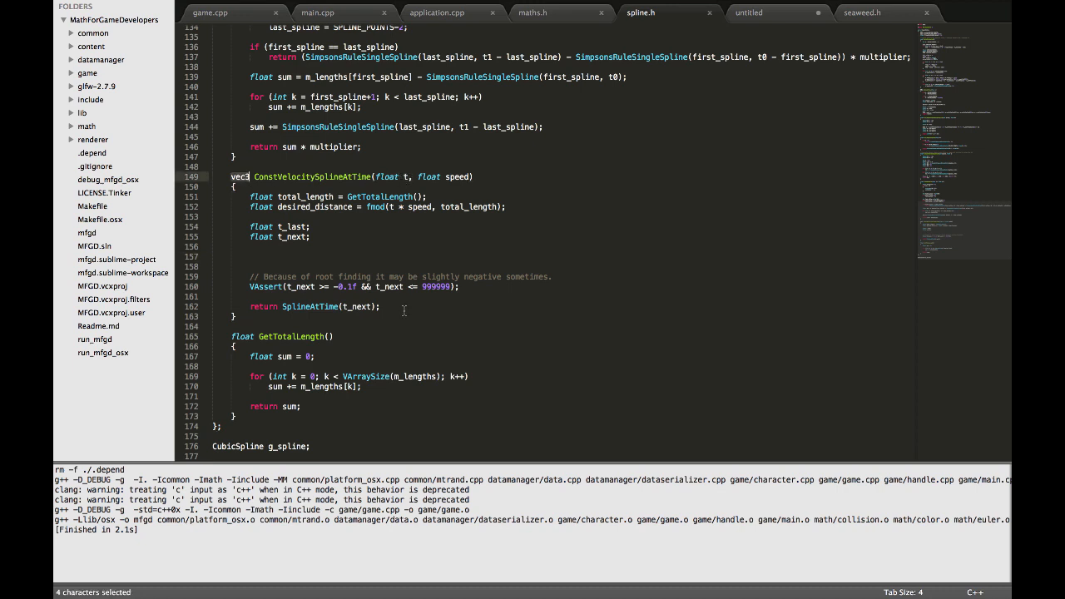
pyautogui.doubleClick(311, 306)
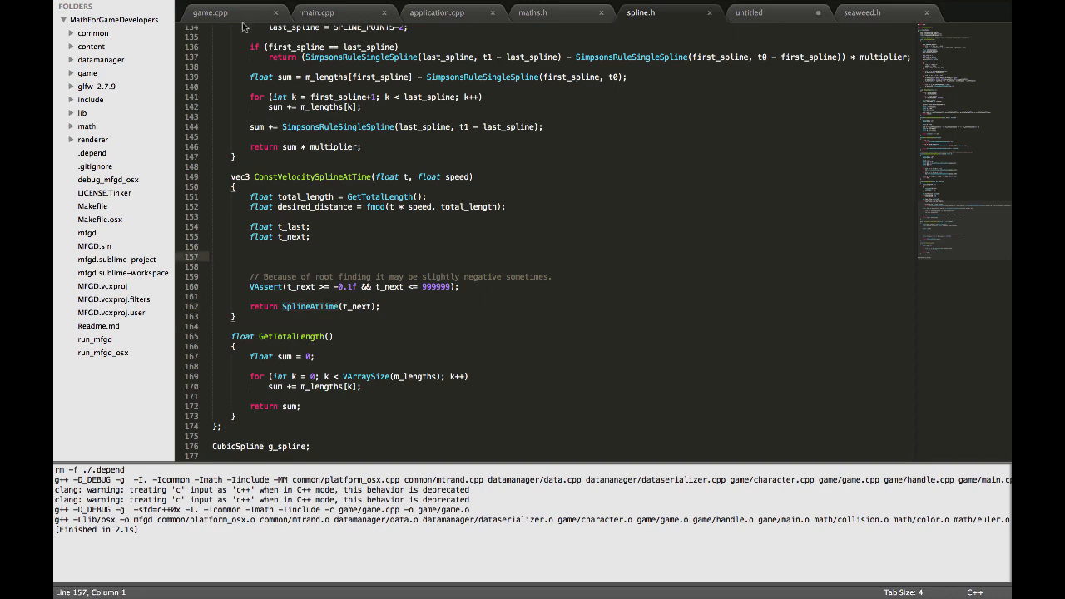
pyautogui.click(219, 13)
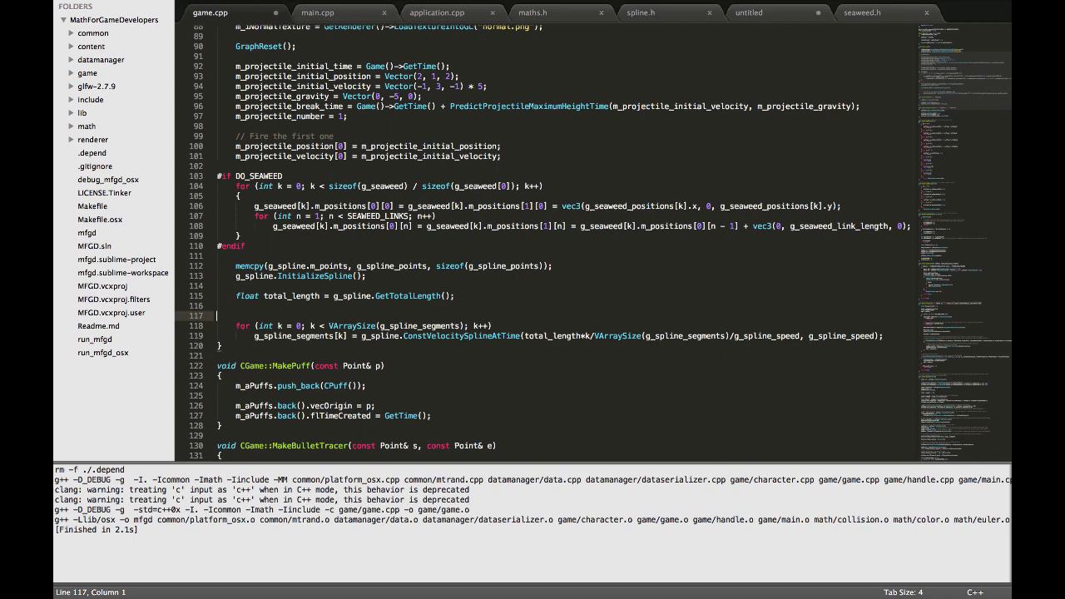
pyautogui.scroll(-3)
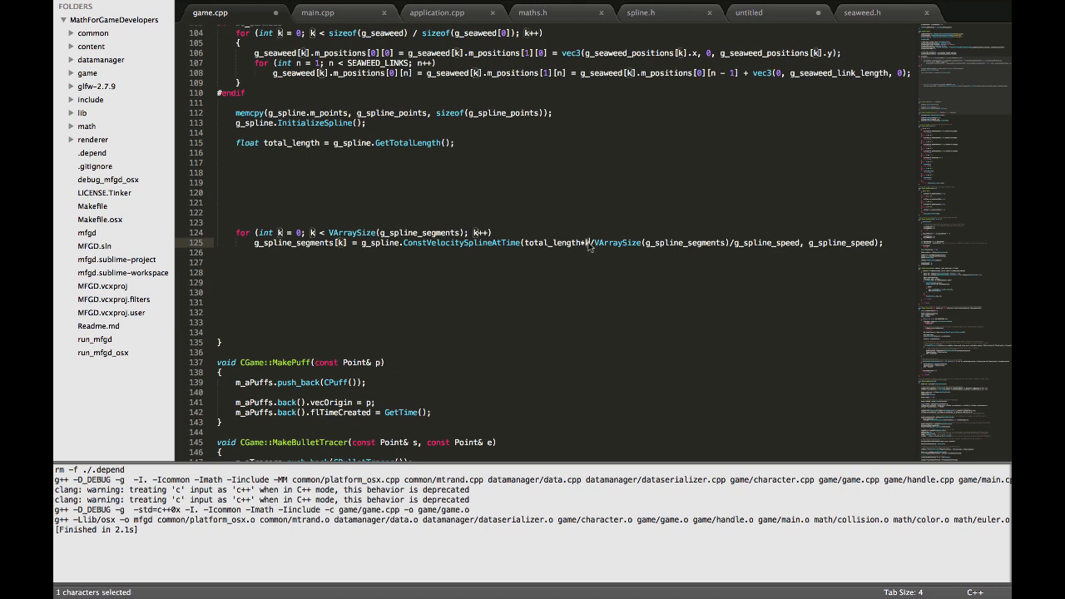
pyautogui.moveTo(609, 271)
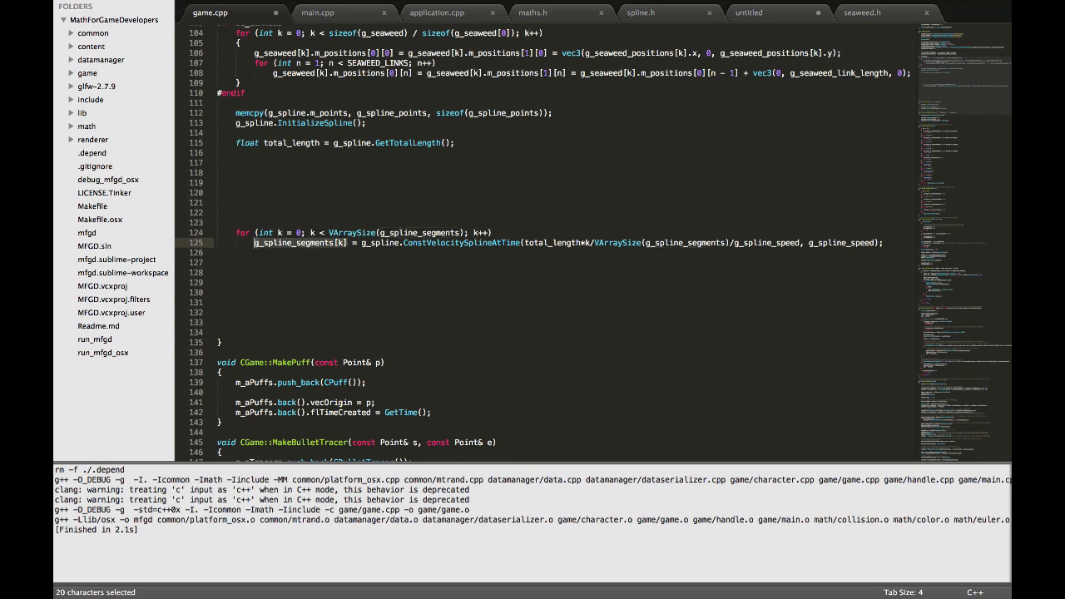
pyautogui.moveTo(657, 149)
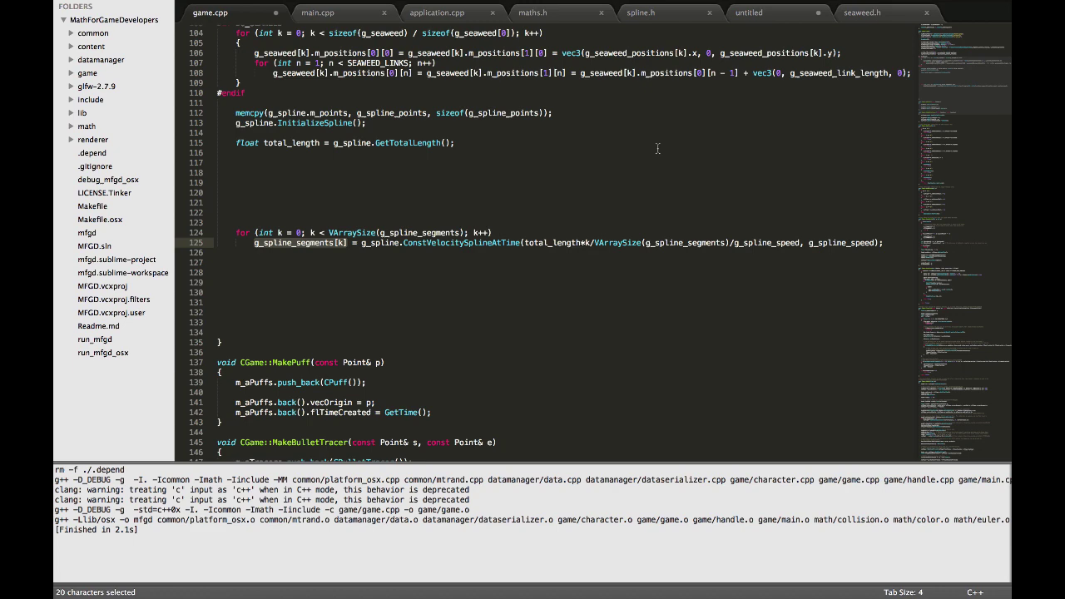
pyautogui.click(664, 13)
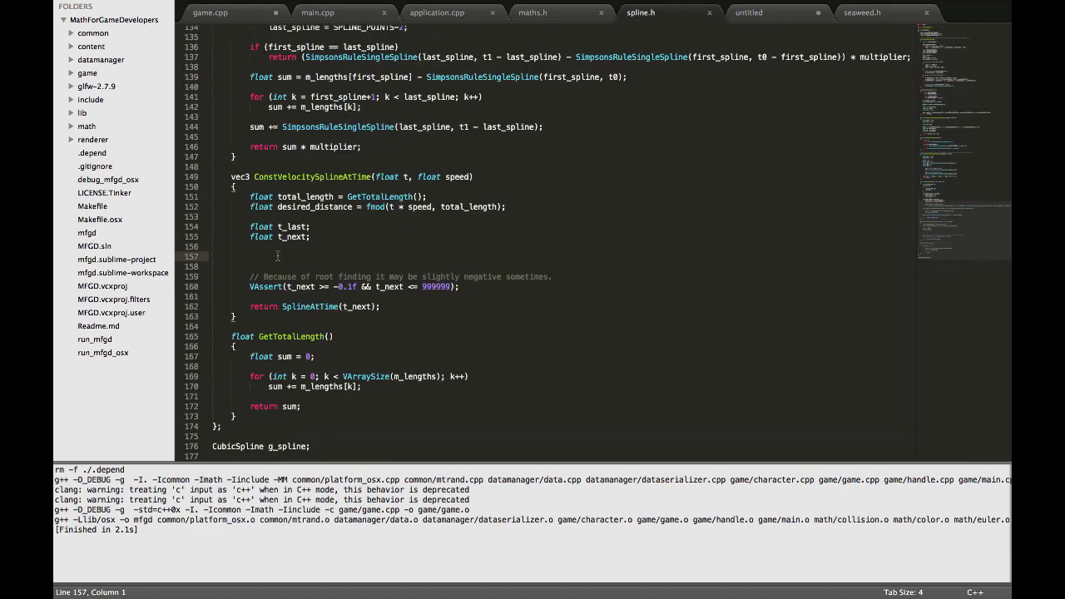
# Step: Write lambda g(float t) -> float returning f(t) - d on line 157
pyautogui.write('auto g = [](')
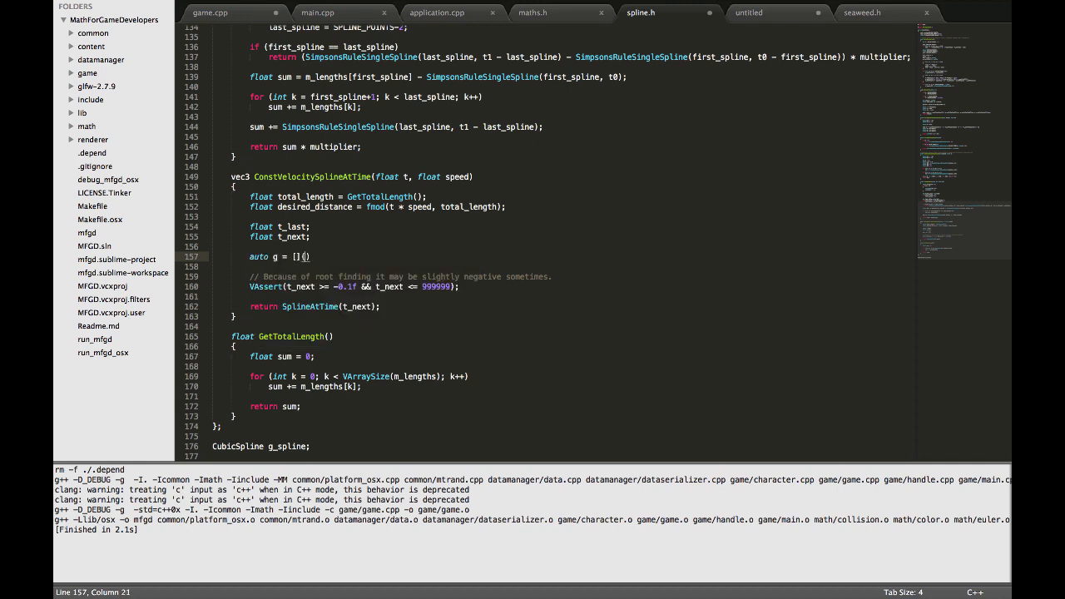
pyautogui.write('float t')
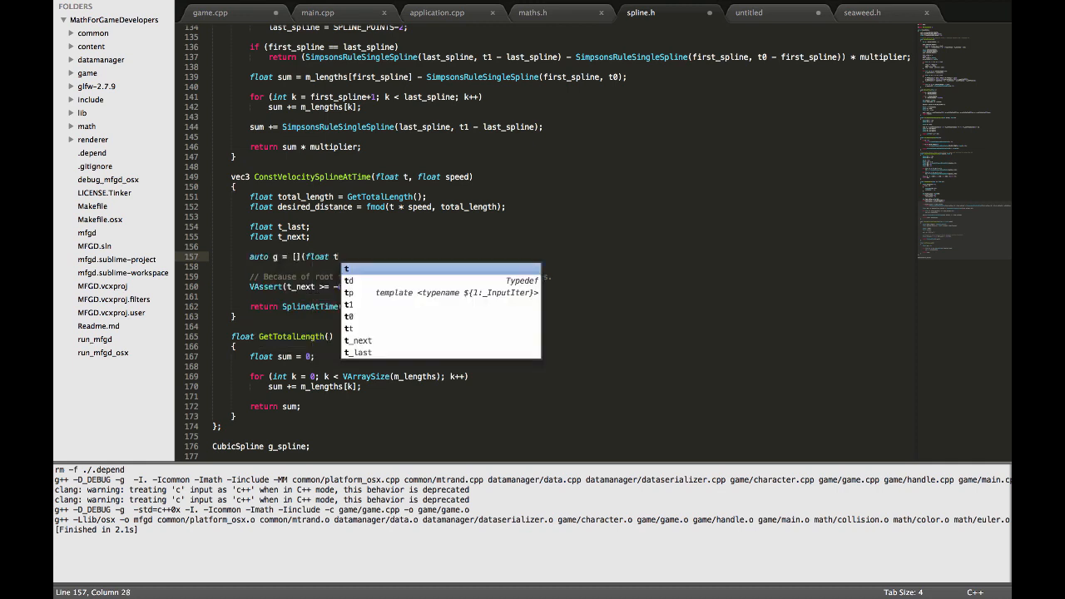
pyautogui.write('-> floa')
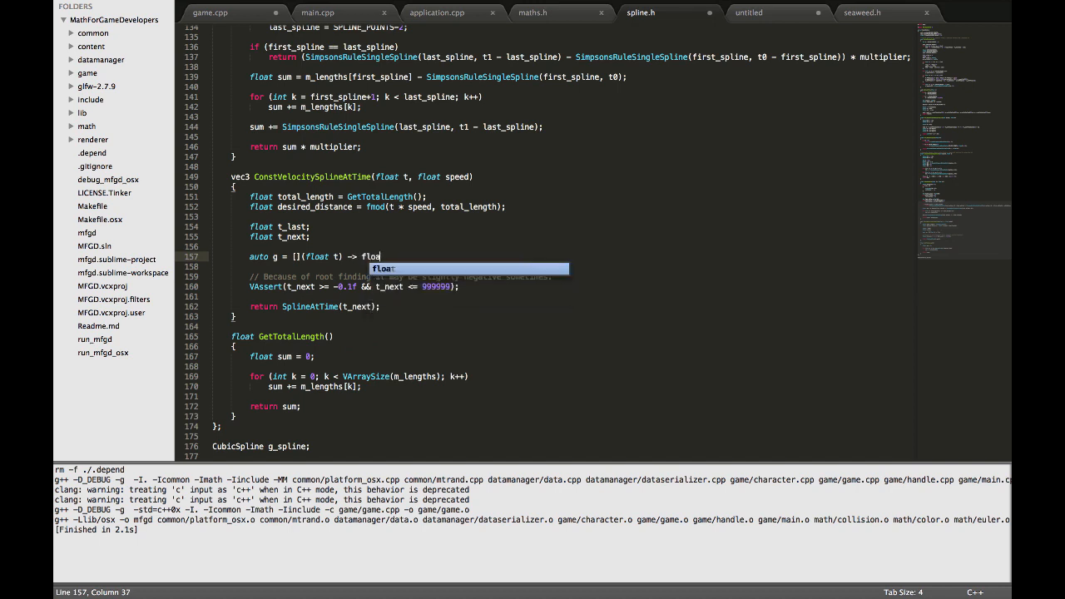
pyautogui.press('Tab')
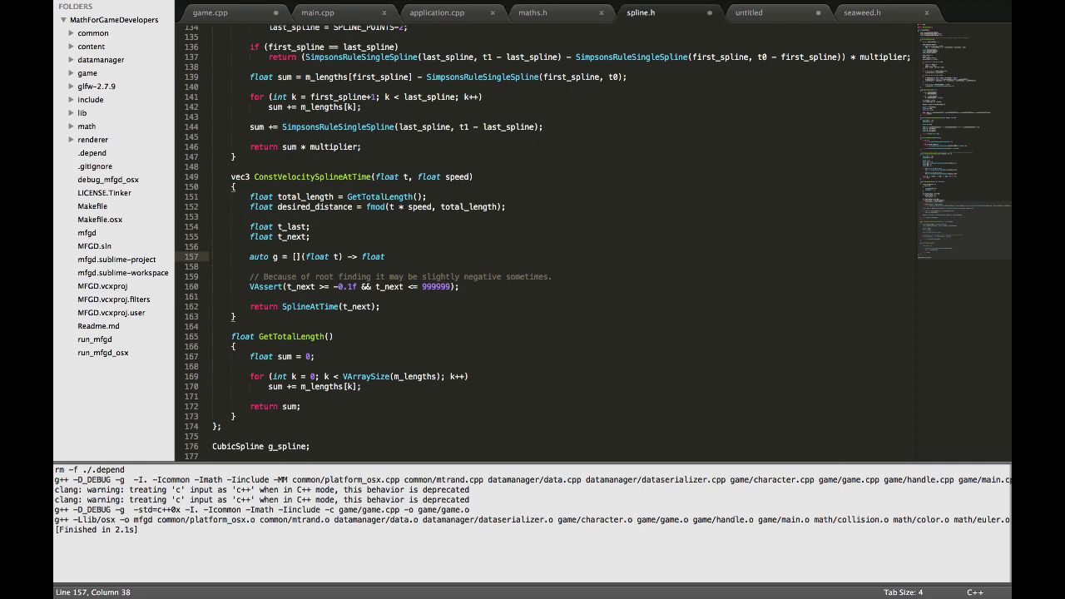
pyautogui.write('{')
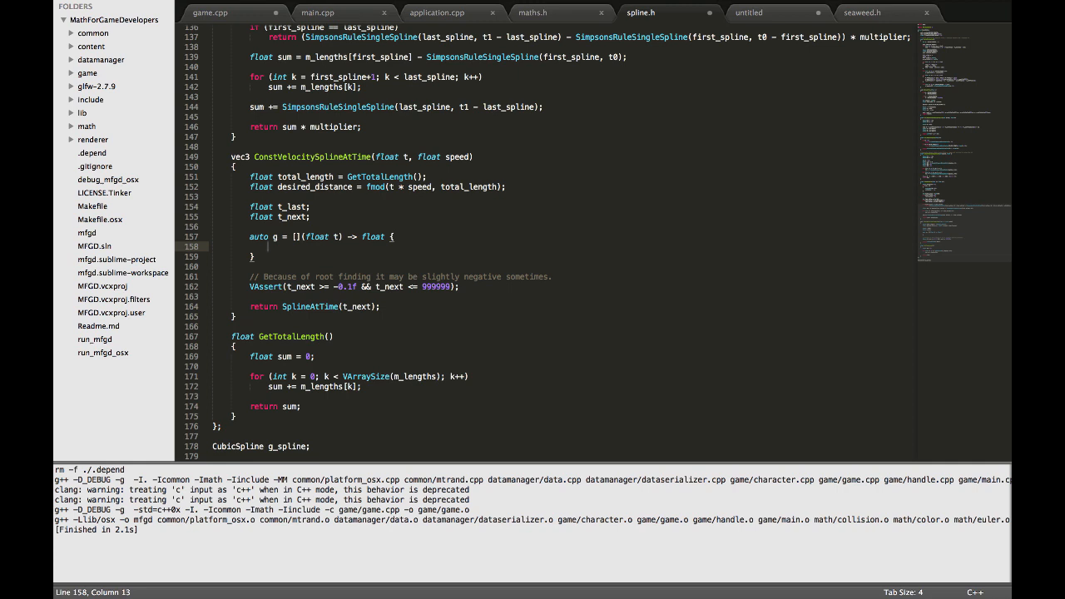
pyautogui.write('return')
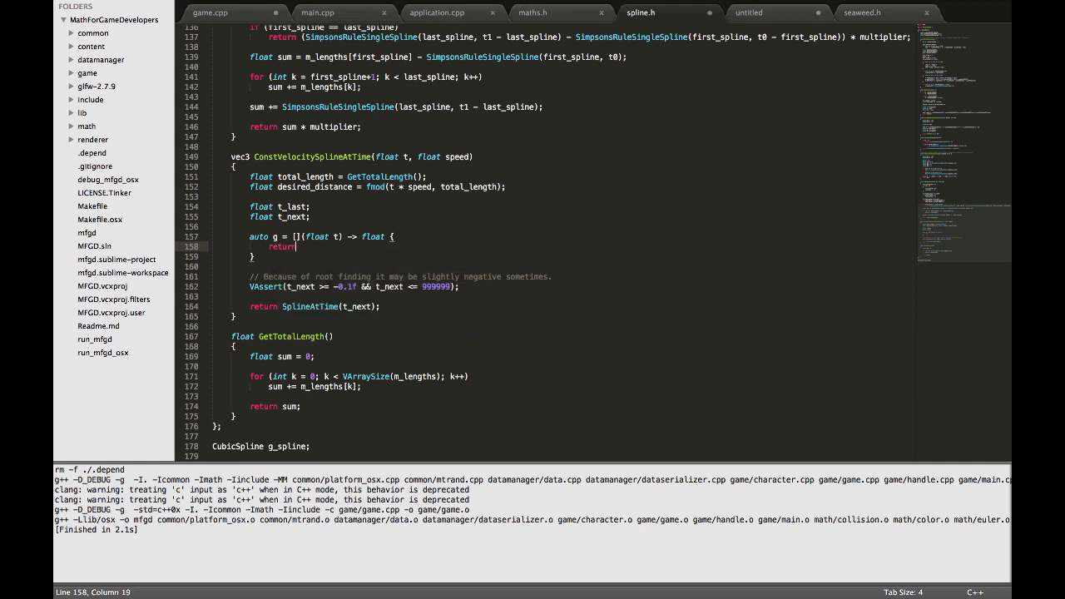
pyautogui.write('f(t) - d;')
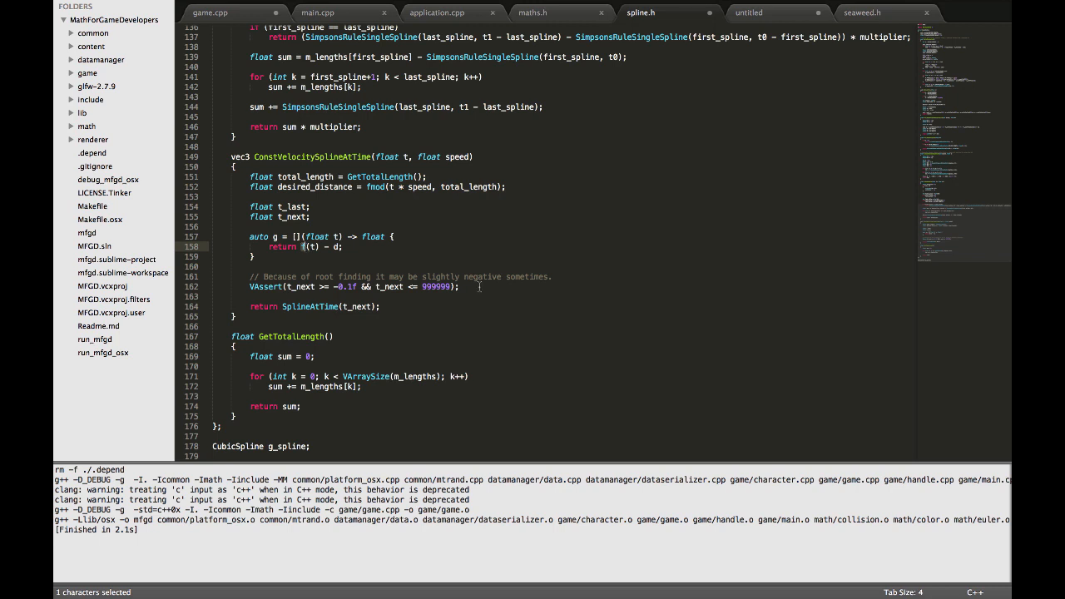
pyautogui.write('Sim')
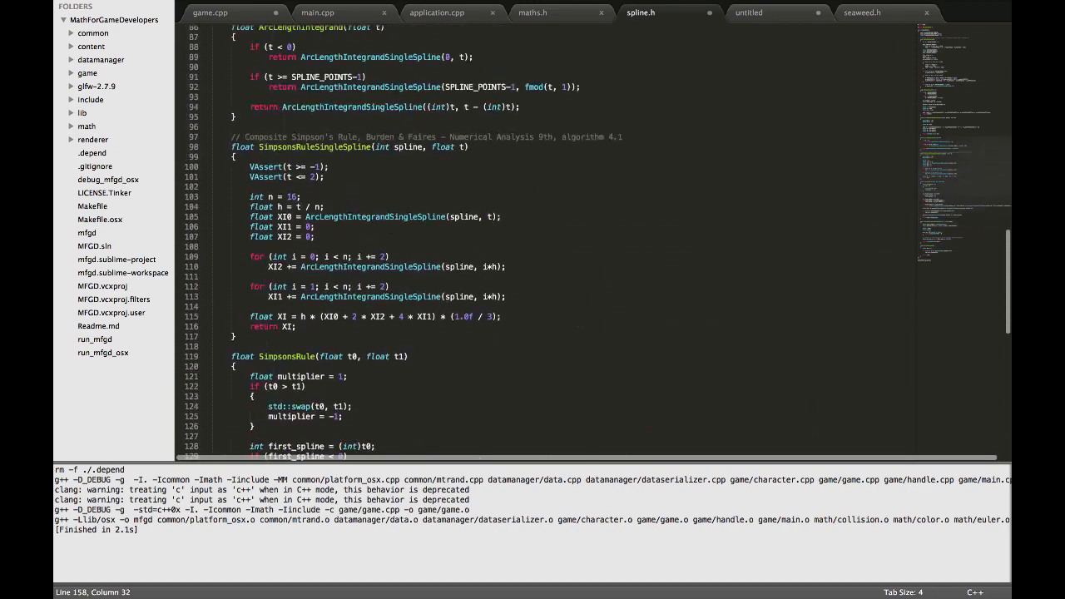
# Step: Scroll through spline.h to review SimpsonsRule for g's return statement
pyautogui.scroll(-3)
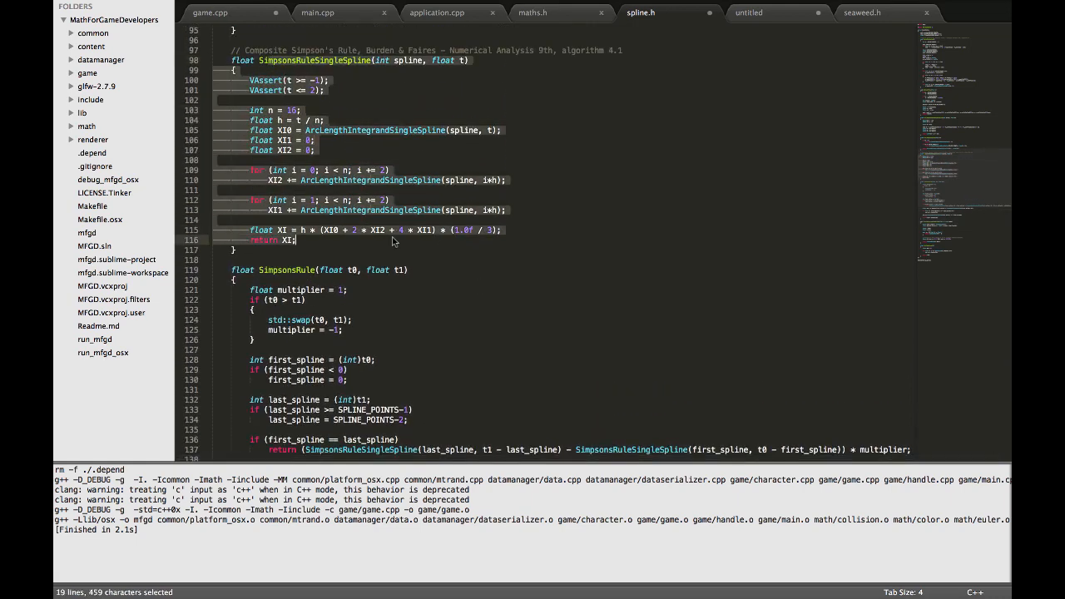
pyautogui.scroll(-3)
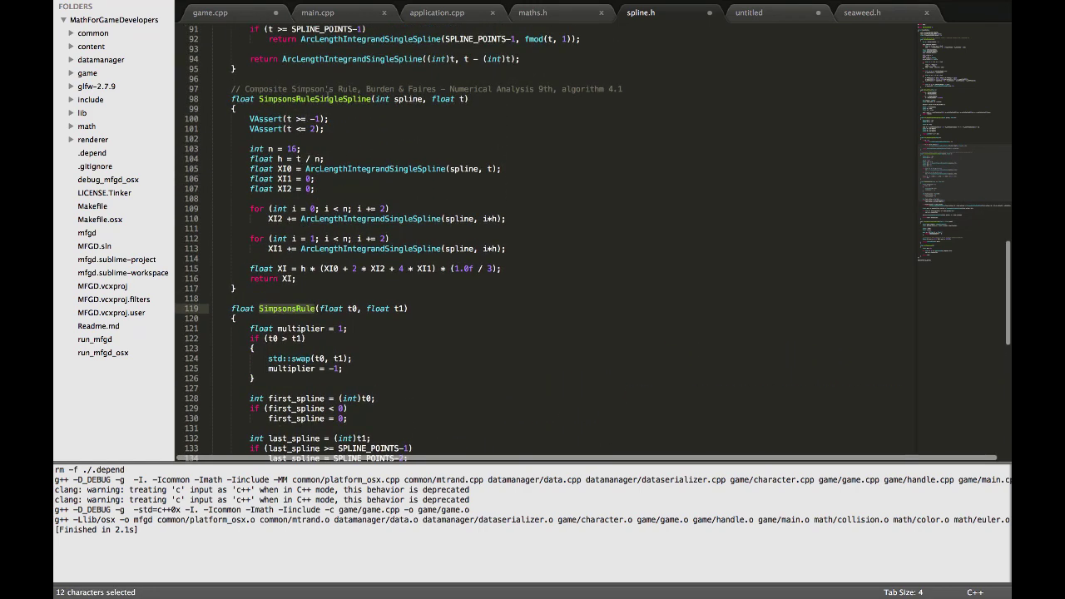
pyautogui.scroll(-3)
pyautogui.write('return SimpsonsRule(t) - d;')
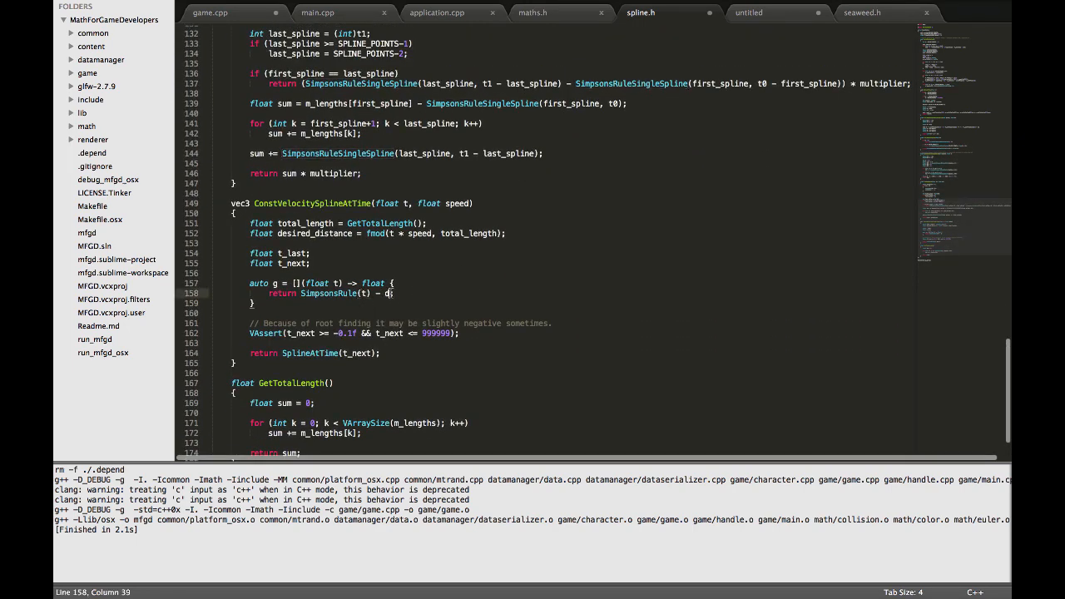
pyautogui.moveTo(497, 289)
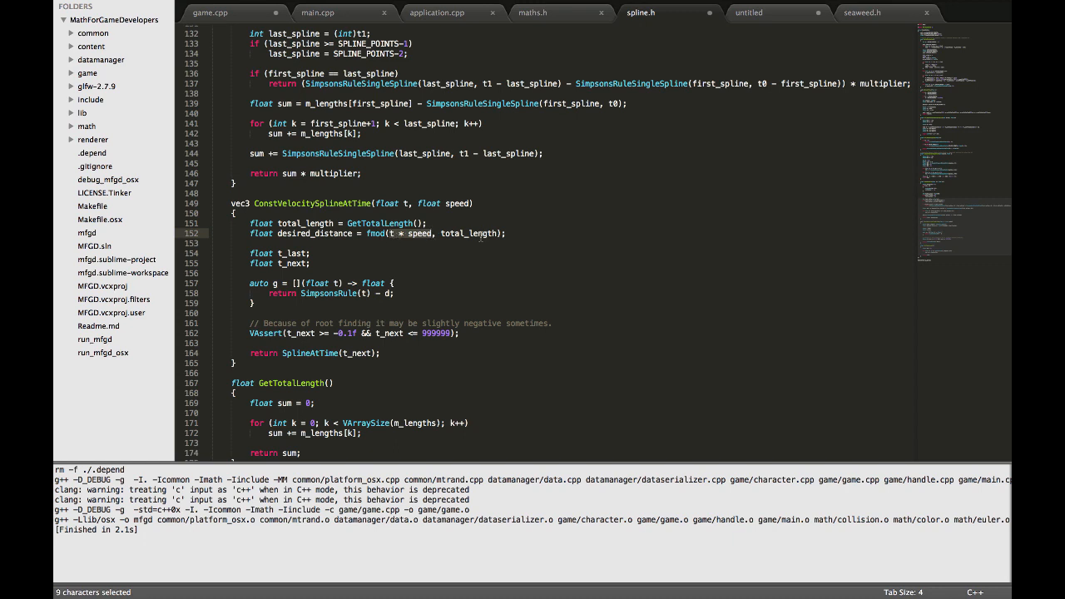
# Step: Swap d for desired_distance and add lambda L(float t) -> float returning ArcLengthIntegrand(t)
pyautogui.doubleClick(303, 223)
pyautogui.write('esired_distance')
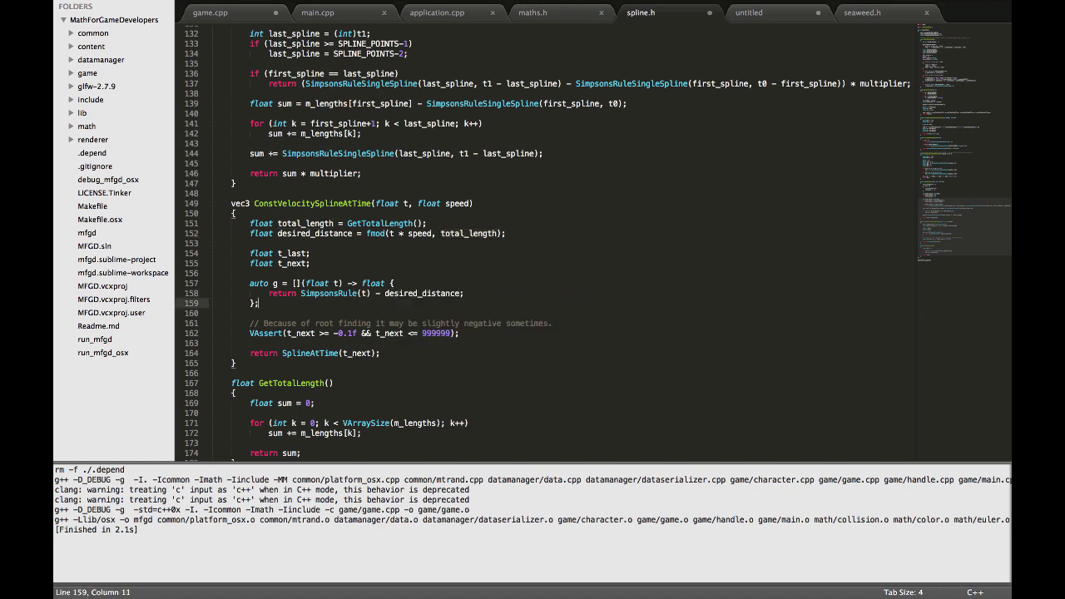
pyautogui.write('auto l')
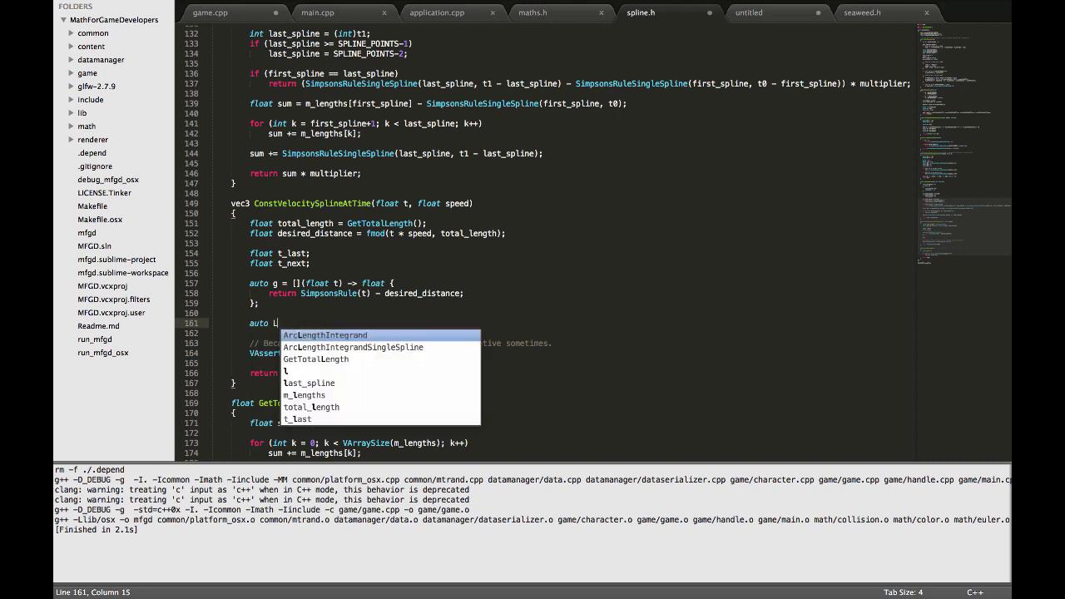
pyautogui.press('space')
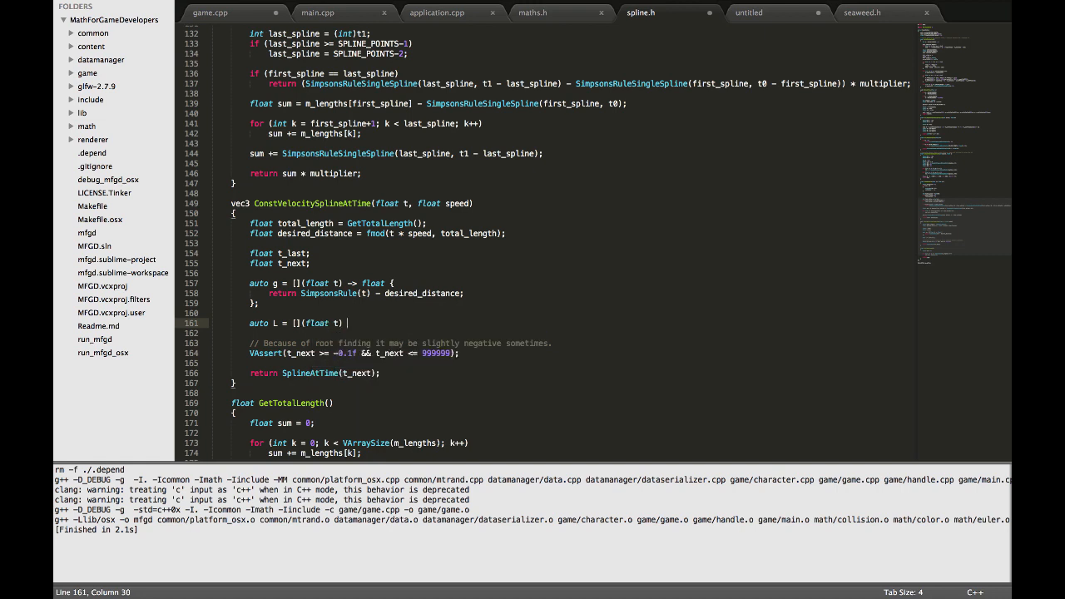
pyautogui.write('-> float {')
pyautogui.write('retur')
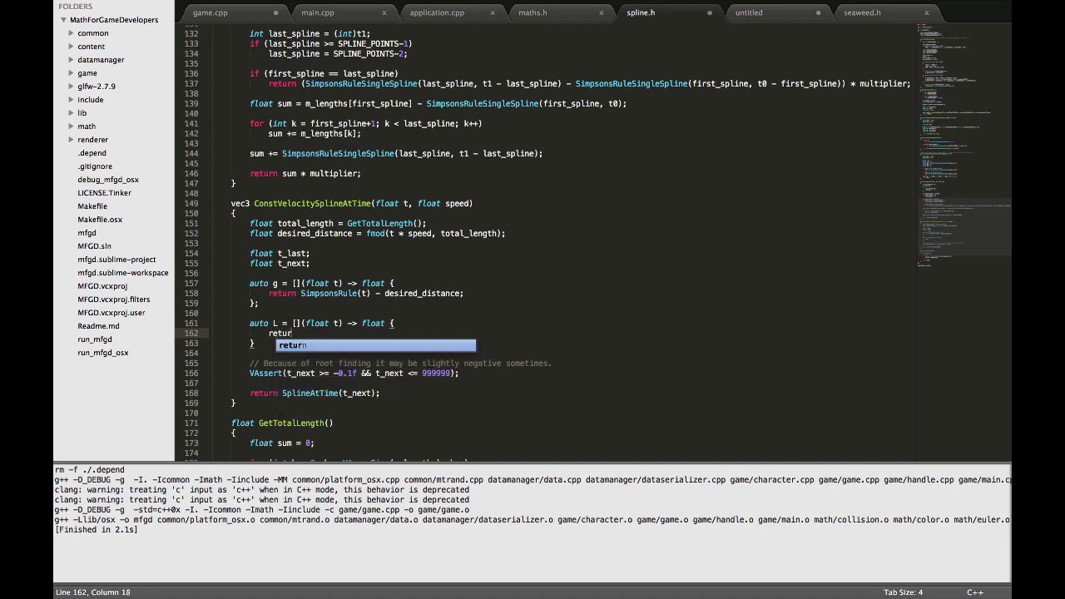
pyautogui.write('ArcLengthIntegrand')
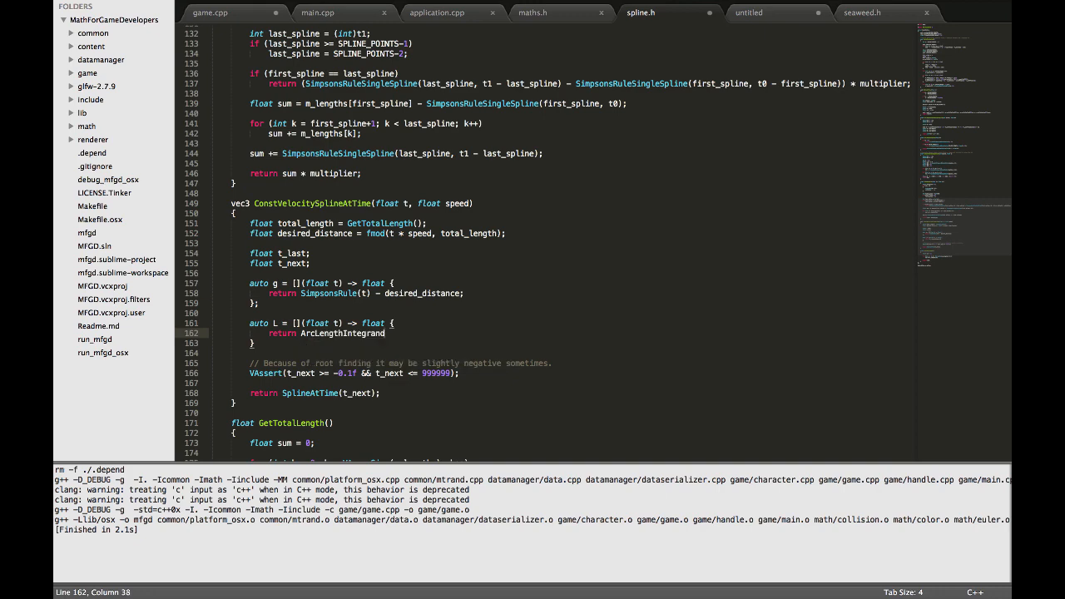
pyautogui.write('(t);')
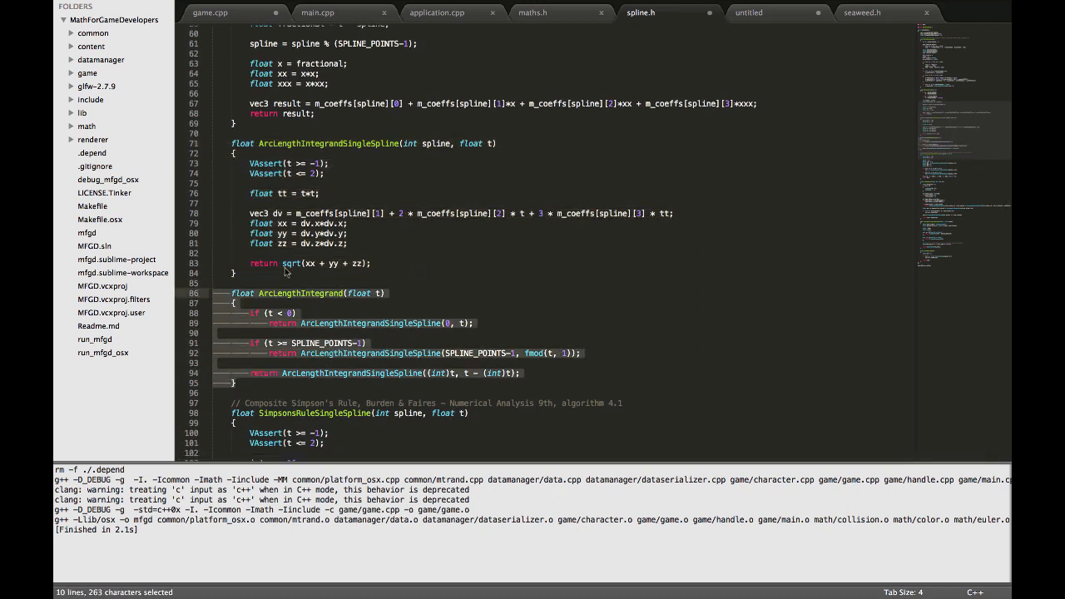
# Step: Scroll back to the g and L lambdas to change their captures to [this]
pyautogui.scroll(-3)
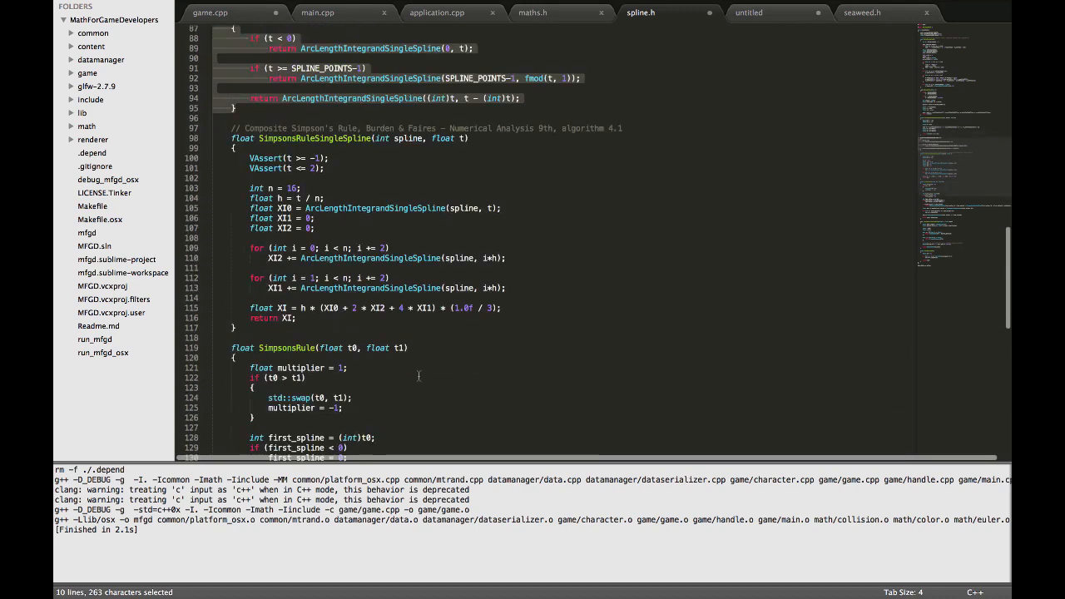
pyautogui.scroll(-3)
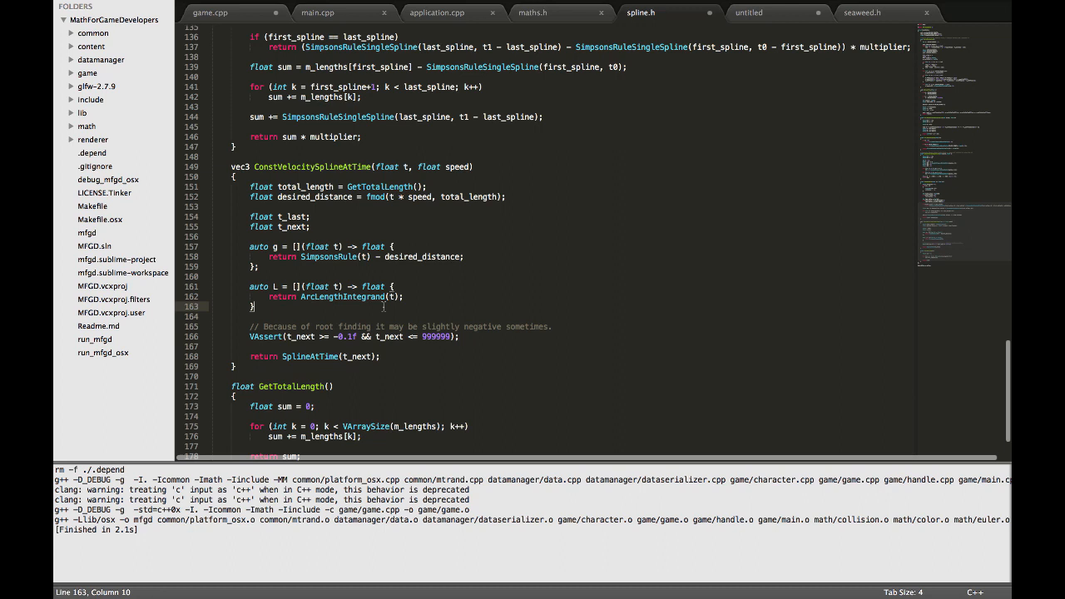
pyautogui.click(300, 246)
pyautogui.write('this')
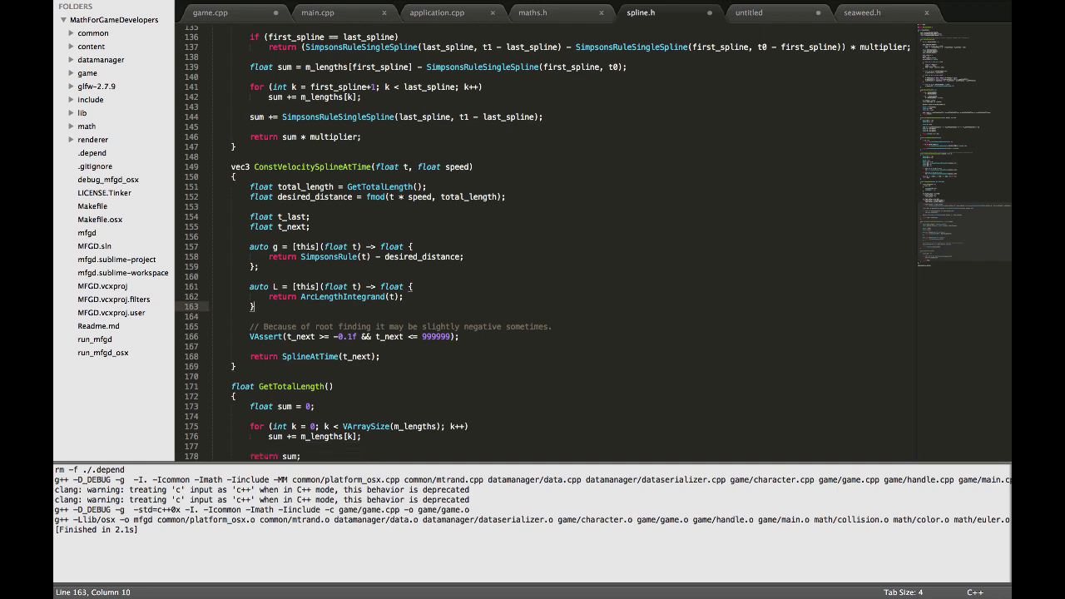
# Step: Initialise t_last to SPLINE_POINTS * desired_distance / total_length, then begin t_next = t_last
pyautogui.click(303, 216)
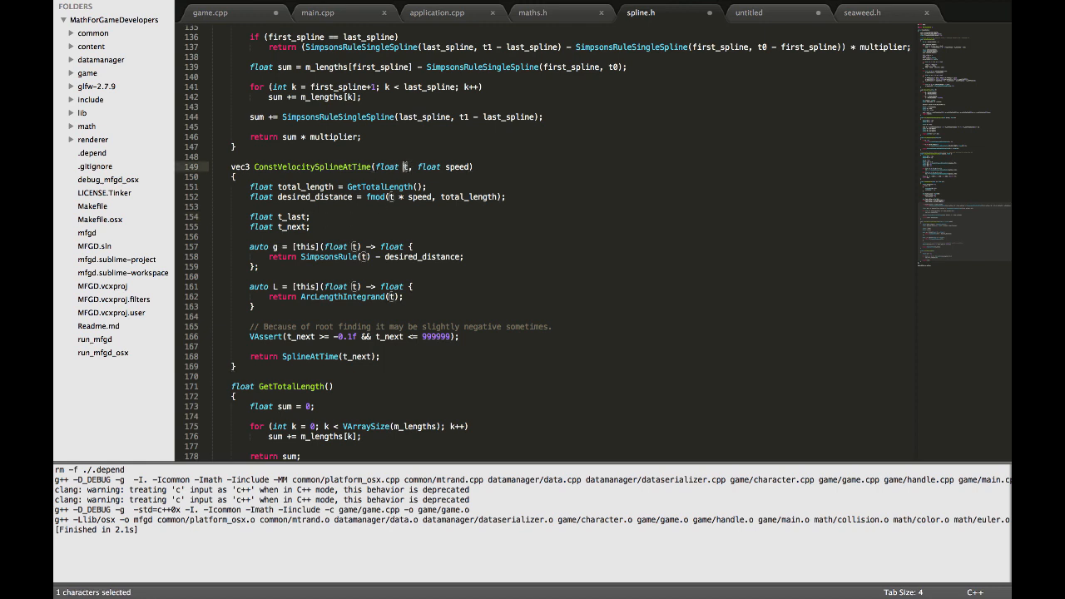
pyautogui.click(309, 216)
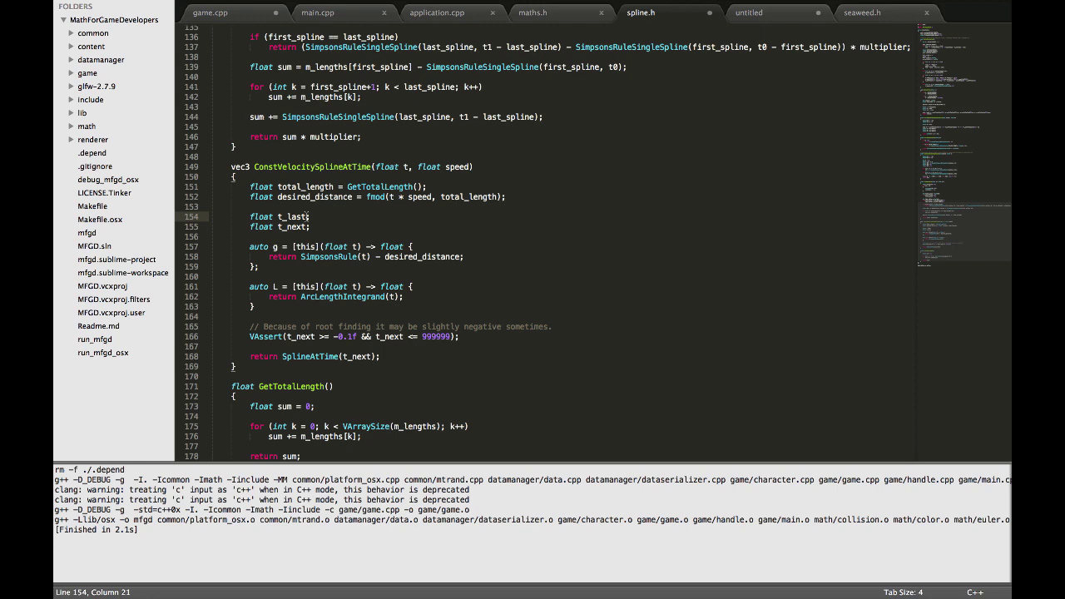
pyautogui.write('=')
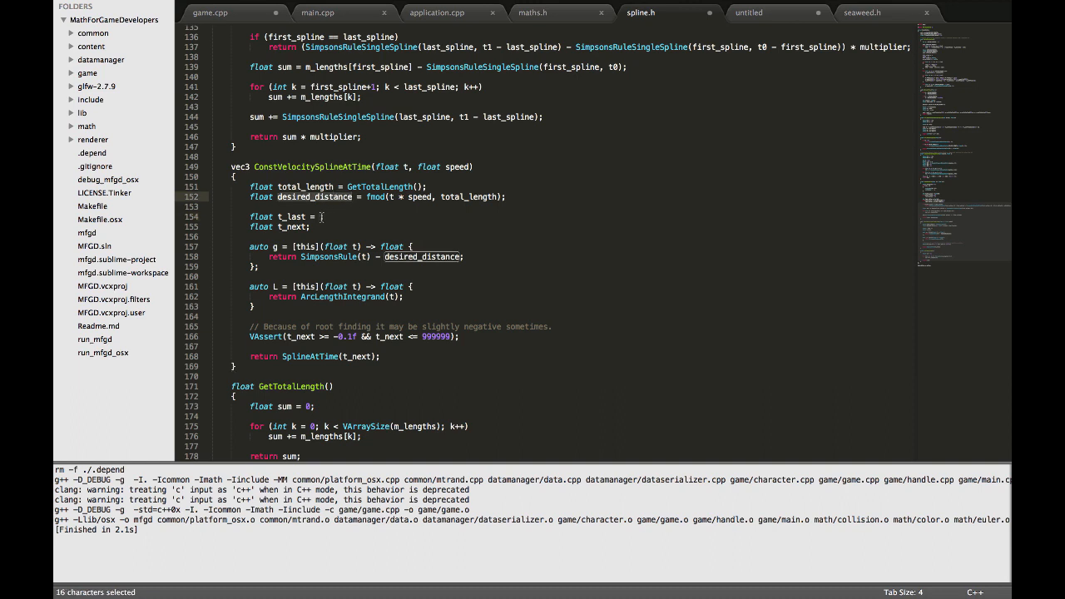
pyautogui.write('desi')
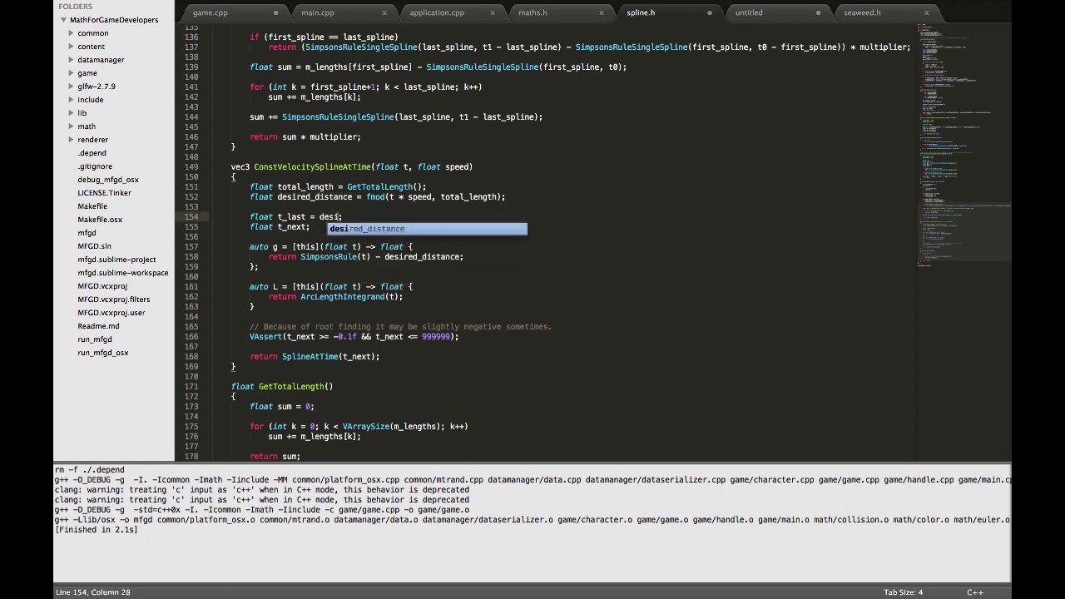
pyautogui.press('Tab')
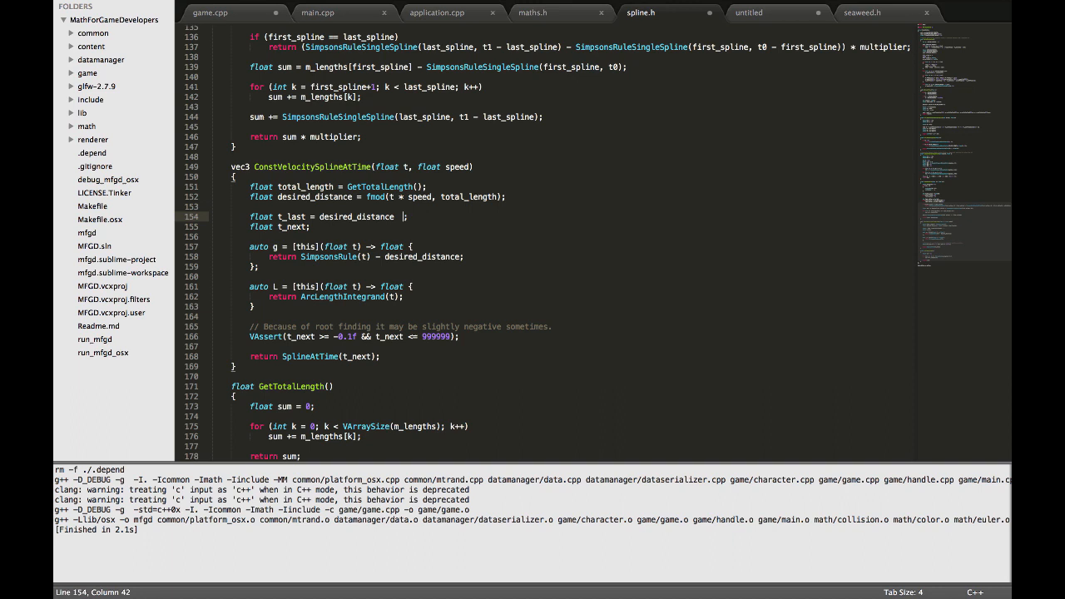
pyautogui.write('/ tot')
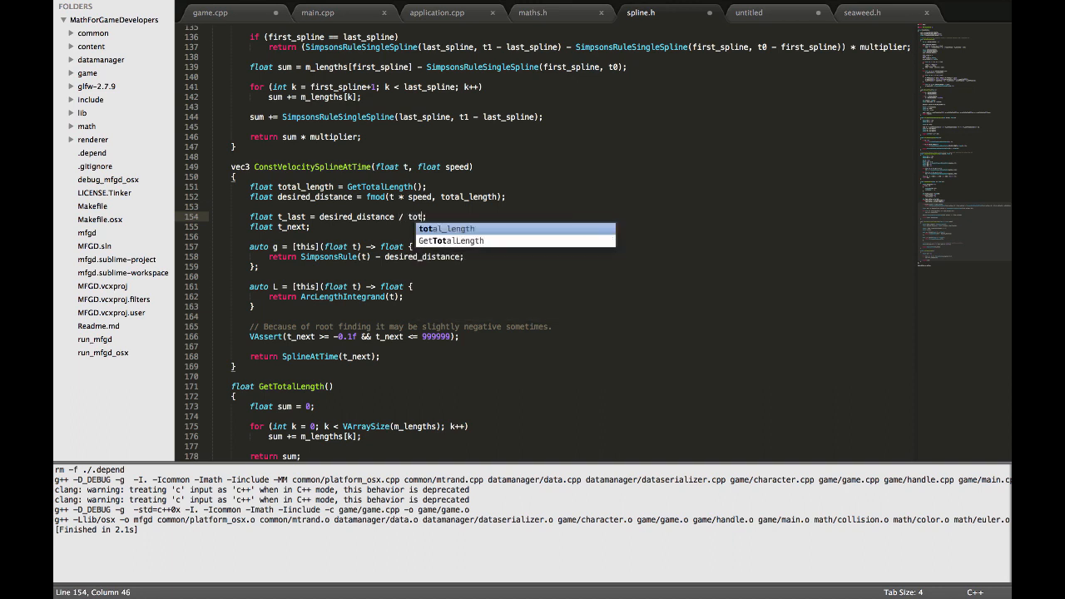
pyautogui.press('Tab')
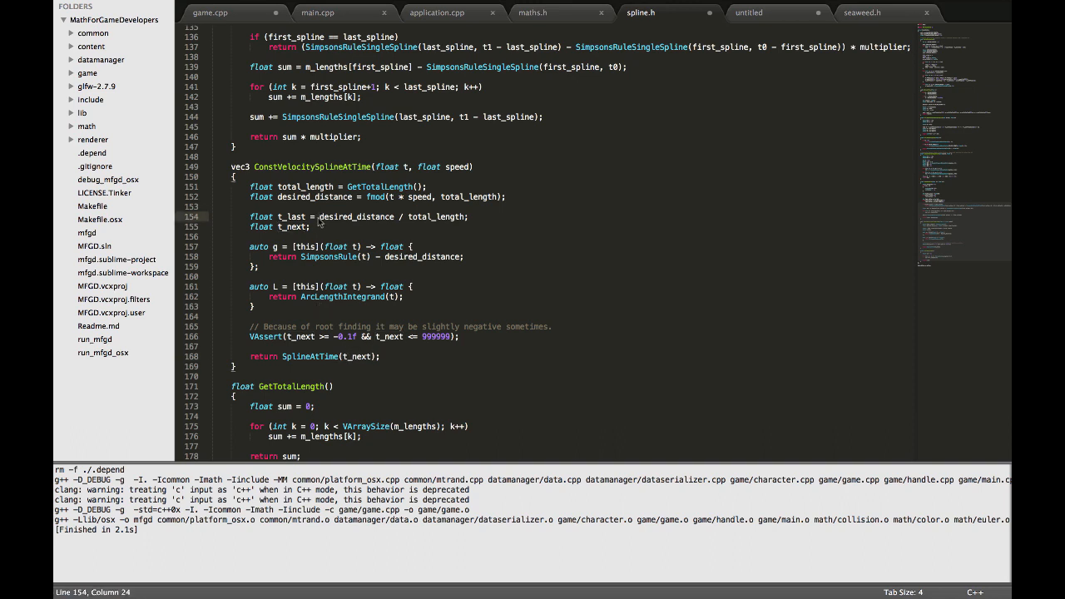
pyautogui.write('SPLINE_POINTS')
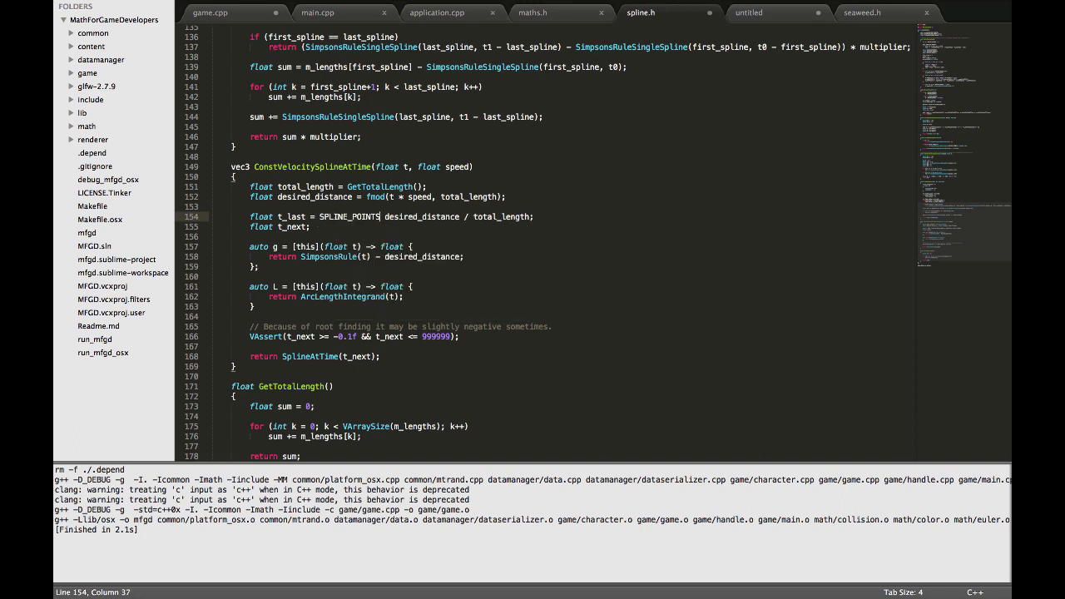
pyautogui.write('*')
pyautogui.click(283, 227)
pyautogui.write(' = ')
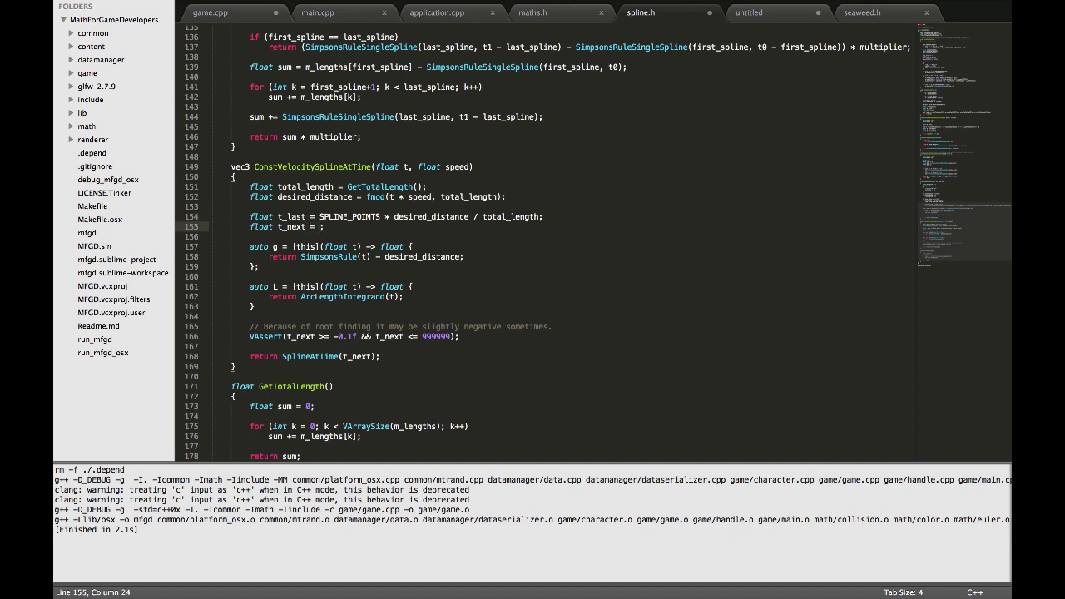
pyautogui.write('t_las')
pyautogui.write('do {')
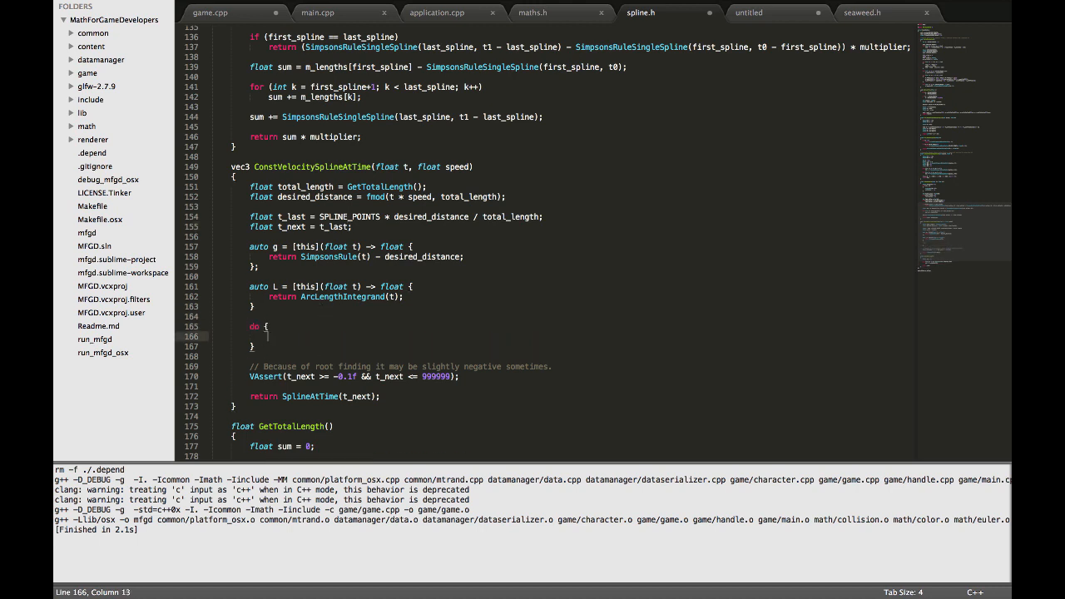
# Step: In the loop body, set t_last = t_next and t_next = t_last - g(t_last) / L(t_last)
pyautogui.write('t_last =')
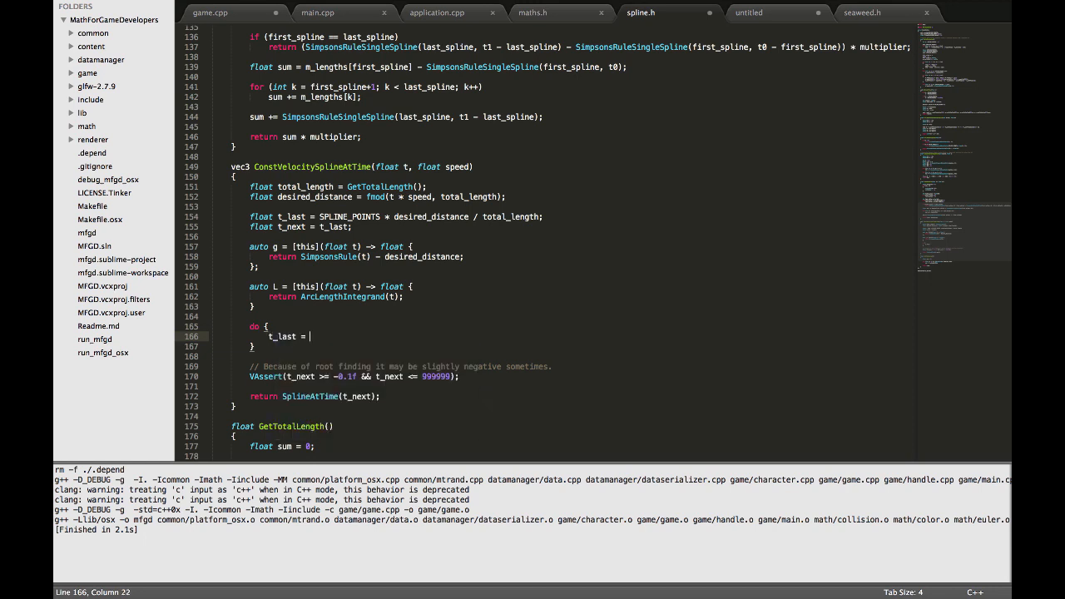
pyautogui.write('t_n')
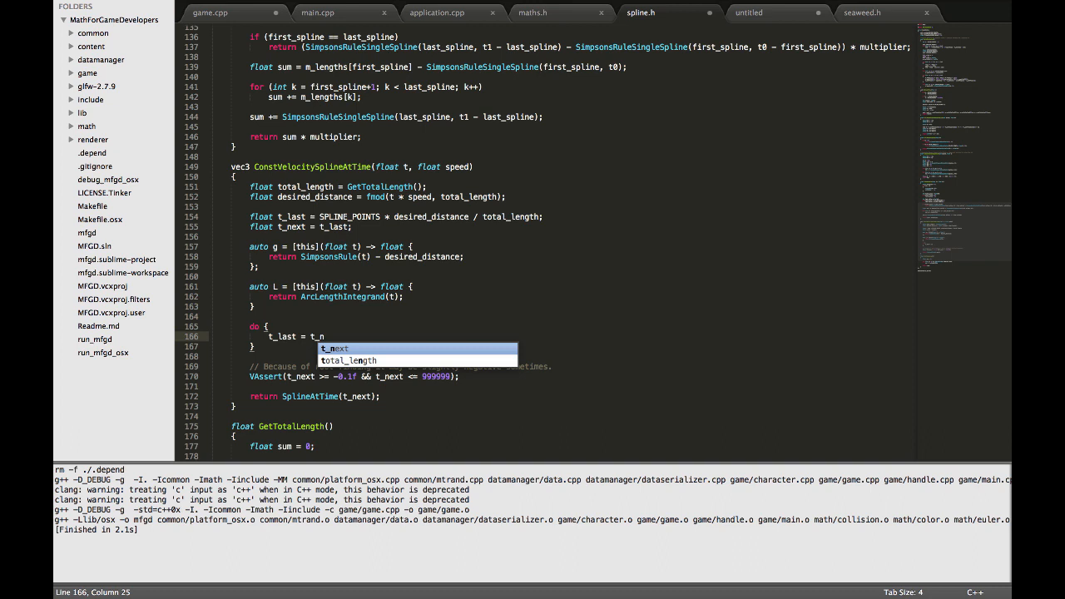
pyautogui.press('Tab')
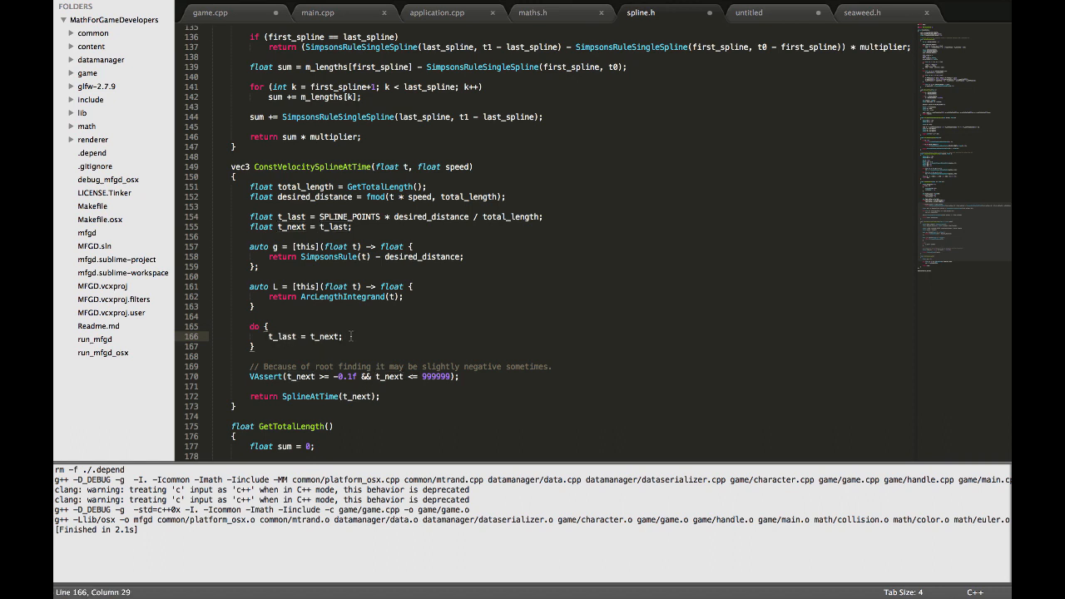
pyautogui.write('t_next =')
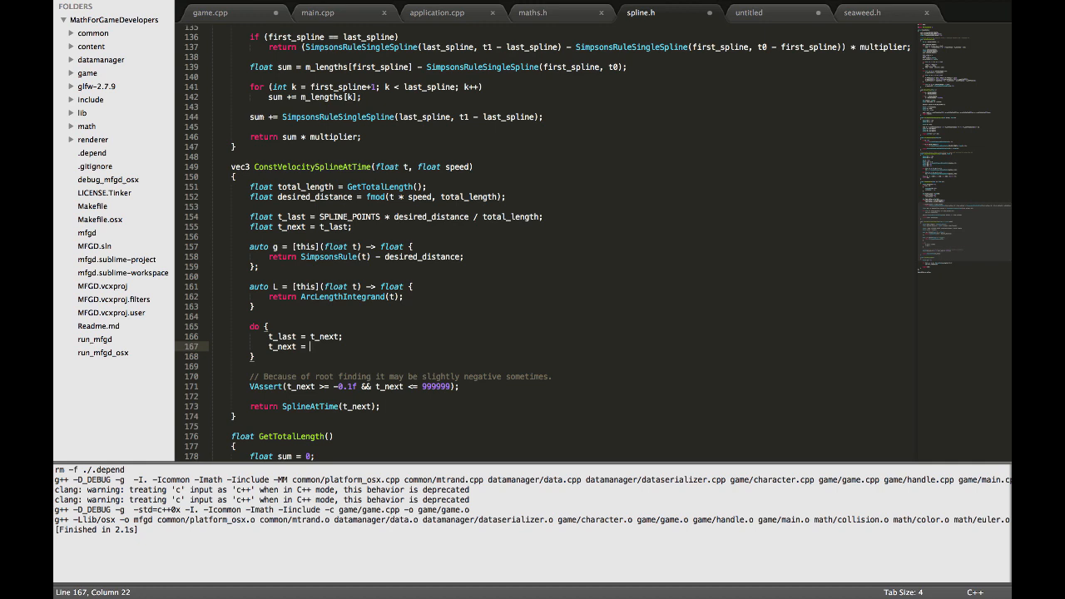
pyautogui.write('t_last - g(t_last')
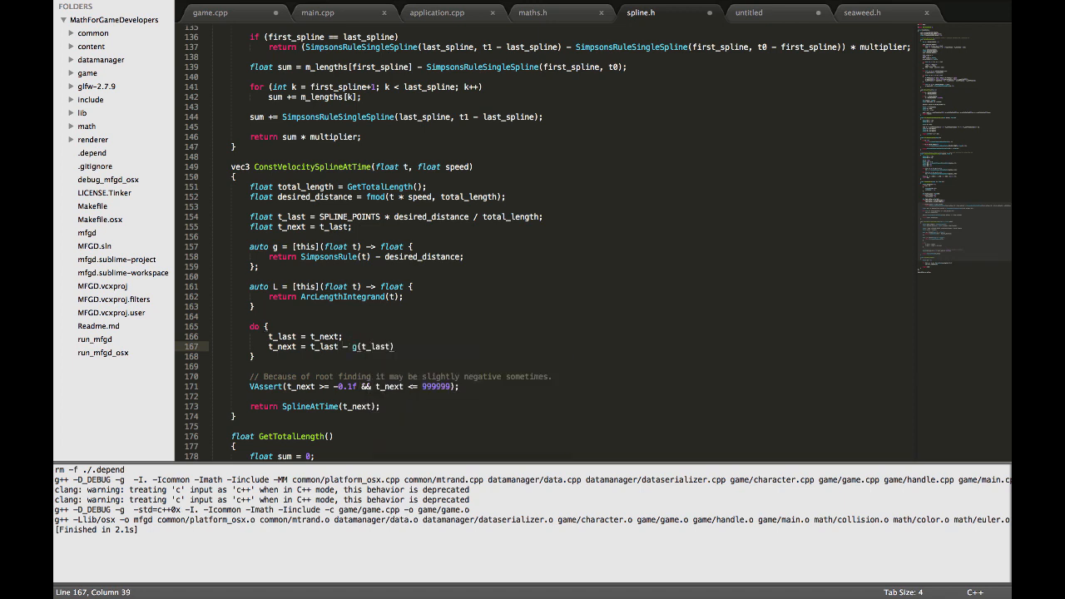
pyautogui.write('/')
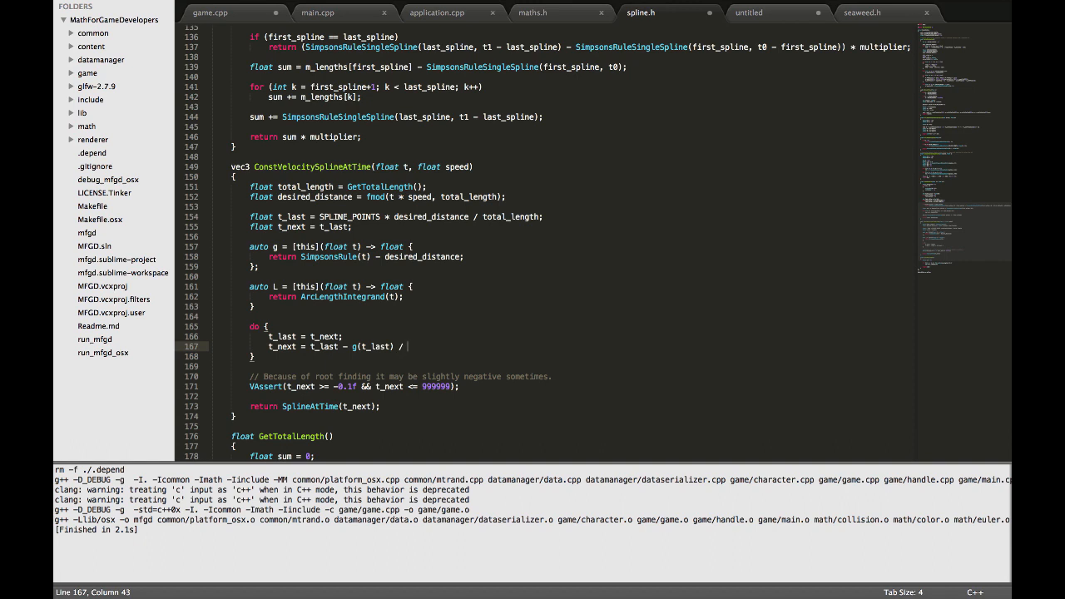
pyautogui.write('L(t_last);')
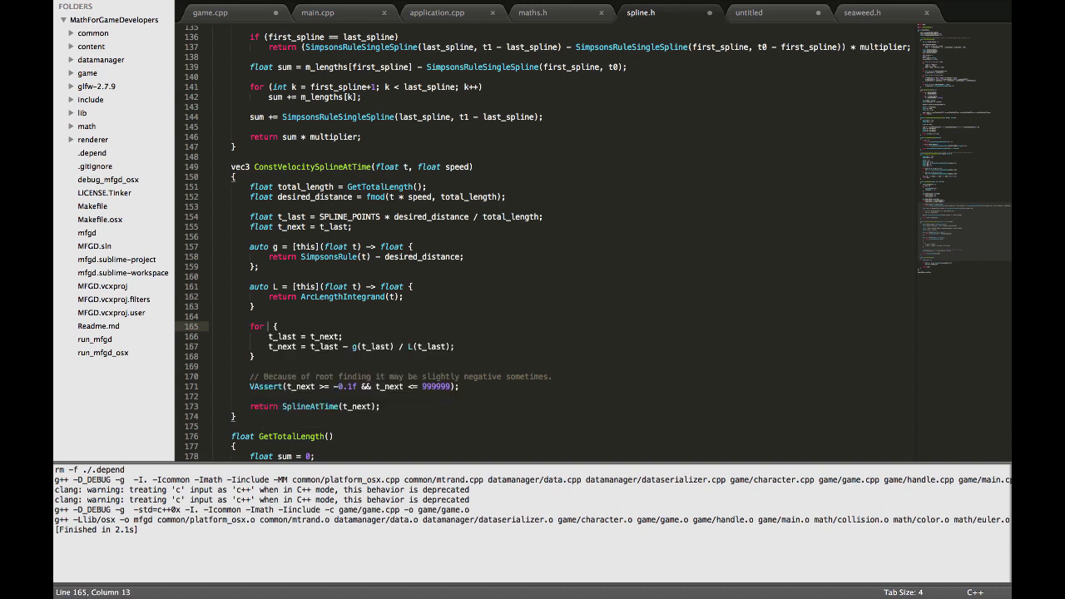
pyautogui.write('int k = 0; k < 15; k++')
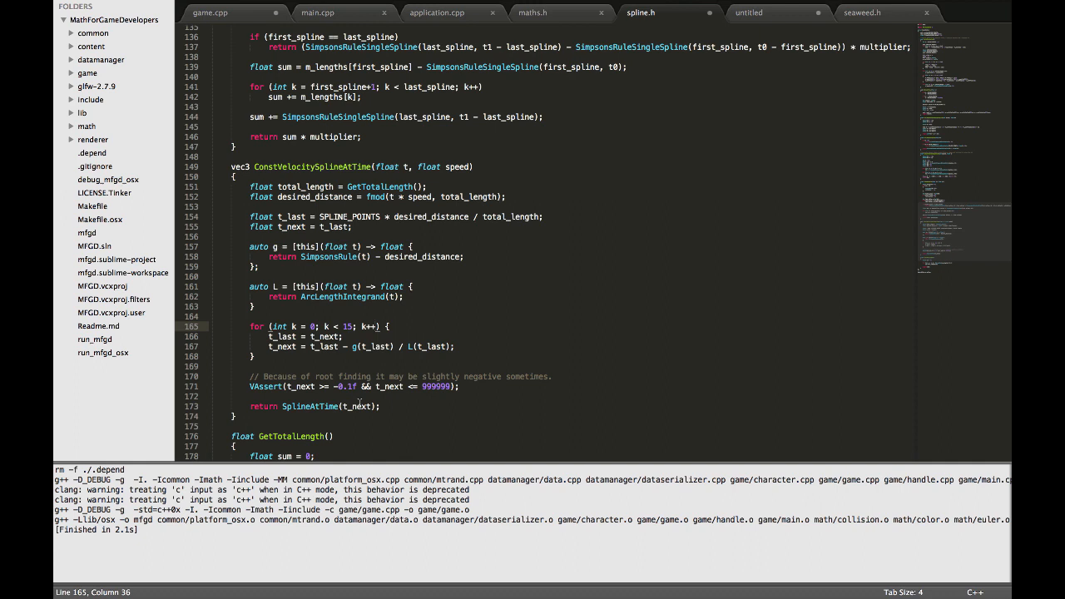
pyautogui.doubleClick(370, 326)
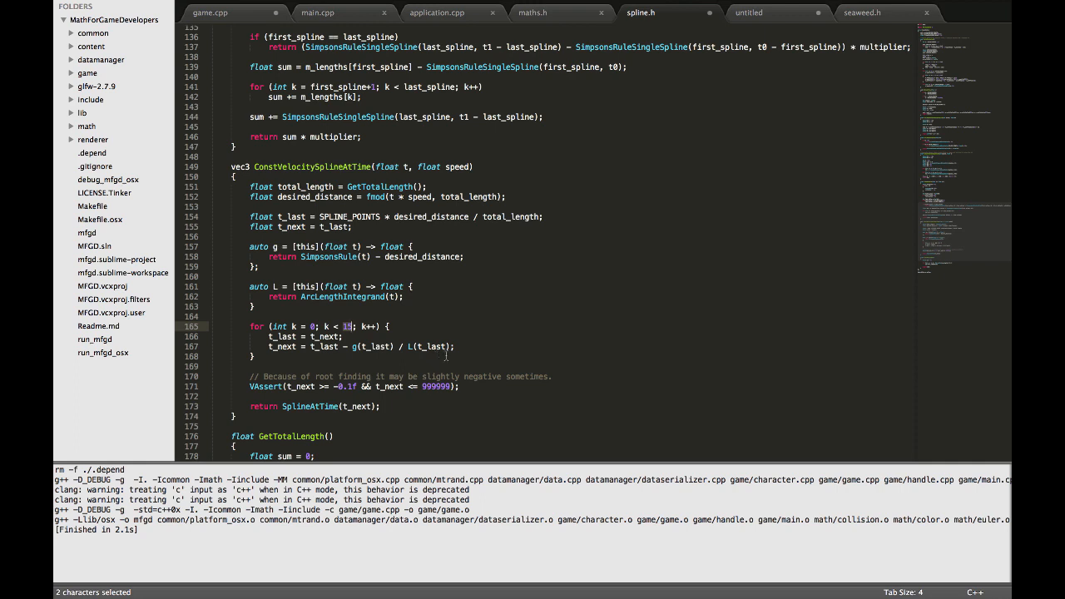
pyautogui.moveTo(477, 347)
pyautogui.write('do')
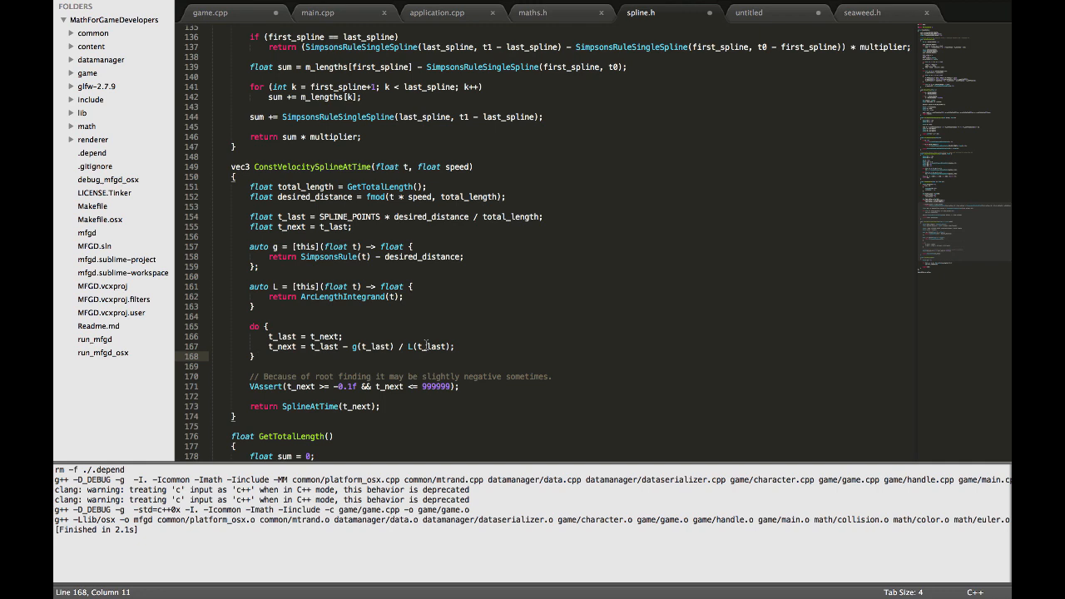
# Step: End the loop with while(fabs(t_last - t_next) > 0.1f) and check the condition
pyautogui.write('while')
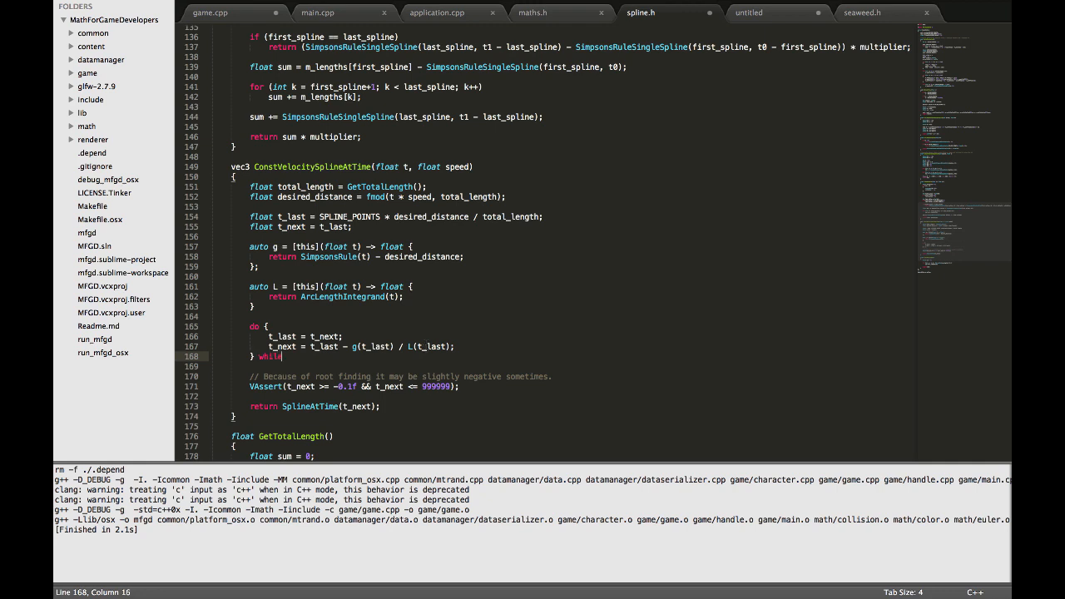
pyautogui.write('(fd')
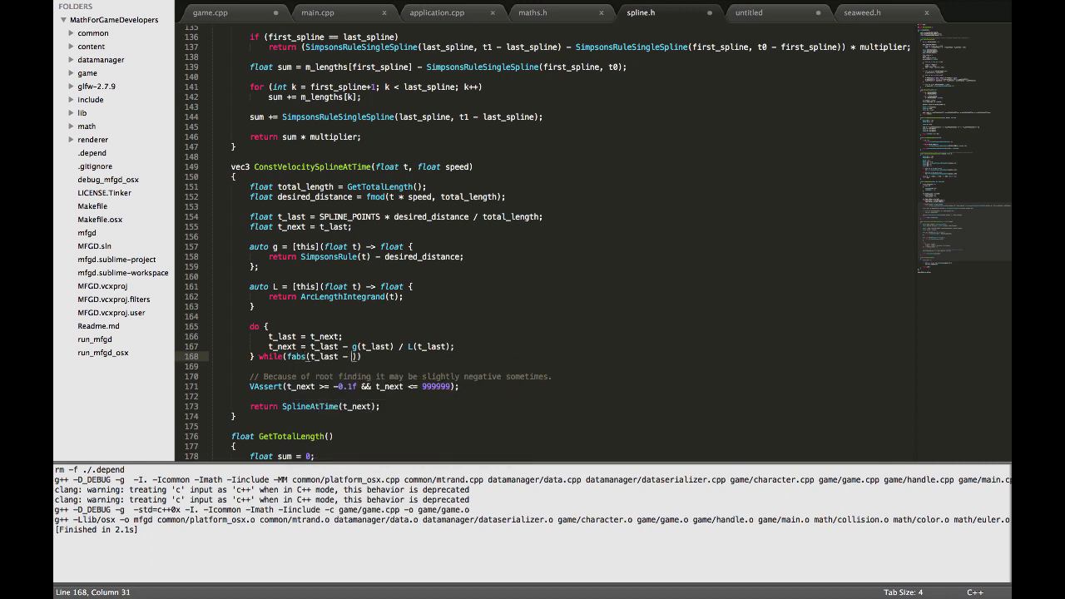
pyautogui.write('t_next)')
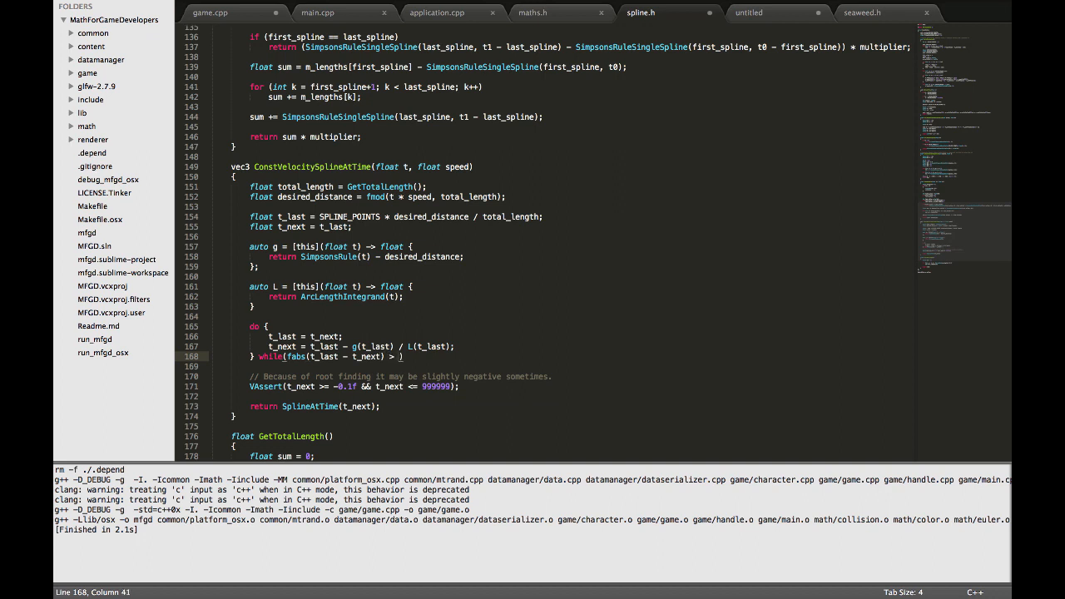
pyautogui.write('0.1f')
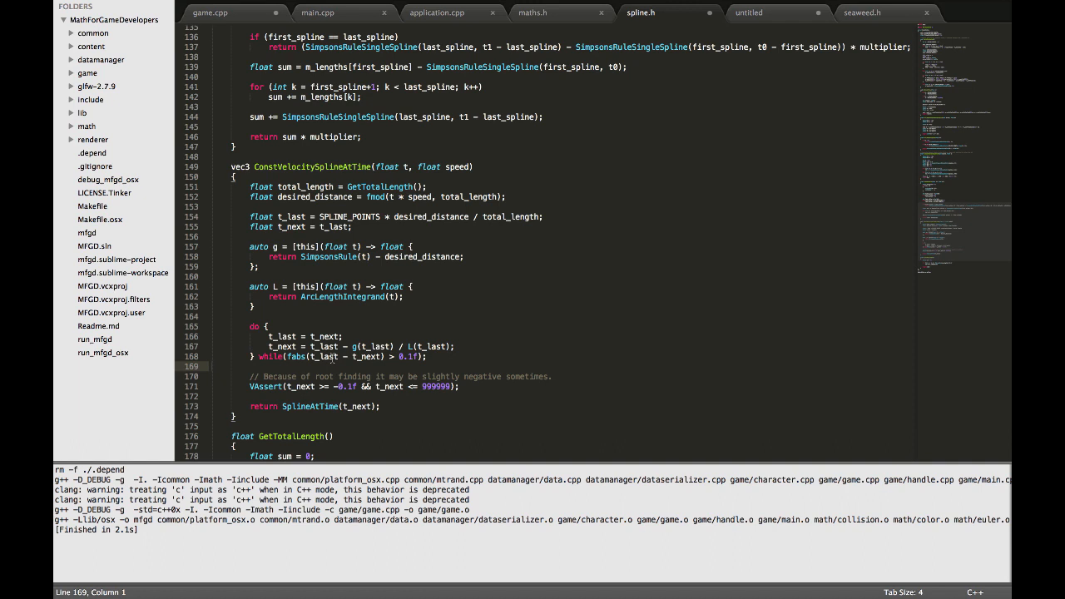
pyautogui.doubleClick(368, 356)
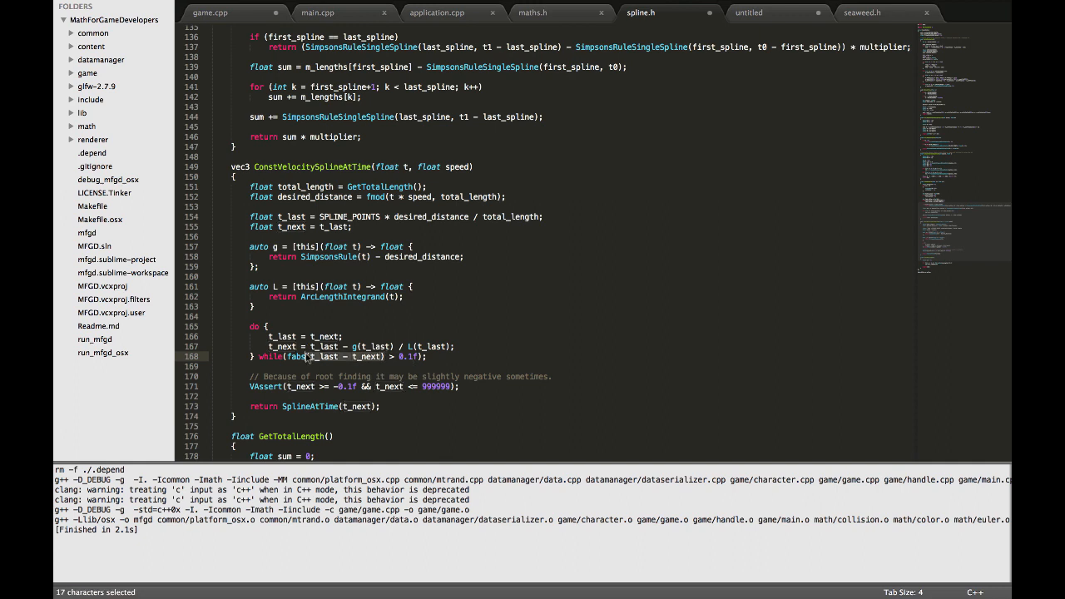
pyautogui.doubleClick(407, 356)
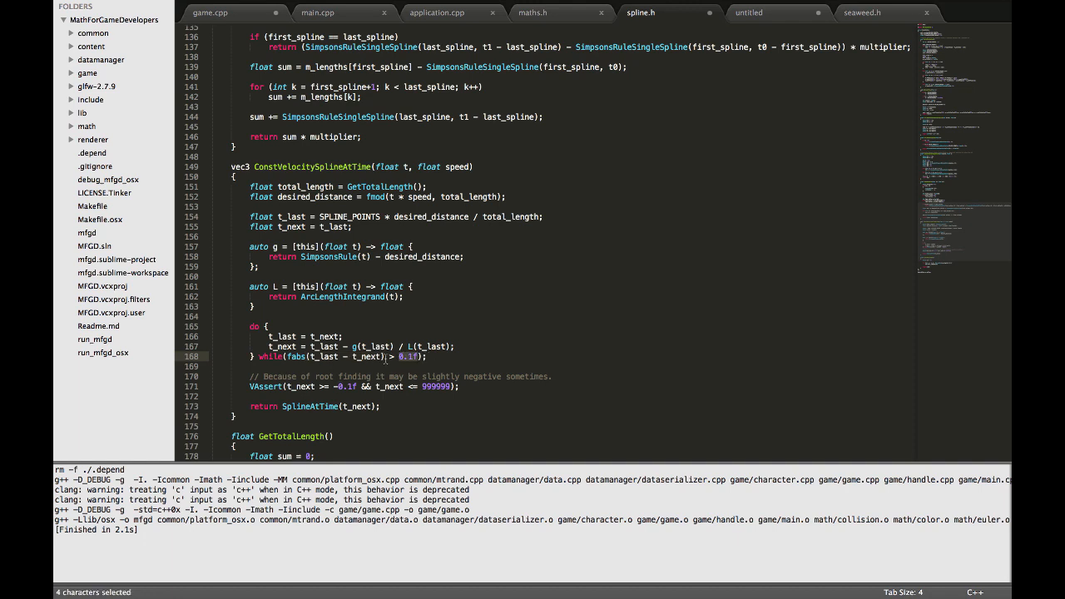
pyautogui.click(426, 357)
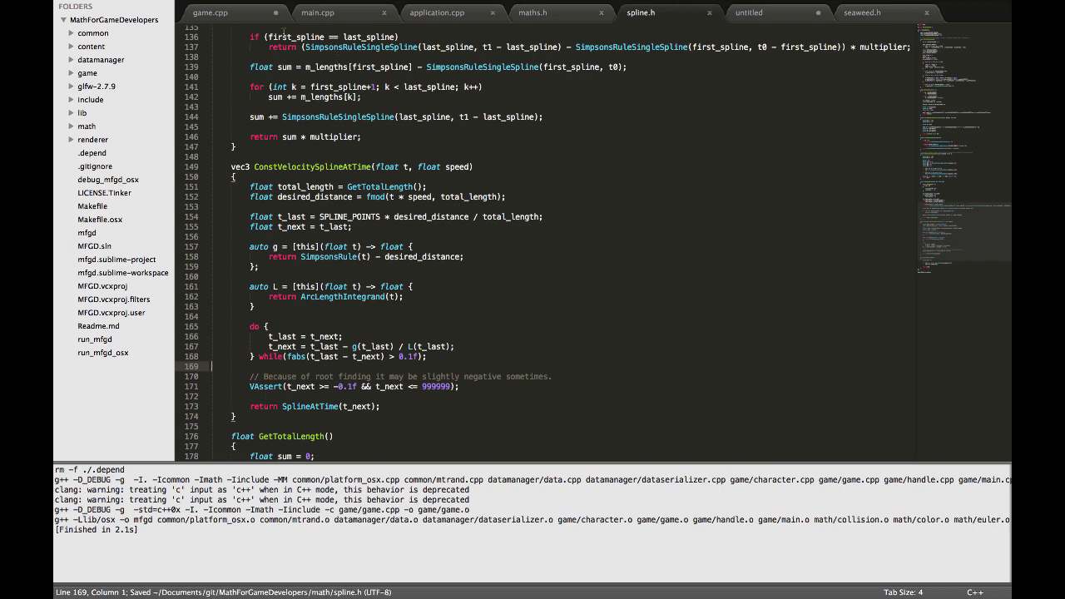
# Step: Switch between the game.cpp and spline.h tabs while rebuilding with the fixed g and L lambdas
pyautogui.click(218, 12)
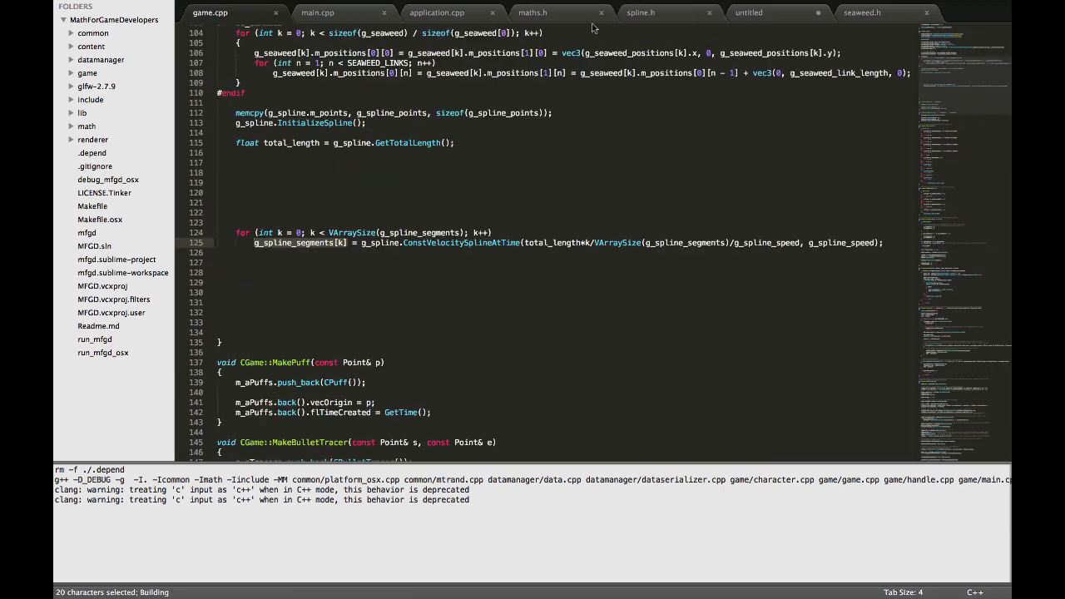
pyautogui.click(643, 14)
pyautogui.write('};')
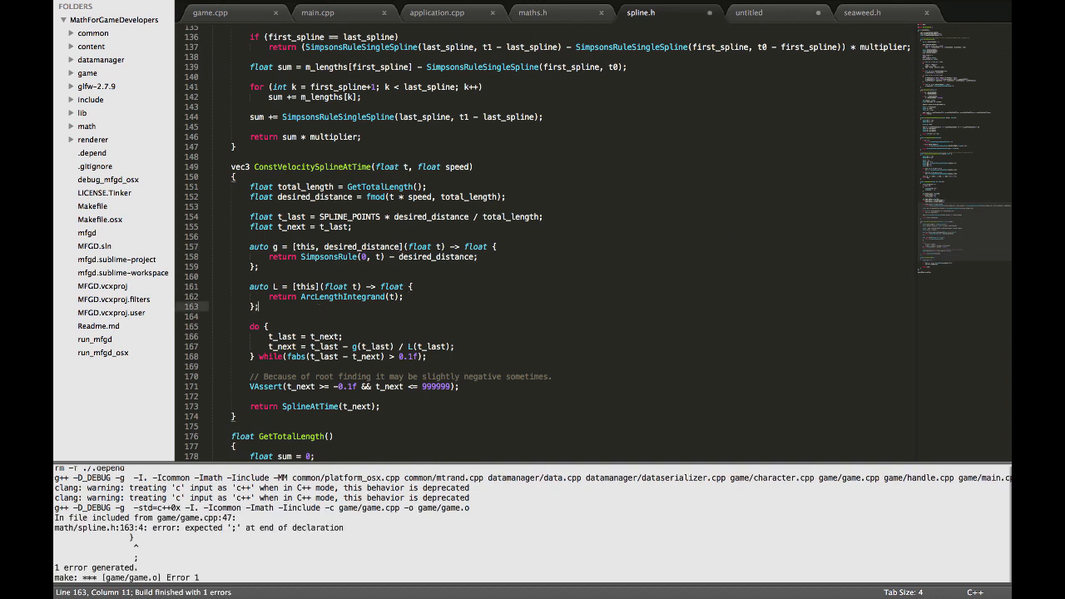
pyautogui.click(210, 12)
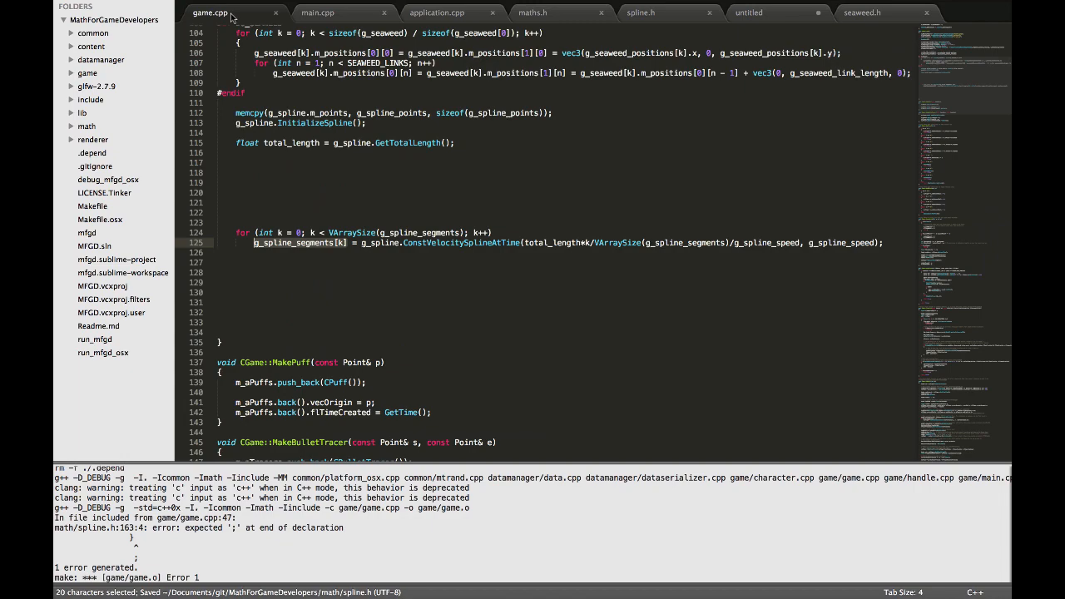
pyautogui.click(657, 12)
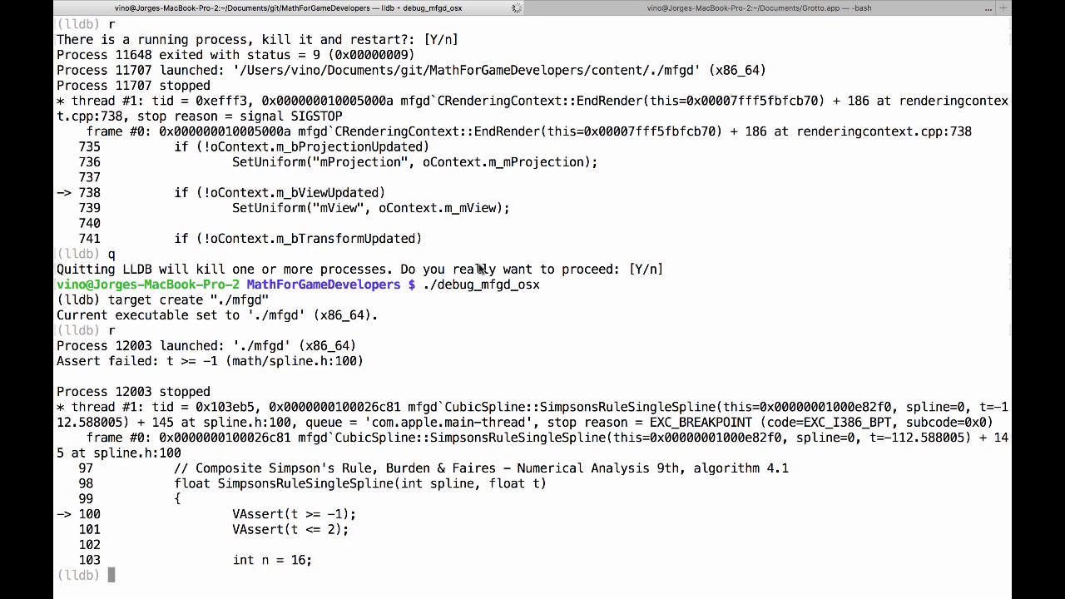
# Step: Walk up the LLDB stack with f 2 and f 3 to the Newton update on line 167
pyautogui.write('f 2')
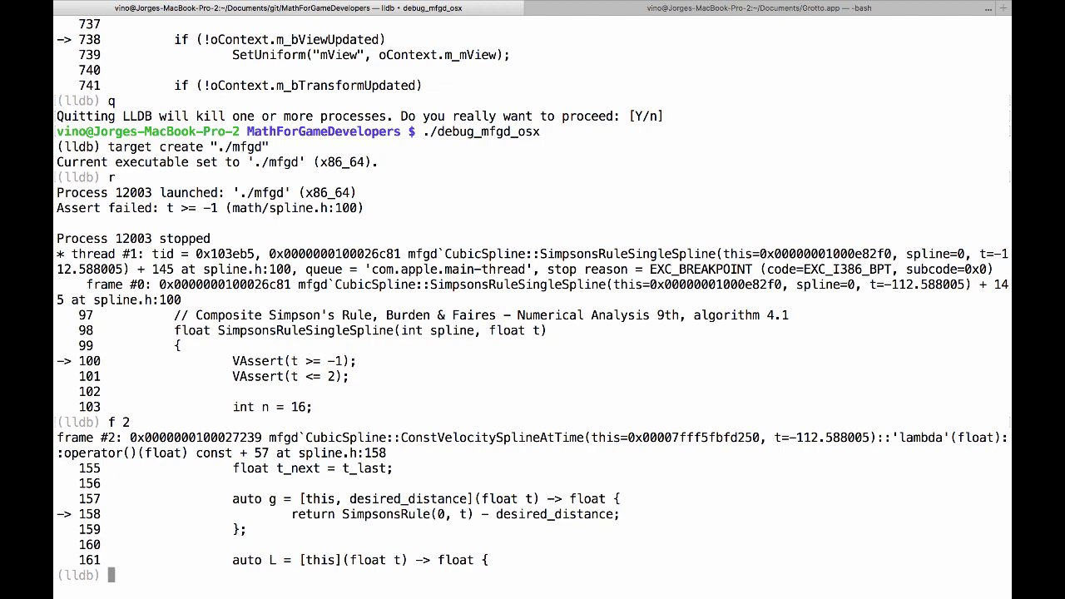
pyautogui.write('f')
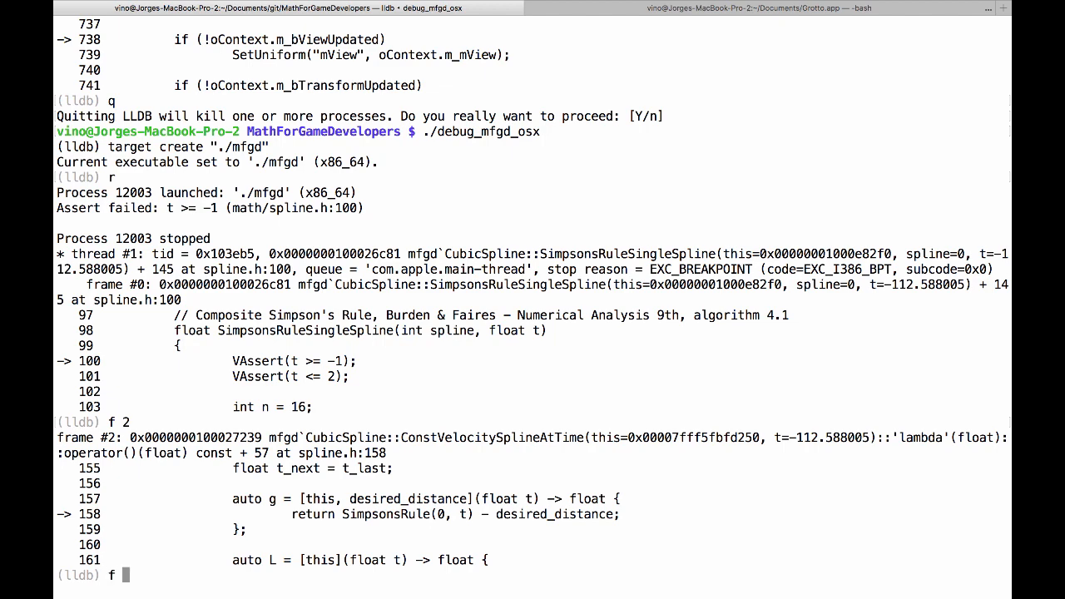
pyautogui.write('f 3')
pyautogui.write('frame v')
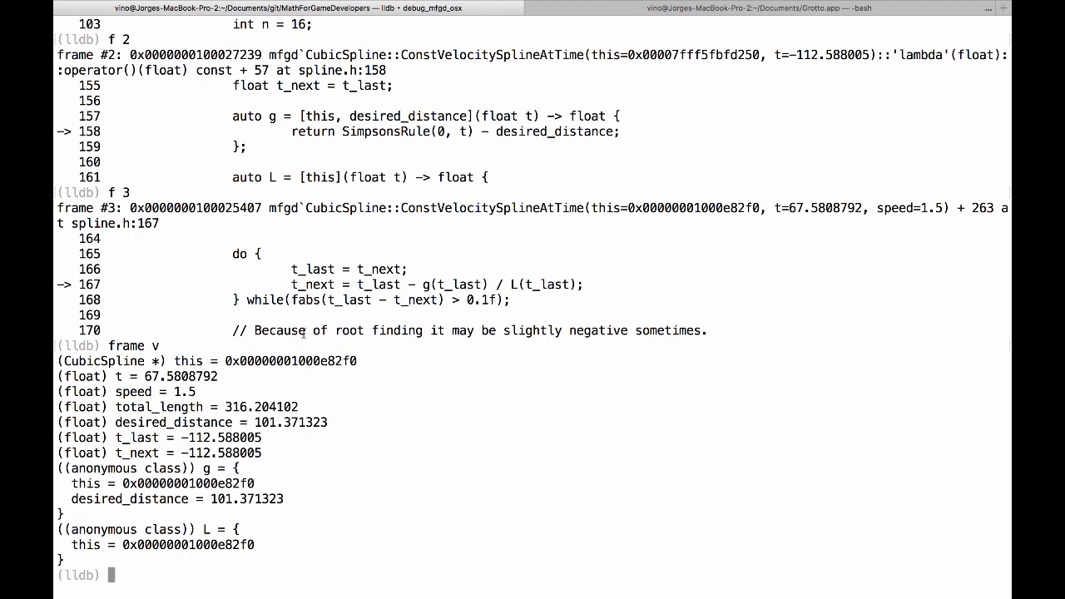
pyautogui.doubleClick(221, 436)
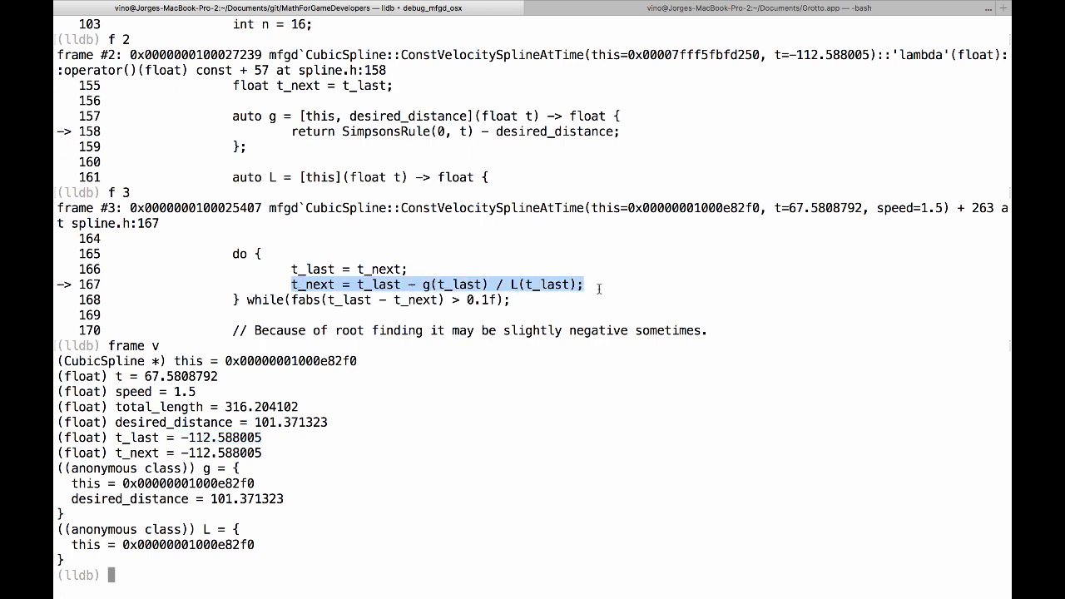
pyautogui.moveTo(246, 392)
pyautogui.write('f 4')
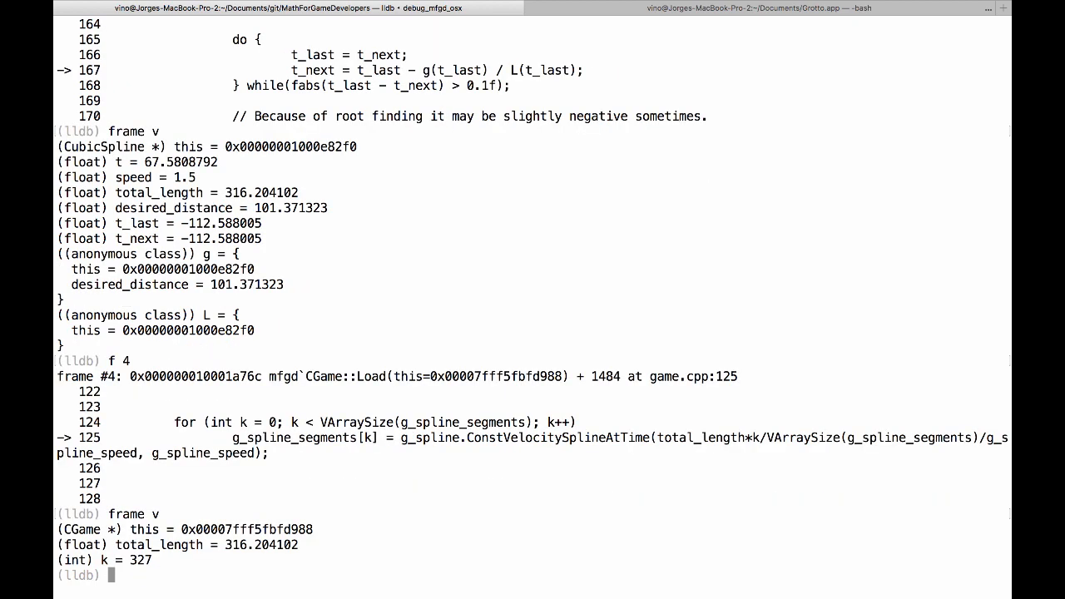
# Step: Set a breakpoint at line 125, restart, and inspect k, total_length and t_last 5.12941217
pyautogui.write('b 125')
pyautogui.write('r')
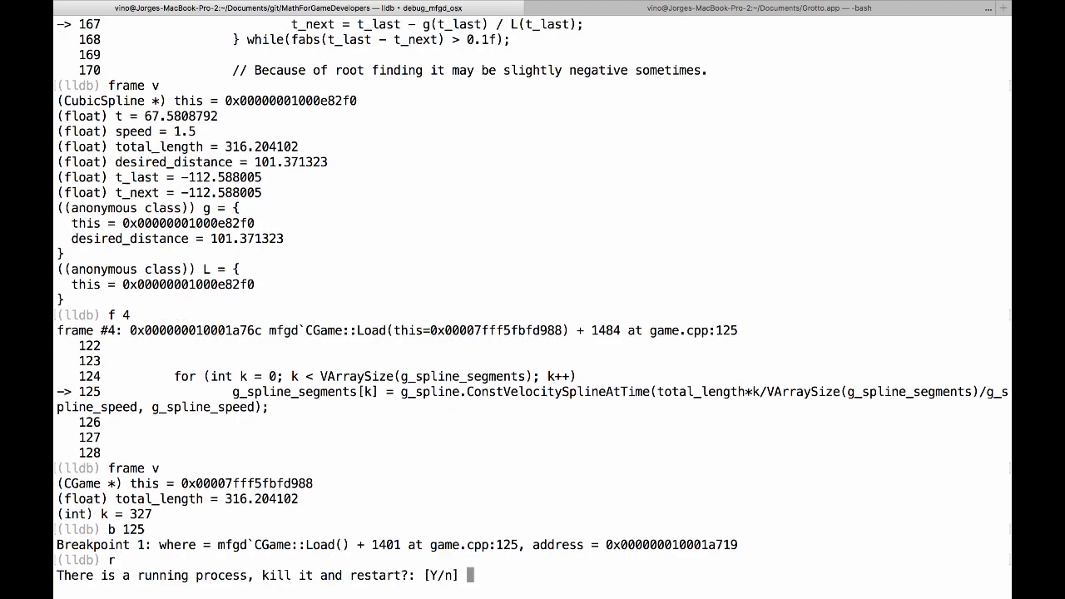
pyautogui.press('Return')
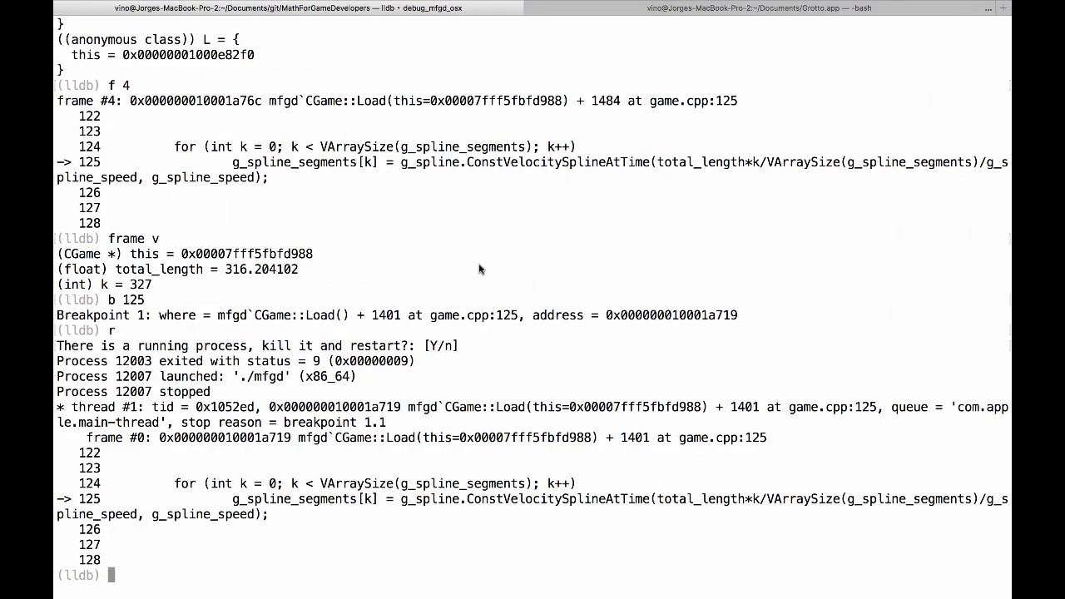
pyautogui.write('expr k')
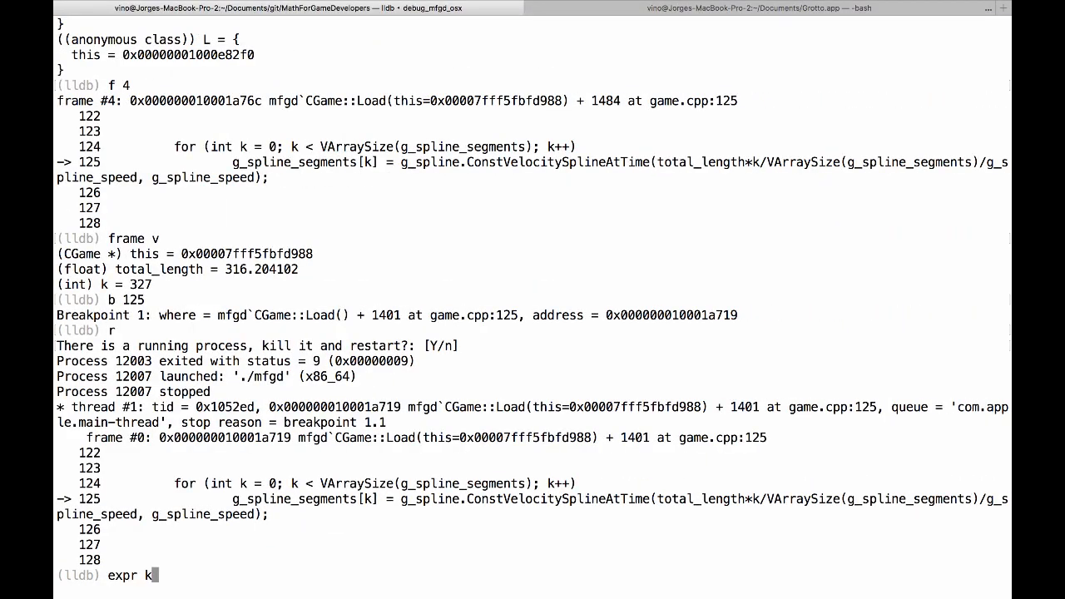
pyautogui.write('=')
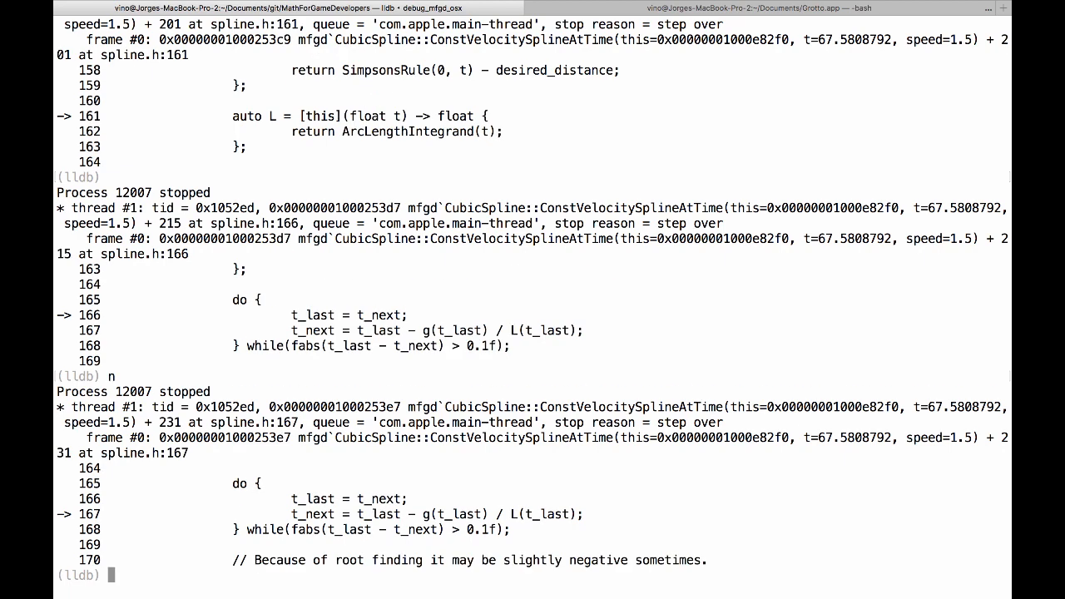
pyautogui.write('frame v')
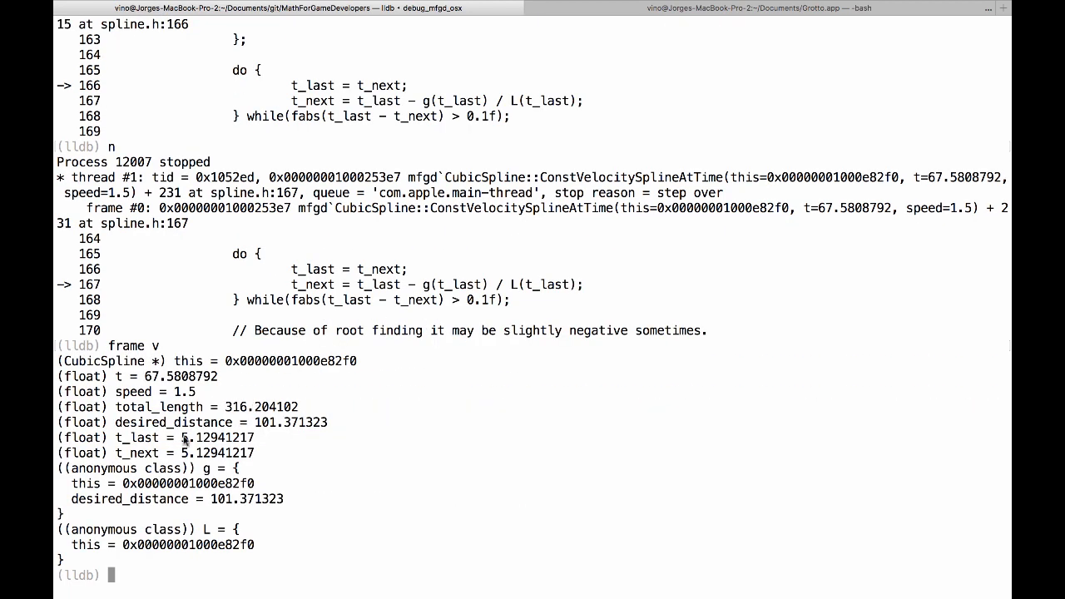
pyautogui.doubleClick(213, 438)
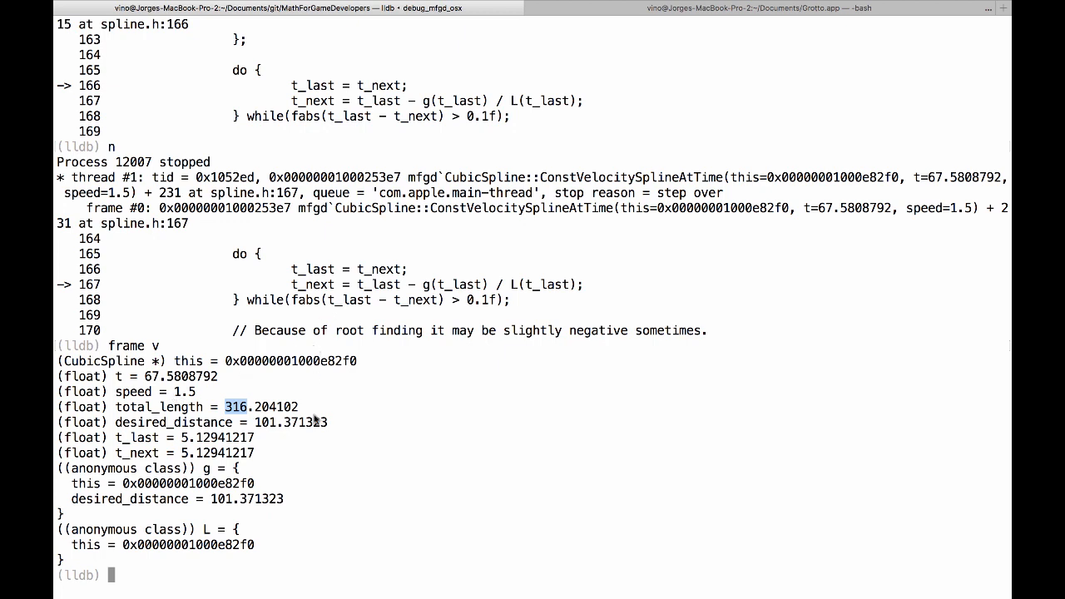
pyautogui.doubleClick(219, 437)
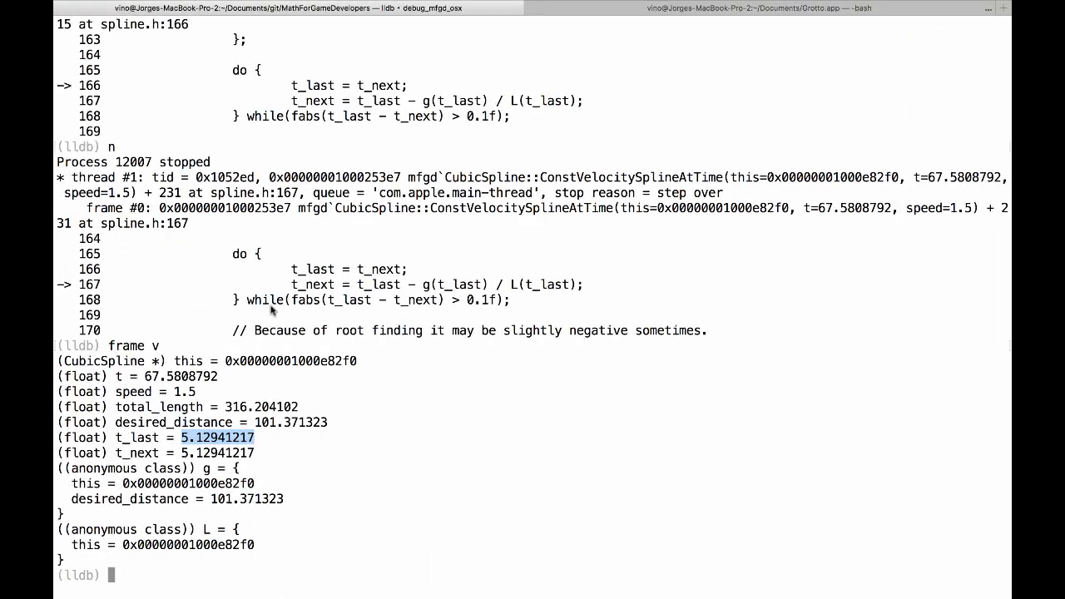
# Step: Step the Newton loop with n, printing frame variables as t_next falls to 1.50634646
pyautogui.write('n')
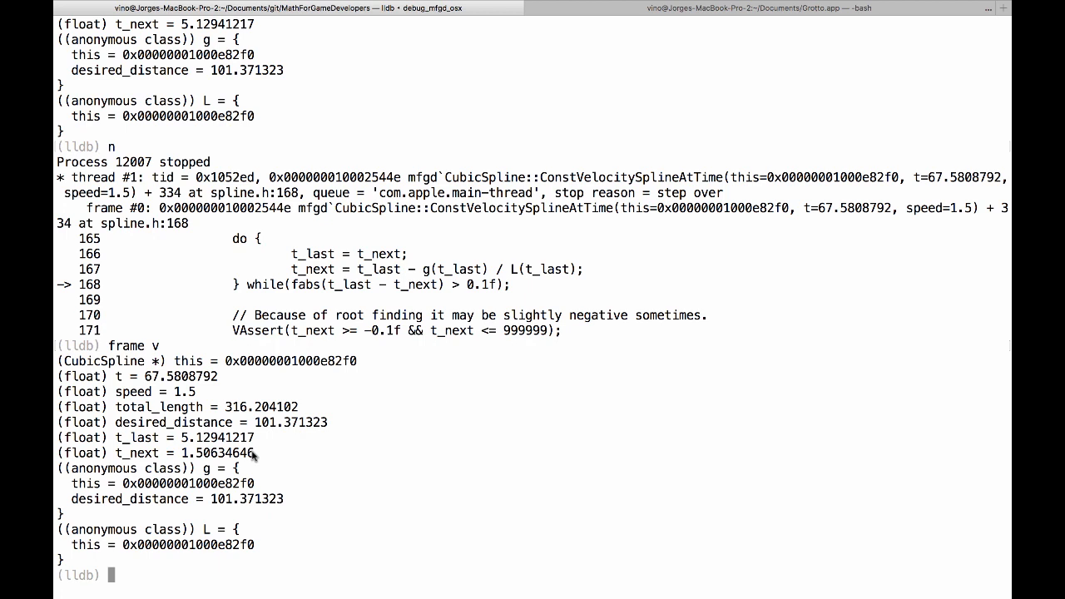
pyautogui.write('n')
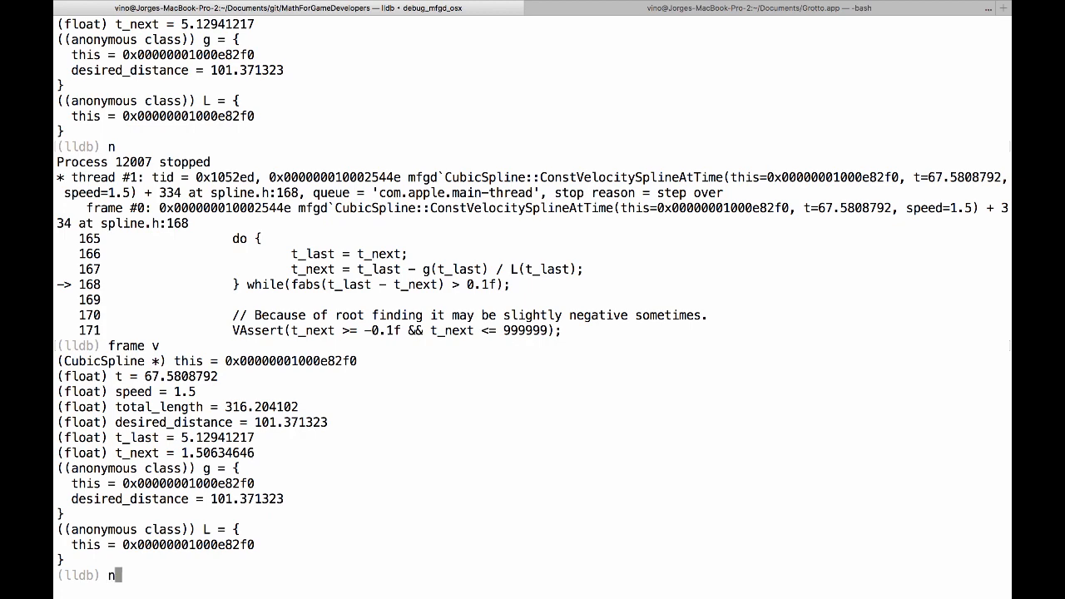
pyautogui.press('Return')
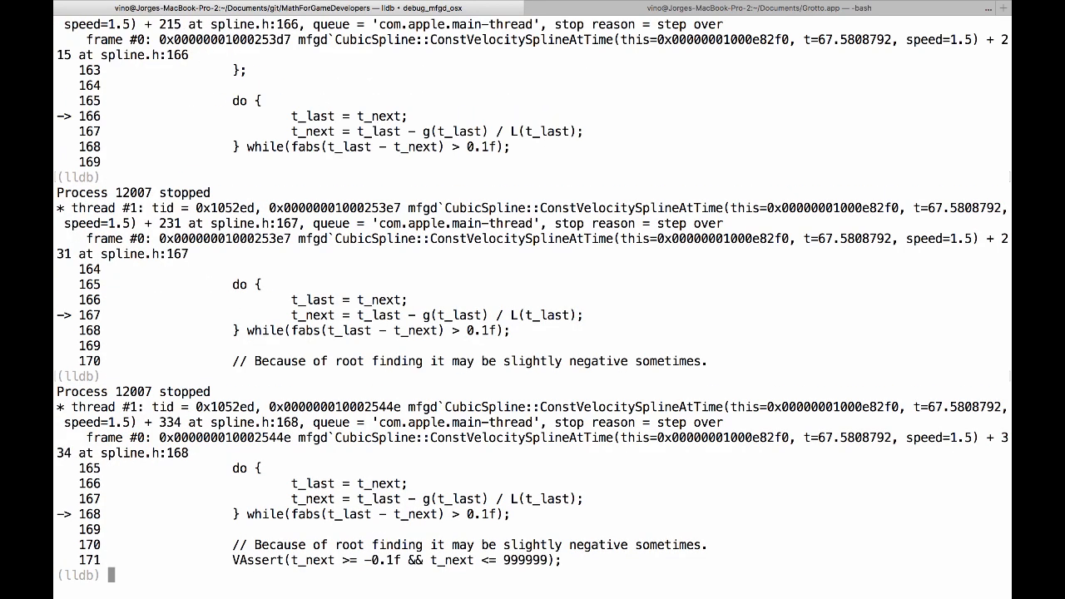
pyautogui.write('frame v')
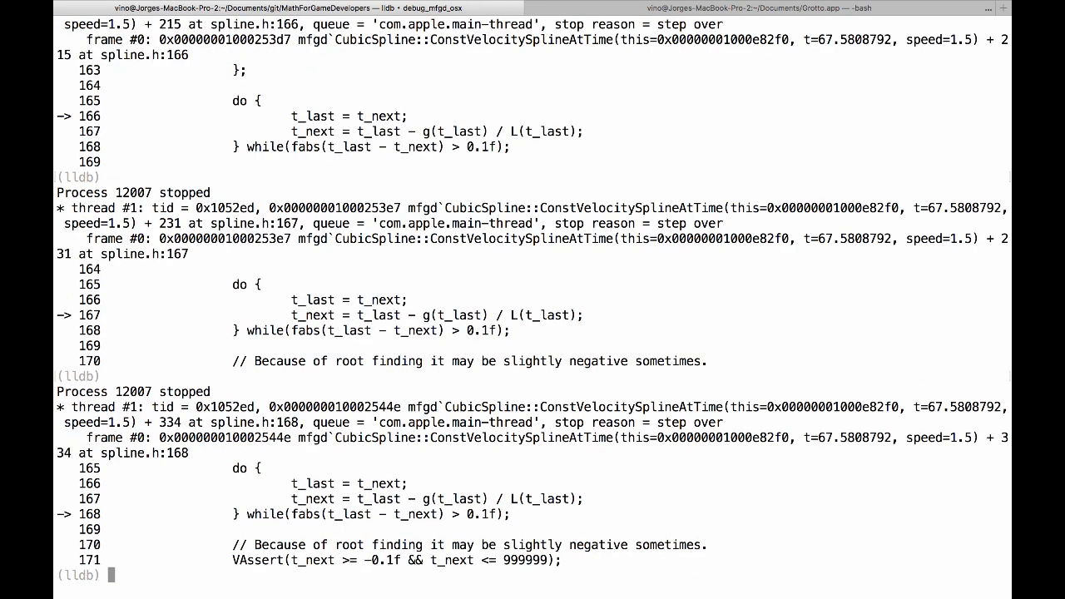
pyautogui.write('frame v')
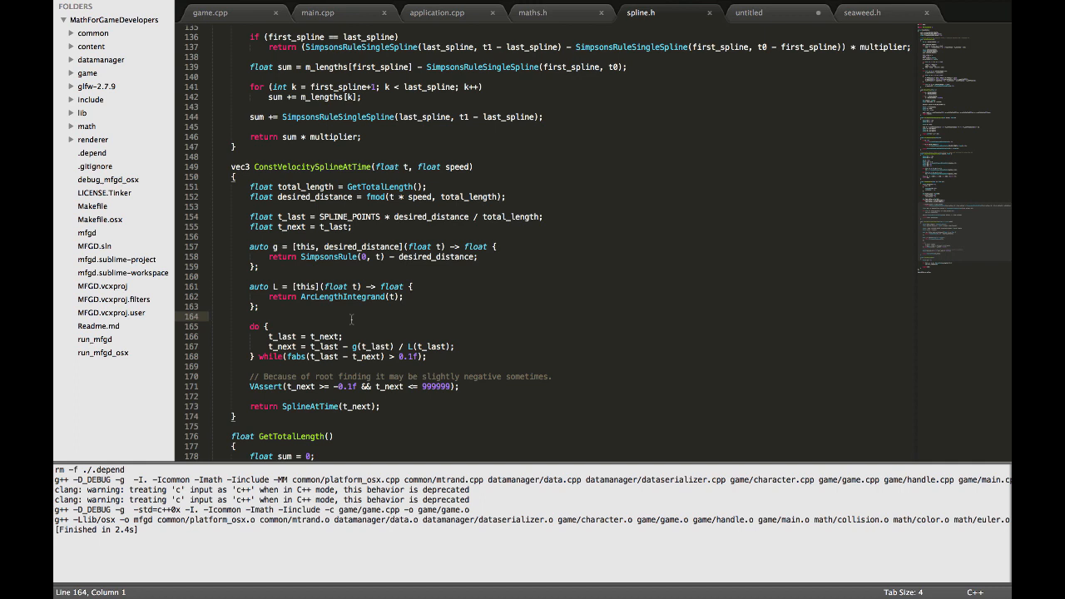
pyautogui.moveTo(762, 25)
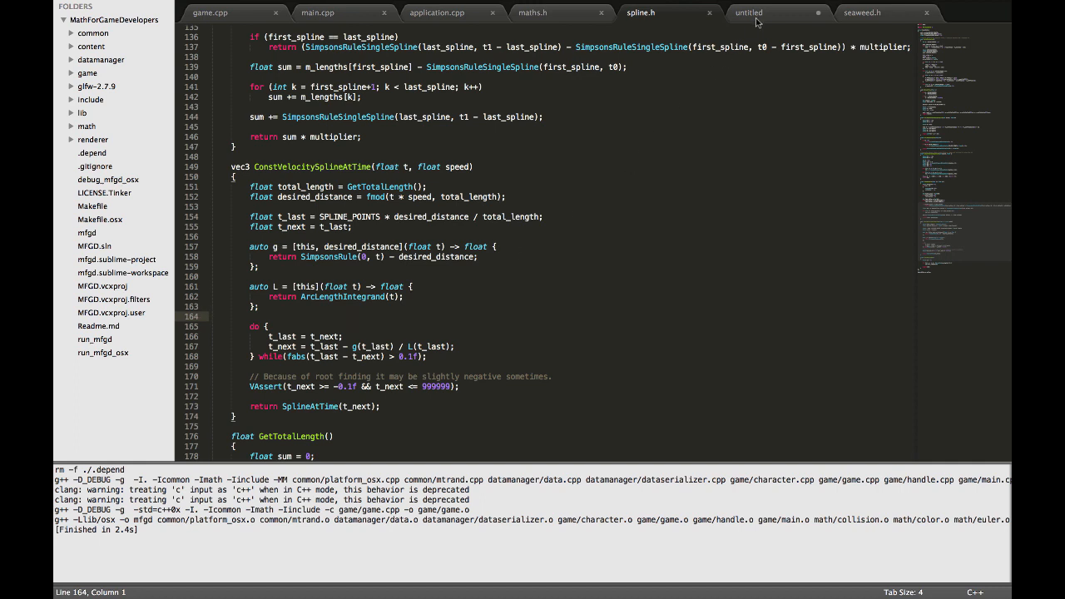
# Step: Copy the bisection snippet from the scratch tab into spline.h above the Newton do-while loop
pyautogui.click(748, 13)
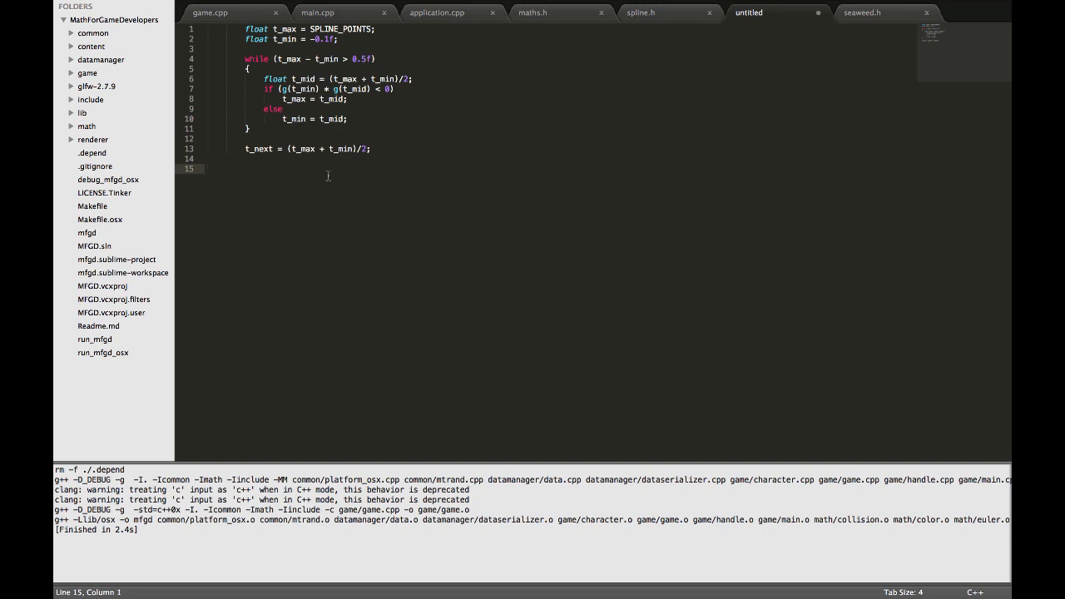
pyautogui.press('cmd+a')
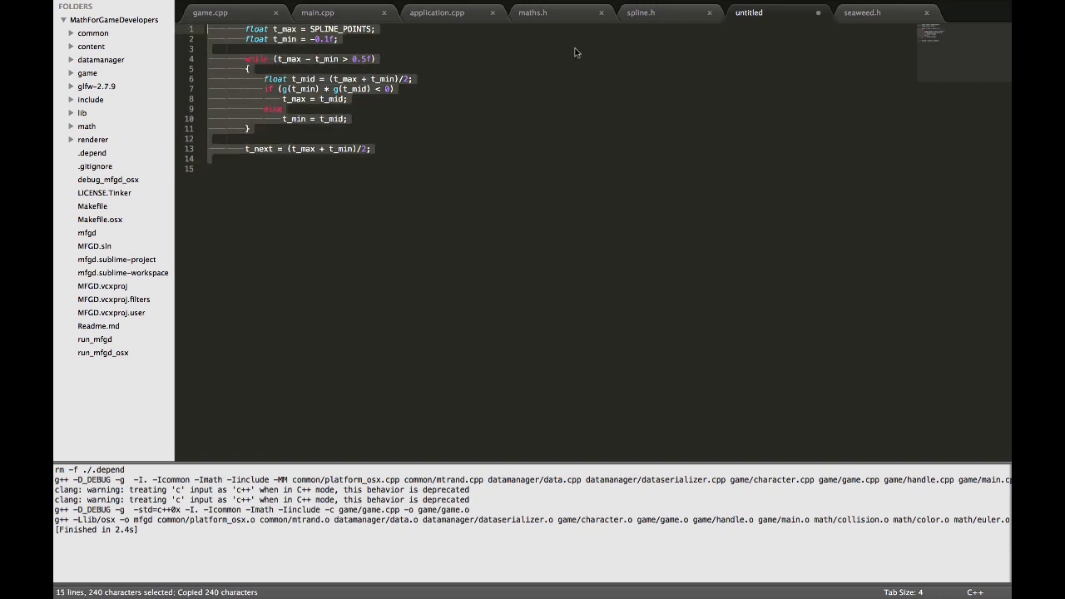
pyautogui.click(655, 13)
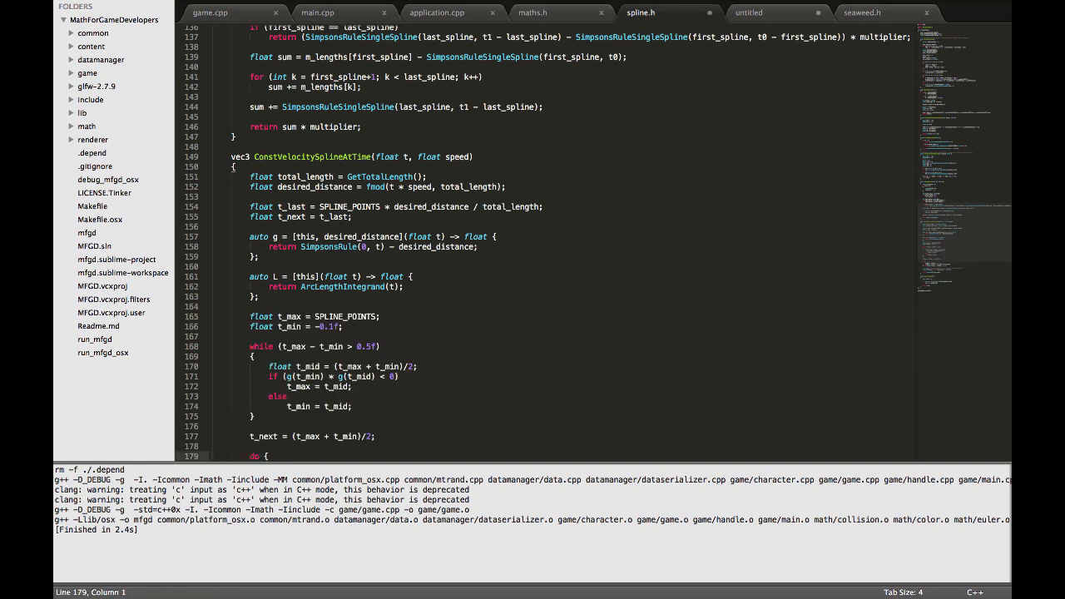
pyautogui.scroll(-3)
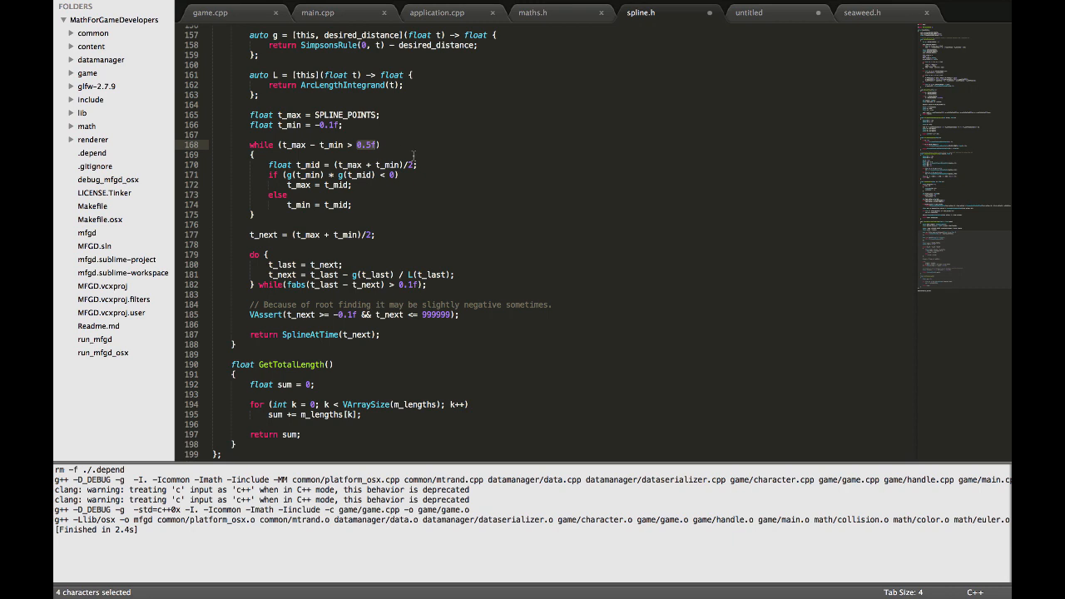
pyautogui.click(212, 225)
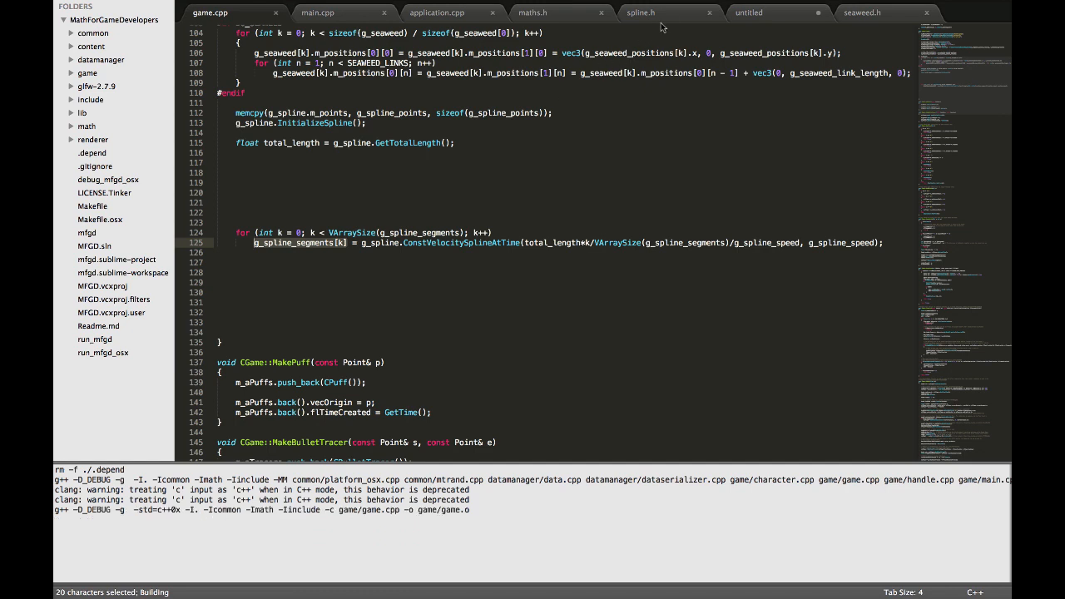
# Step: Return to spline.h after starting the build and select the newly inserted bisection block
pyautogui.click(649, 13)
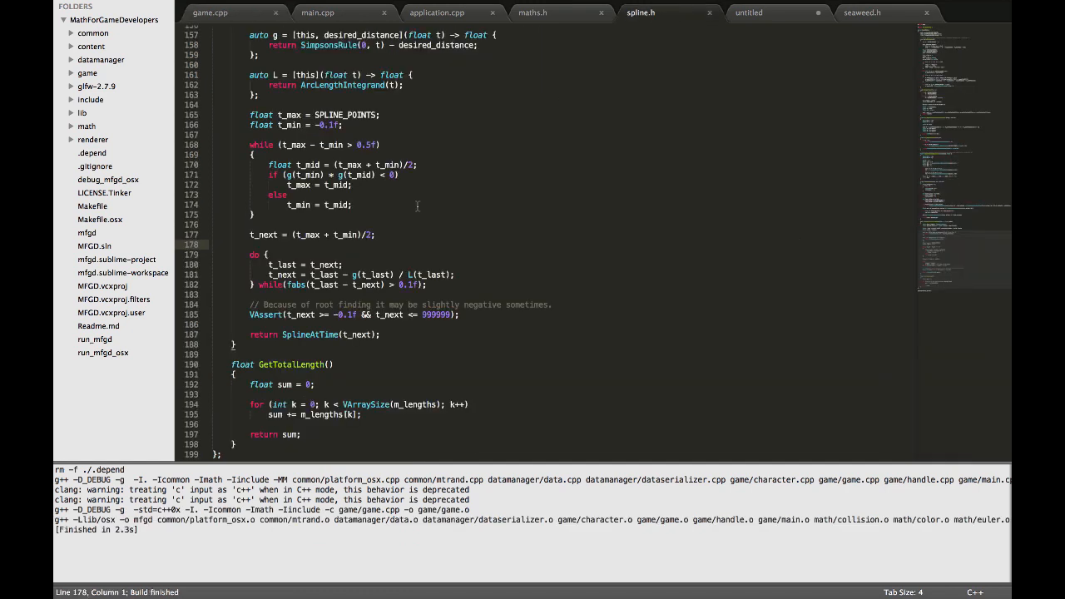
pyautogui.moveTo(249, 145); pyautogui.dragTo(254, 224)
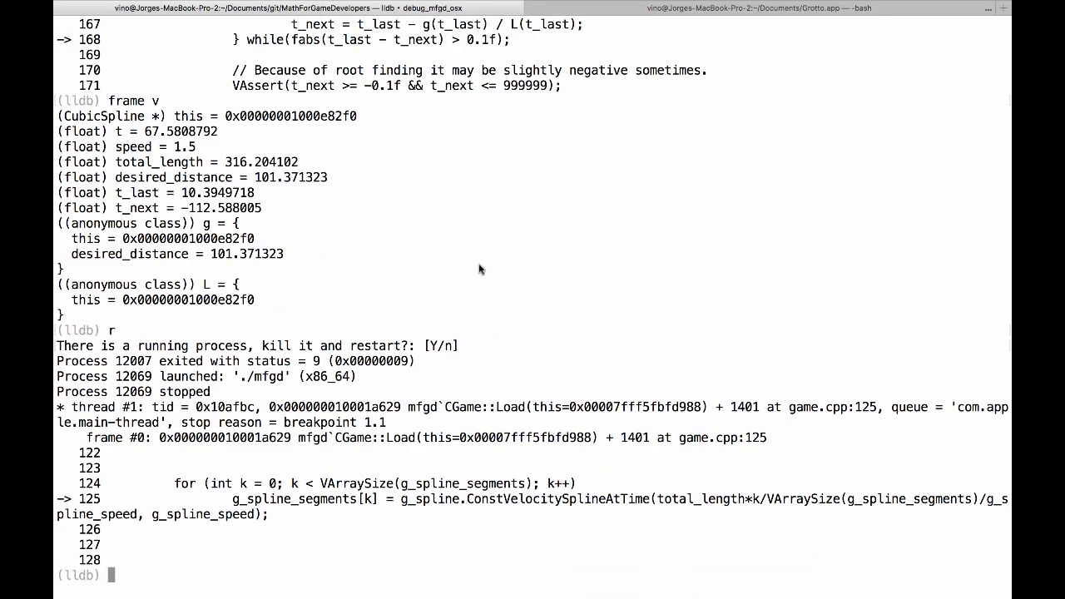
# Step: Restart mfgd in LLDB and step through the bisection loop, checking t_next and t_max
pyautogui.write('ex')
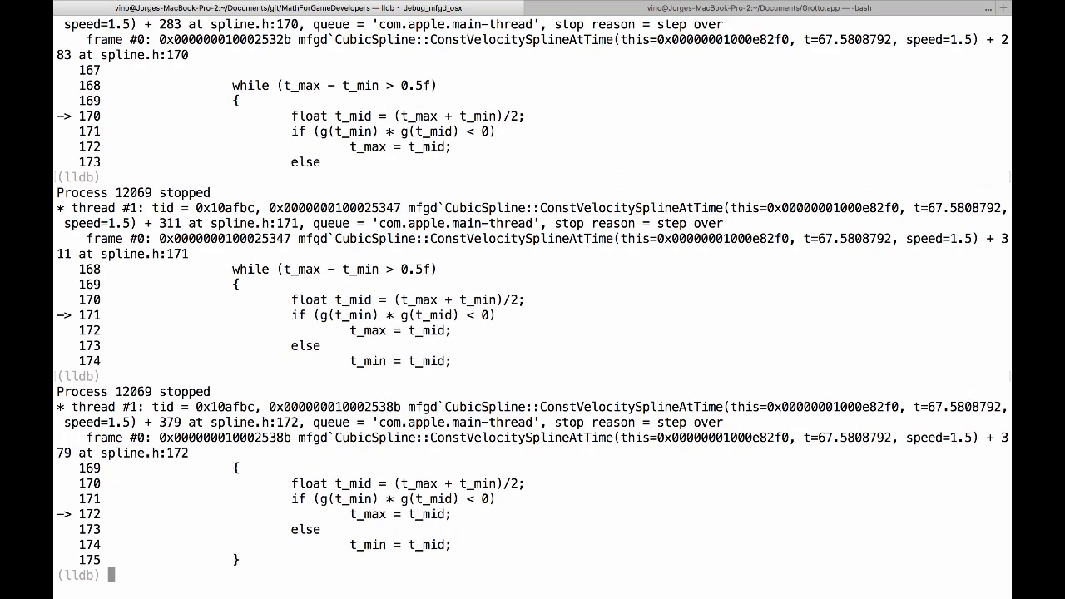
pyautogui.press('Return')
pyautogui.write('frame v')
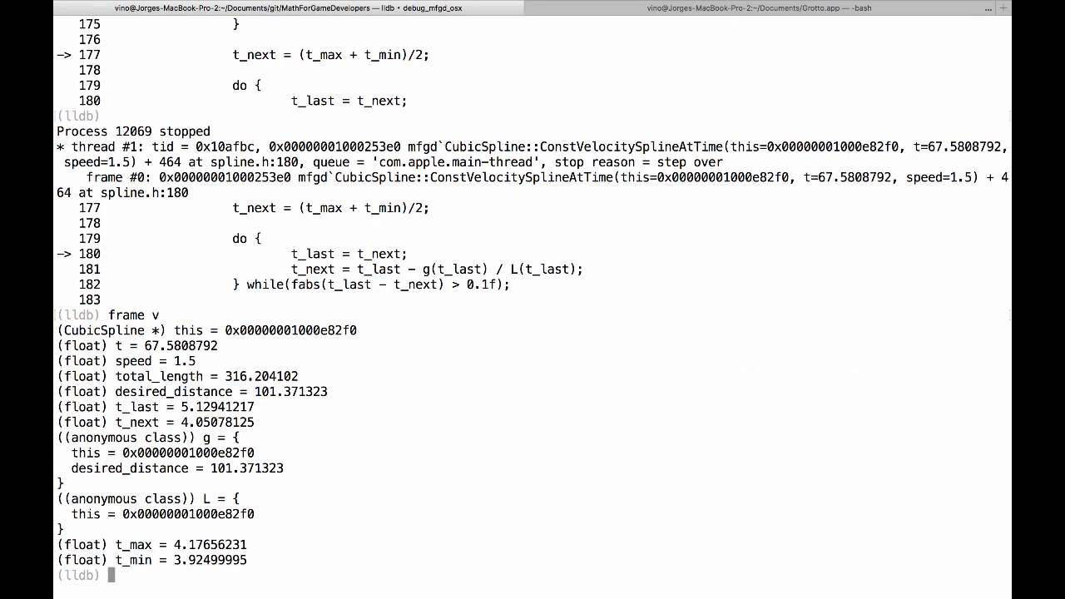
pyautogui.moveTo(211, 430)
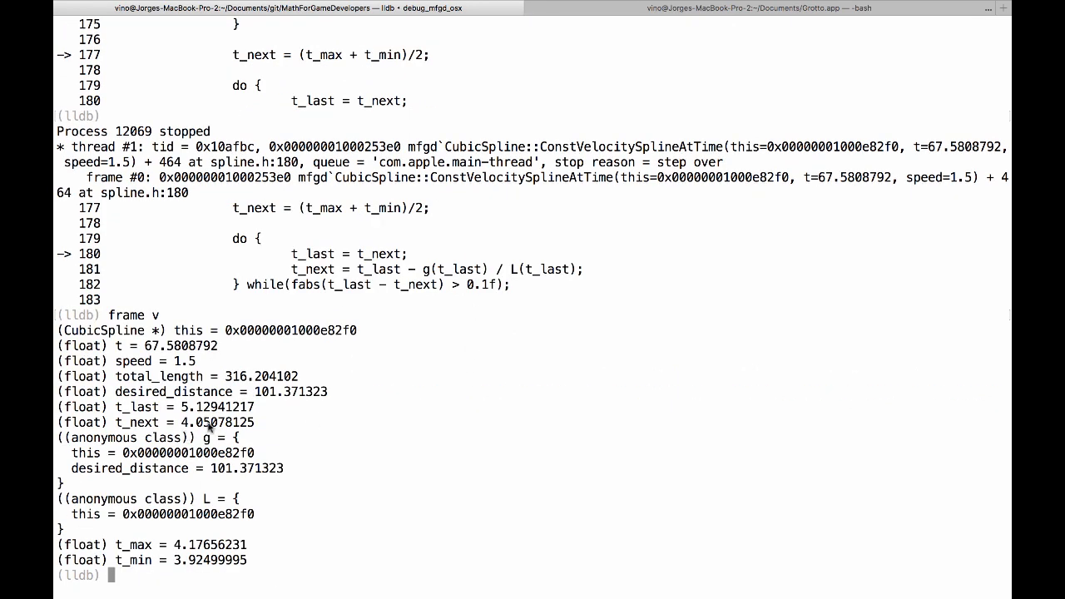
pyautogui.doubleClick(209, 422)
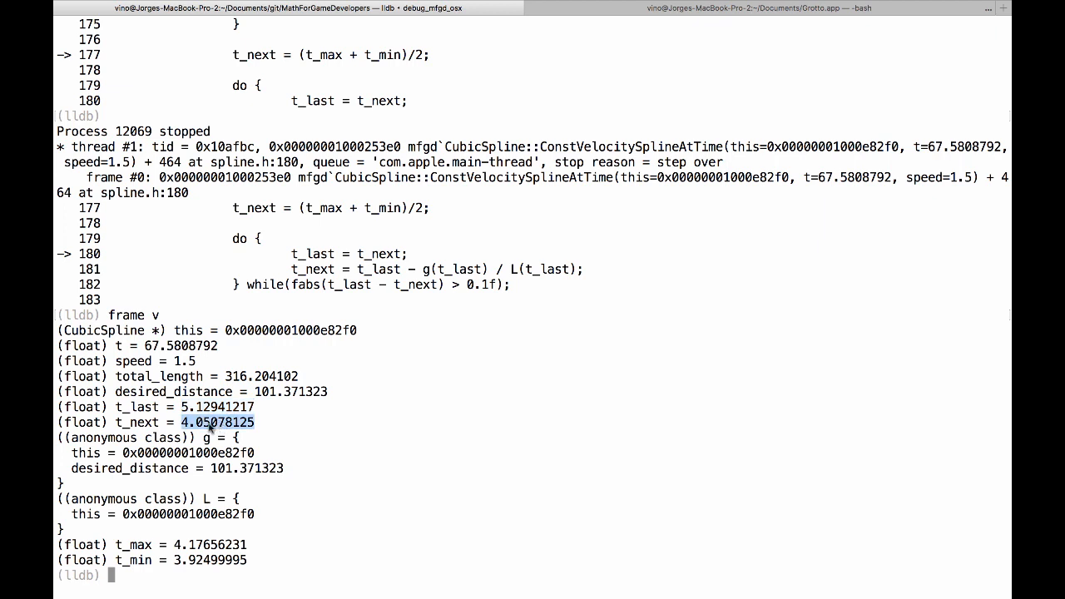
pyautogui.moveTo(212, 436)
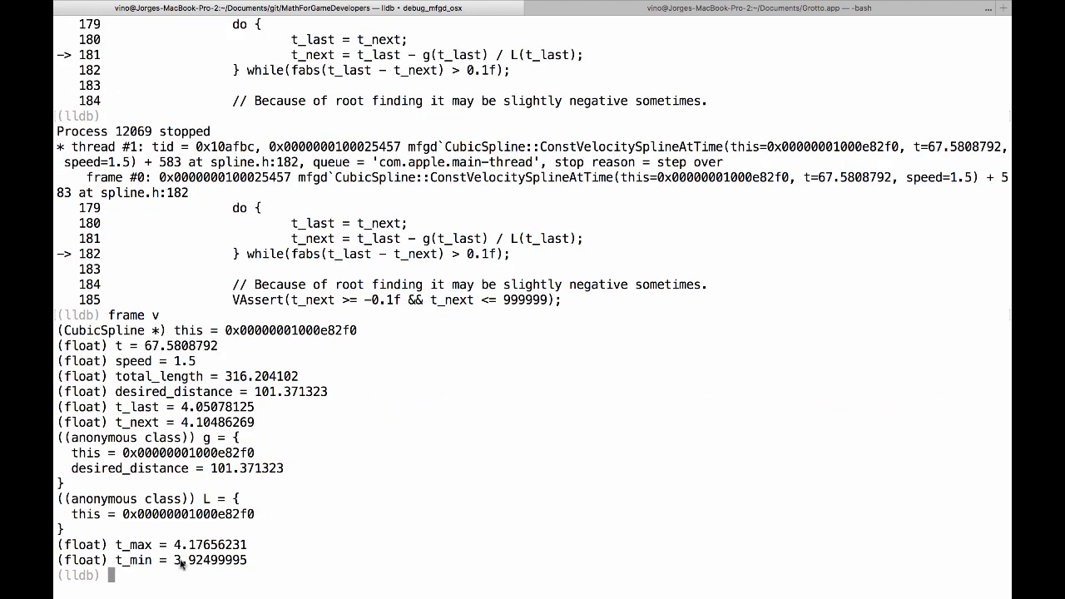
pyautogui.doubleClick(200, 560)
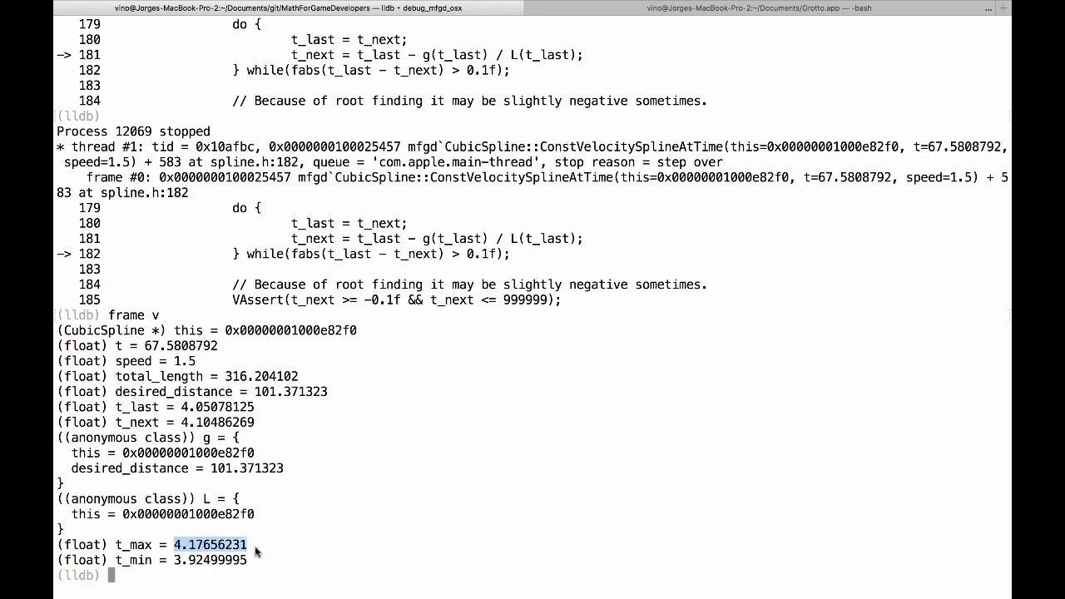
# Step: Step past the Newton loop with frame v, note its 0.1f tolerance, then begin deleting breakpoints
pyautogui.write('n')
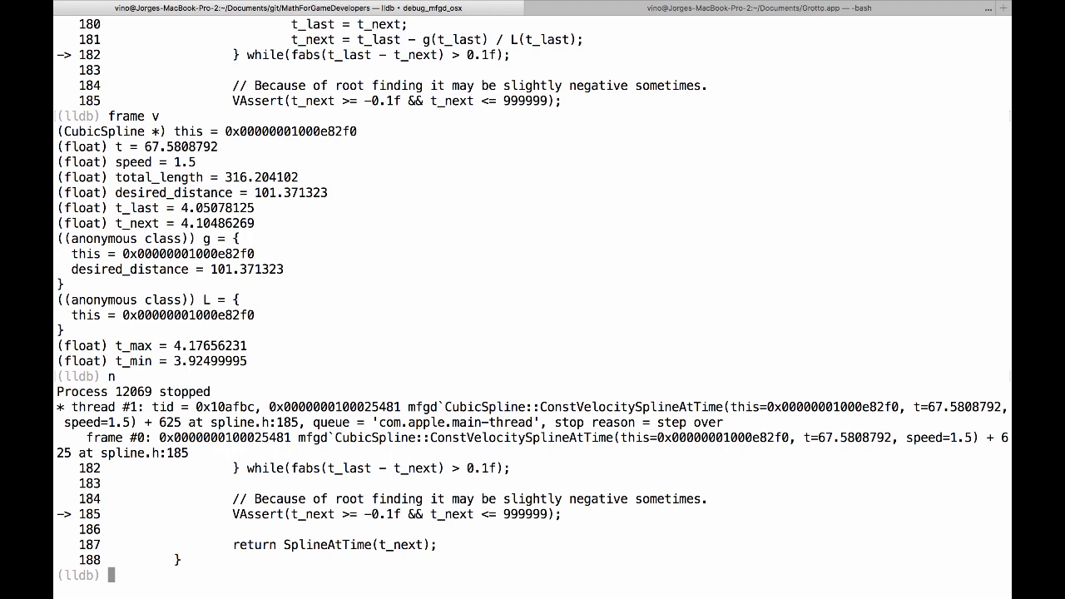
pyautogui.write('frame v')
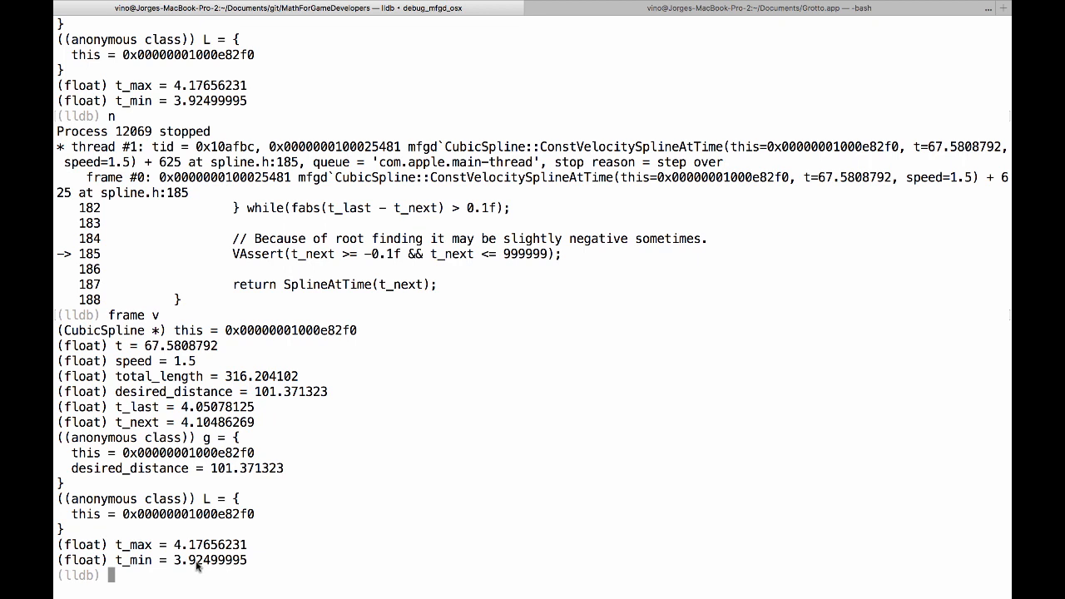
pyautogui.moveTo(209, 579)
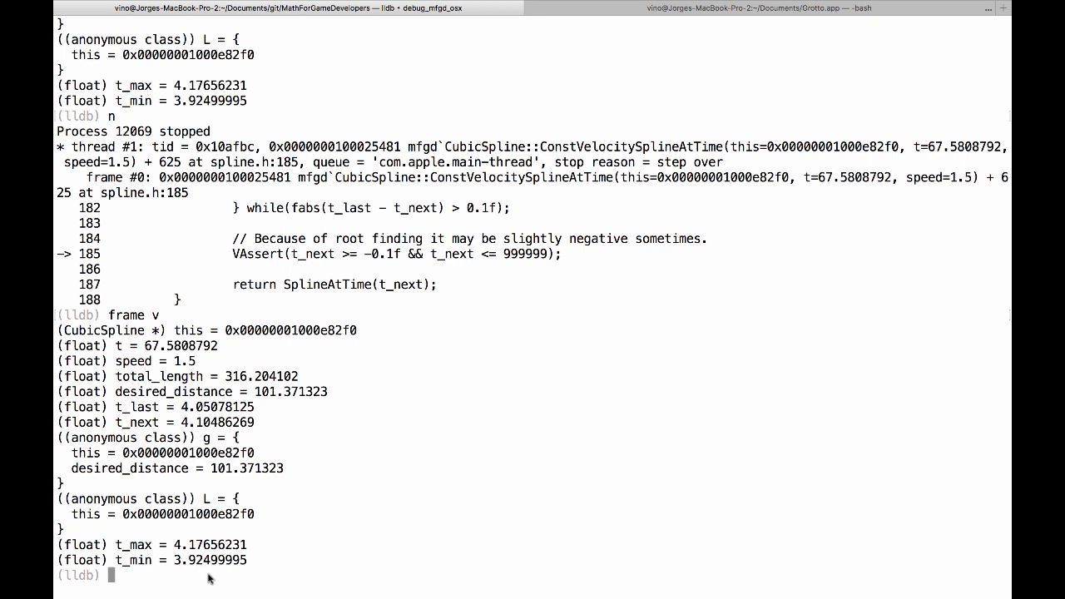
pyautogui.moveTo(196, 566)
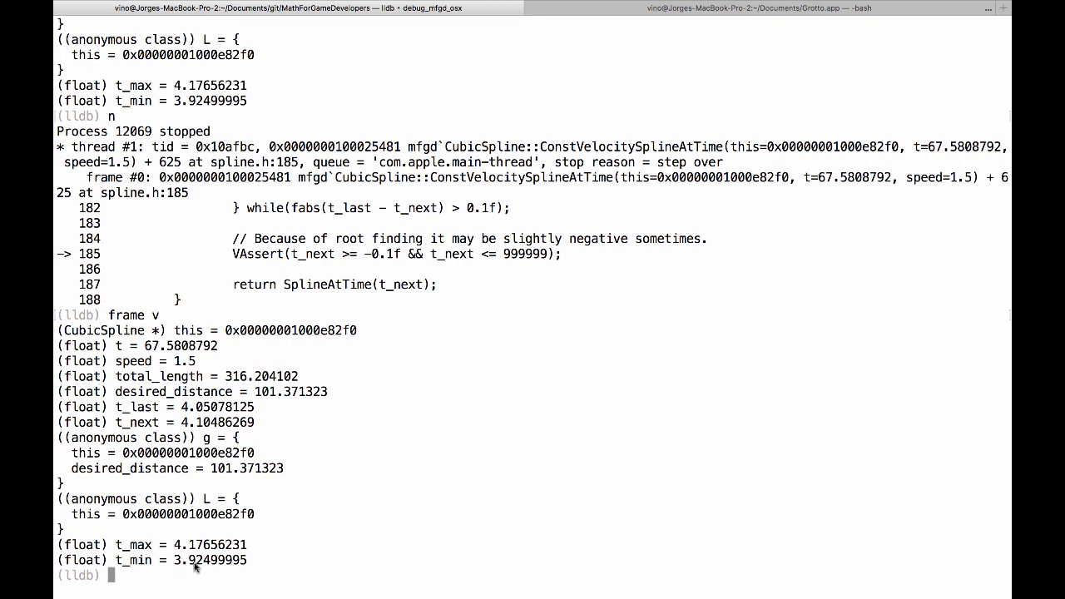
pyautogui.doubleClick(484, 208)
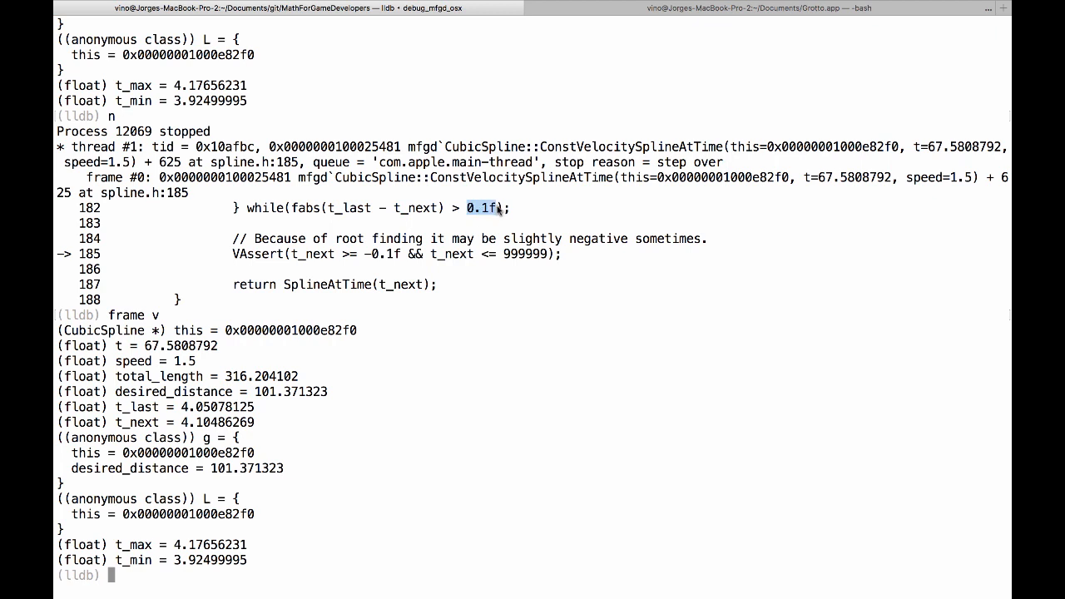
pyautogui.write('br del')
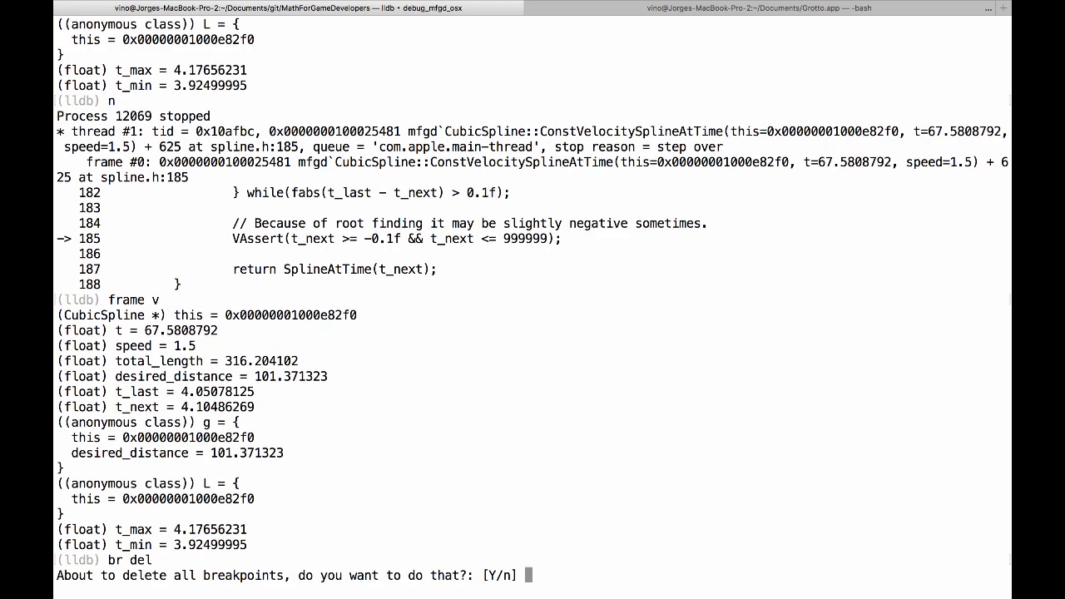
pyautogui.write('Y')
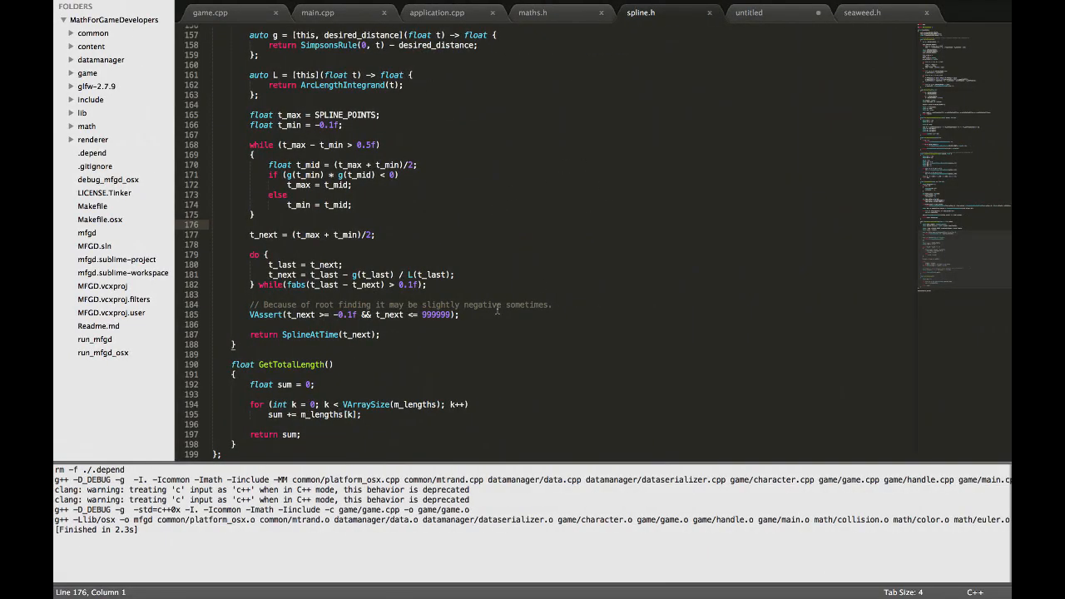
# Step: Refocus spline.h and select the 0.1f Newton tolerance on line 182 to replace with 0.001f
pyautogui.click(415, 285)
pyautogui.write('00')
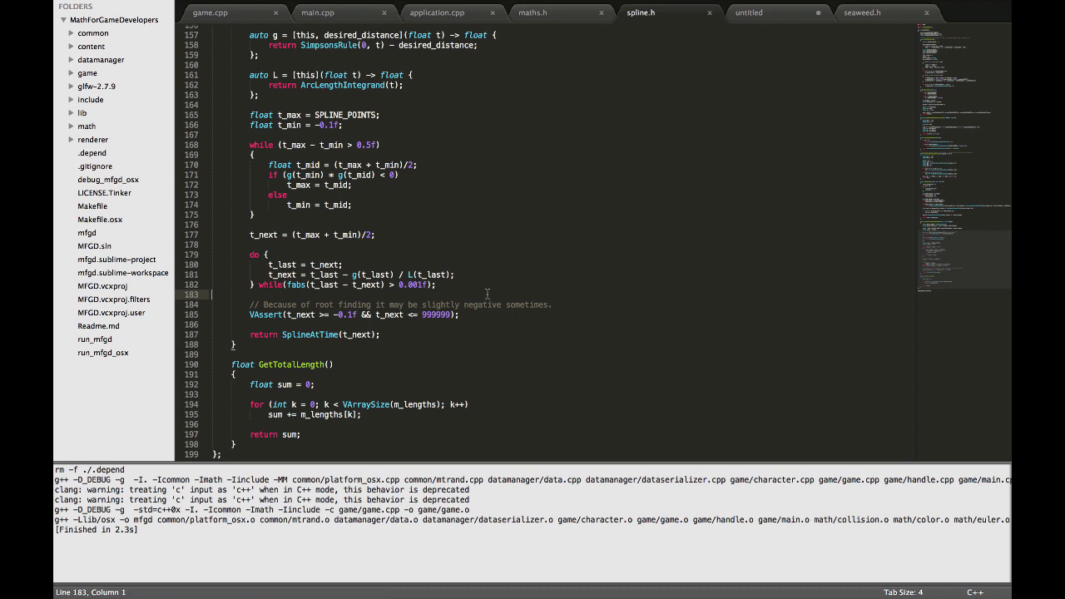
pyautogui.doubleClick(413, 283)
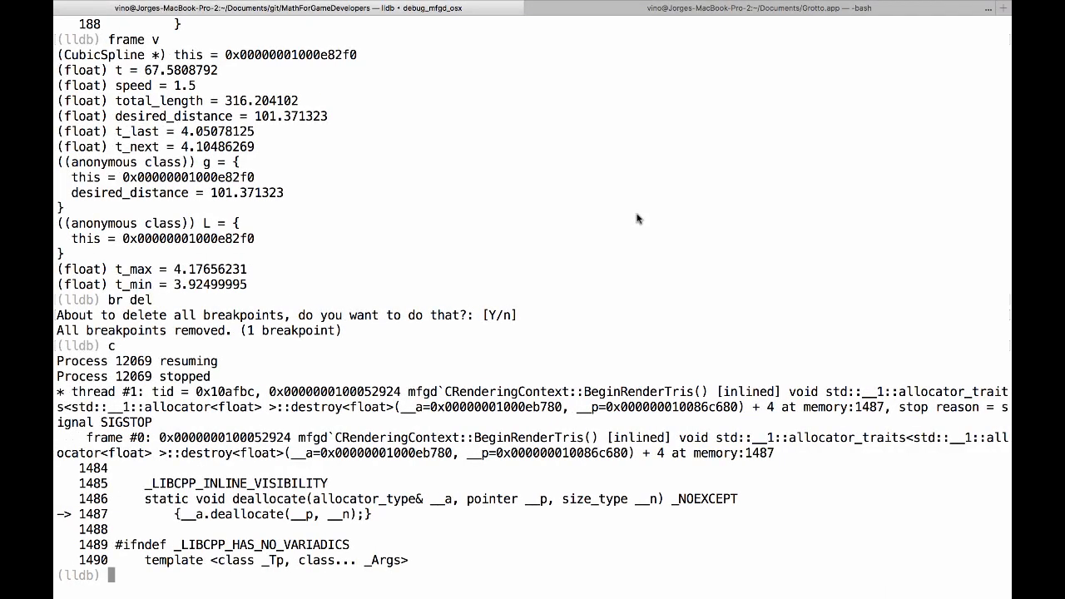
# Step: Quit LLDB with q, then watch the rebuilt mfgd move the box along the spline
pyautogui.write('q')
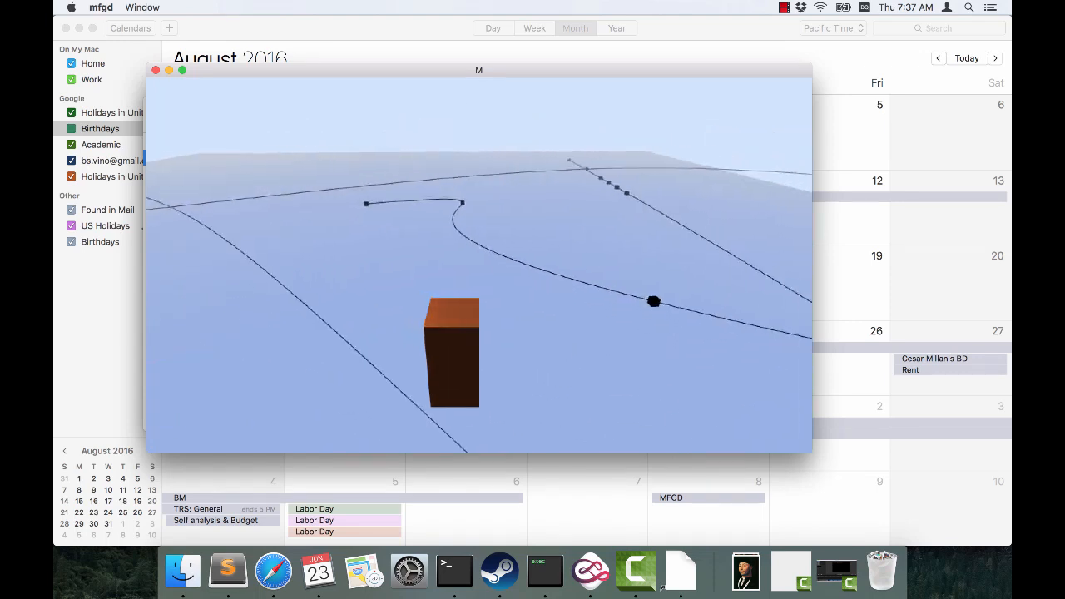
pyautogui.moveTo(653, 302); pyautogui.dragTo(256, 361)
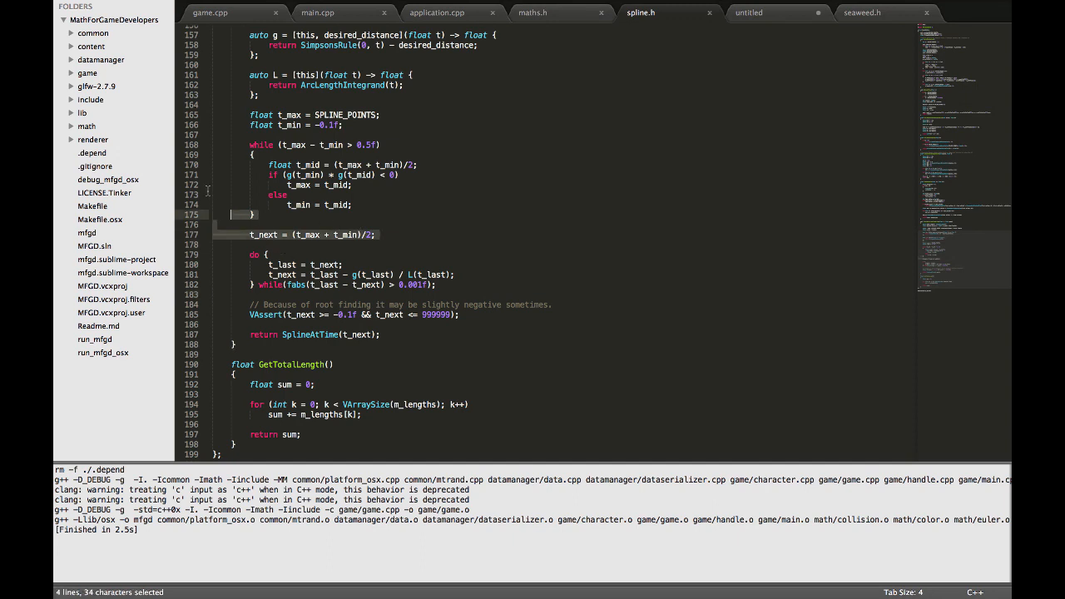
pyautogui.moveTo(250, 215); pyautogui.dragTo(249, 108)
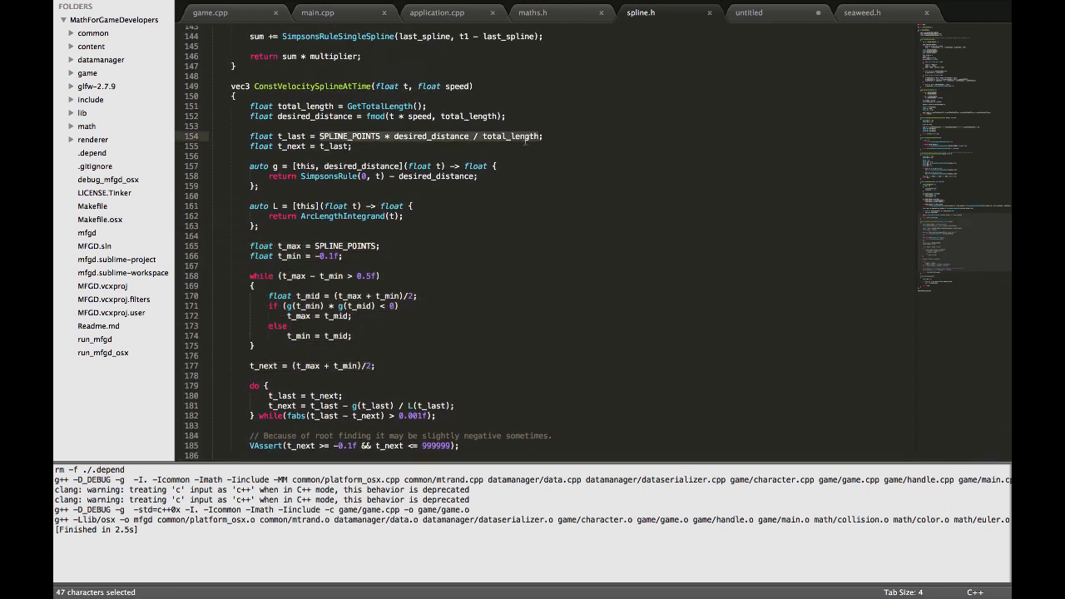
pyautogui.click(287, 236)
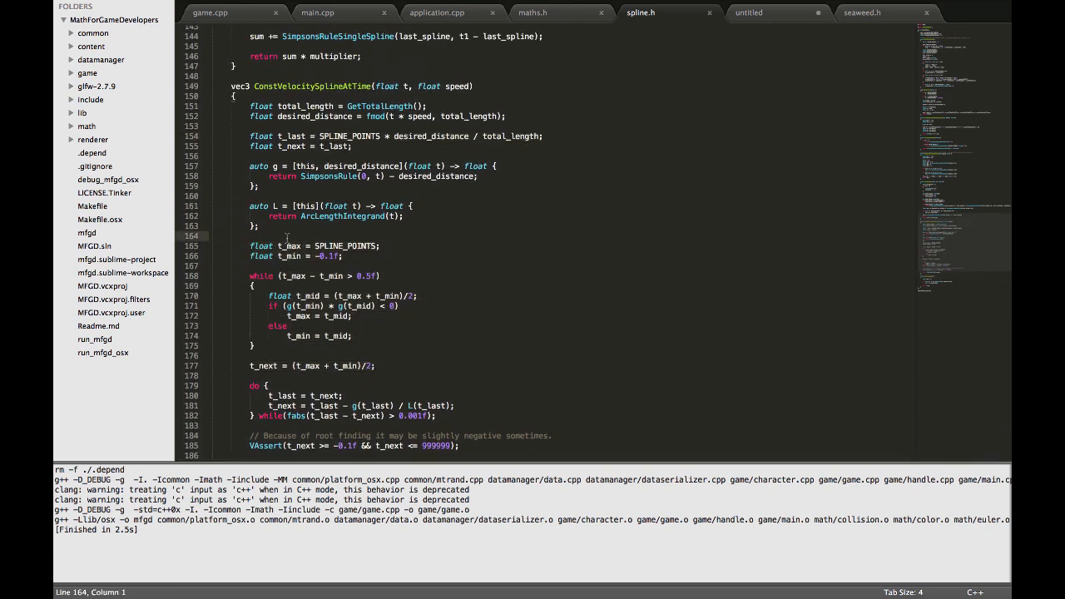